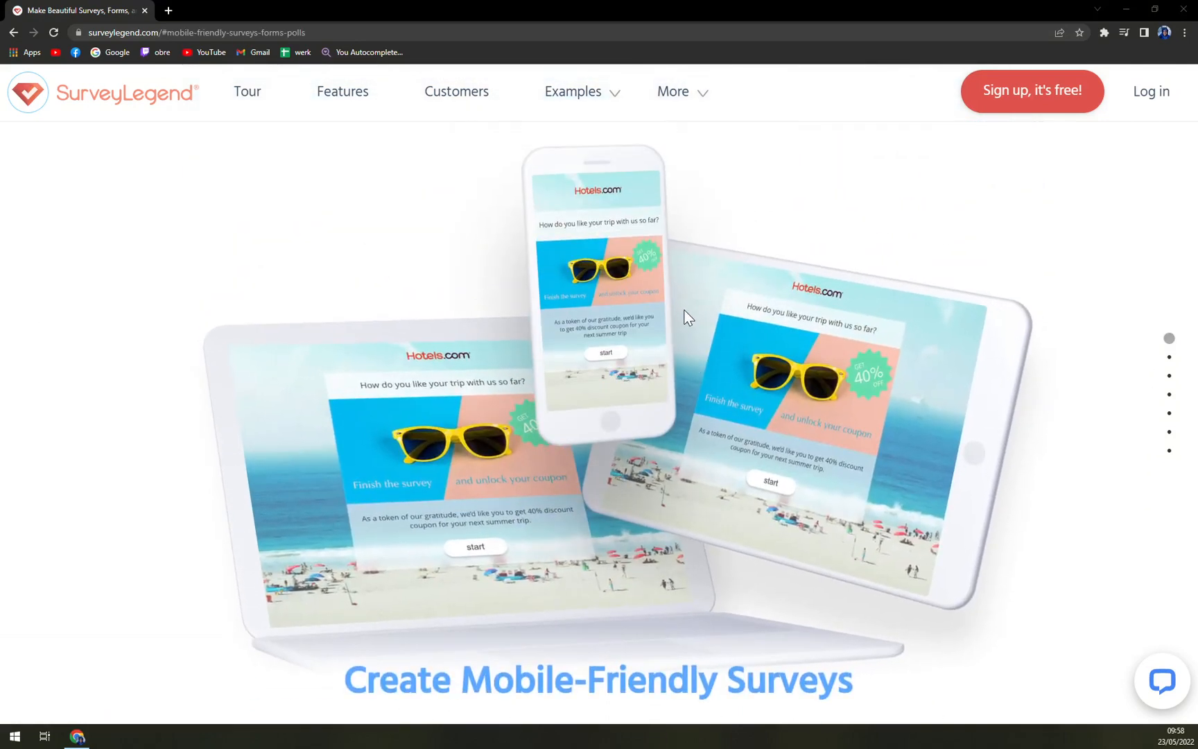
mouse_move(683, 312)
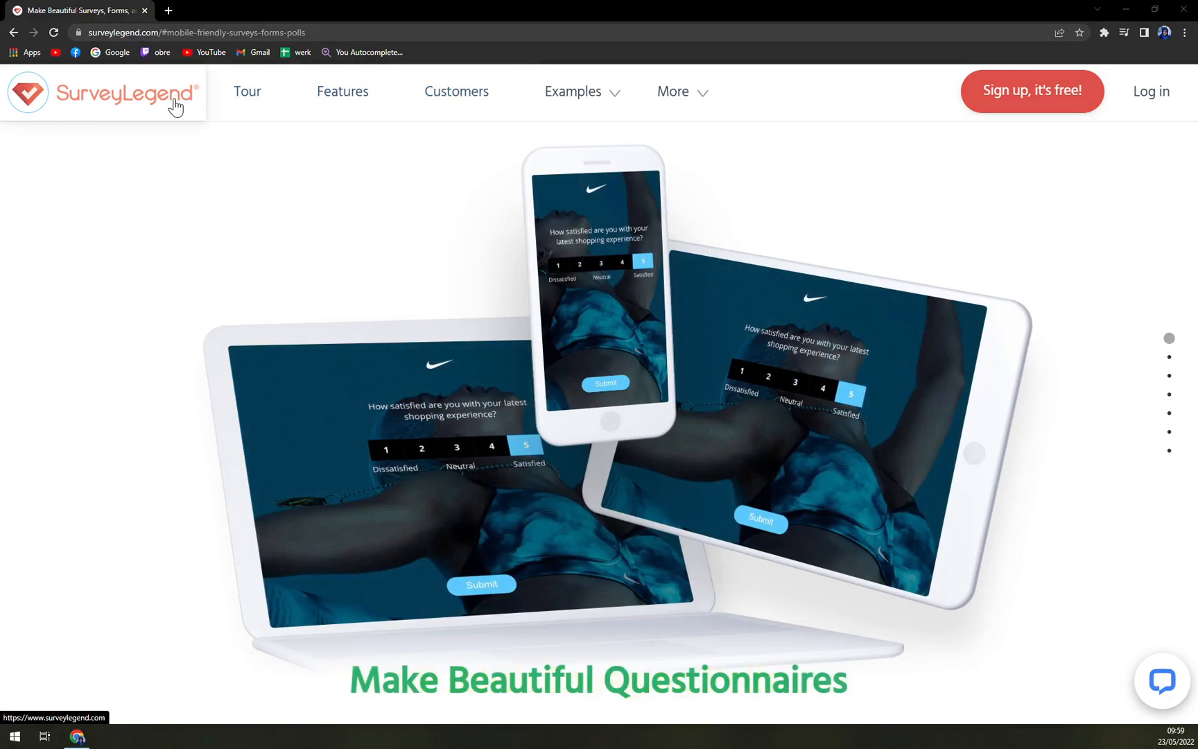
Step: From the homepage, open Pricing and compare plan prices with monthly, then yearly billing
left_click(673, 91)
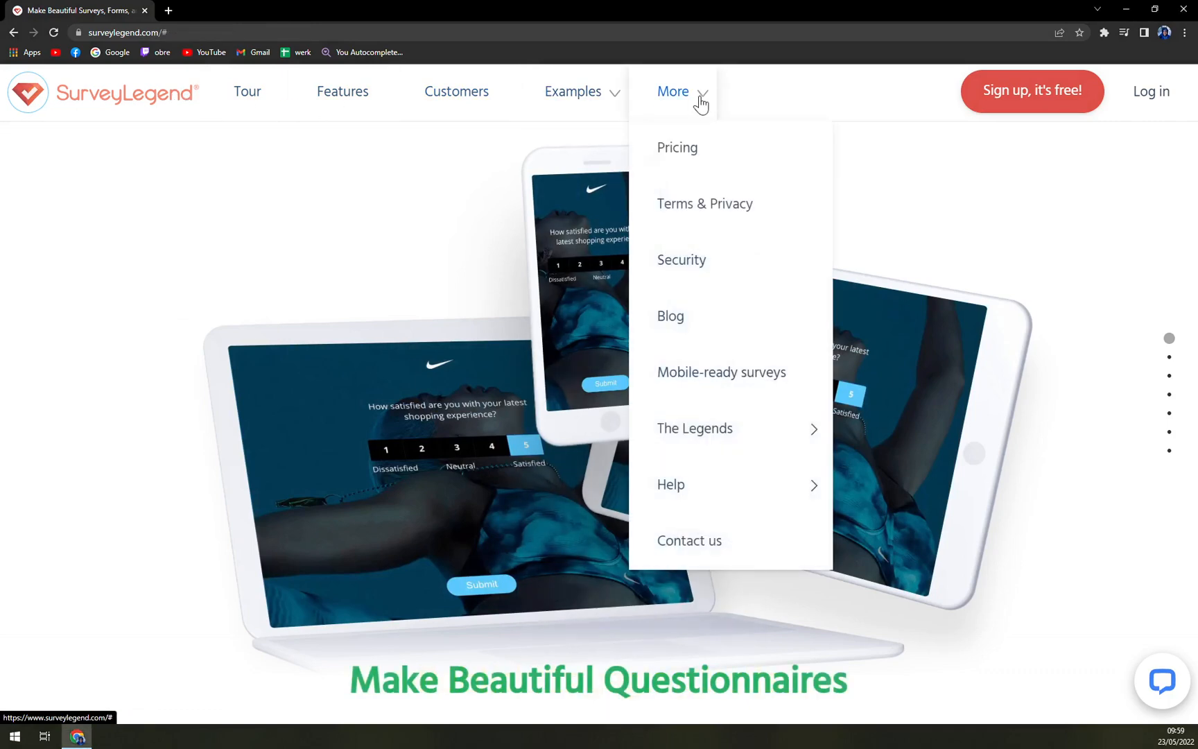
left_click(676, 147)
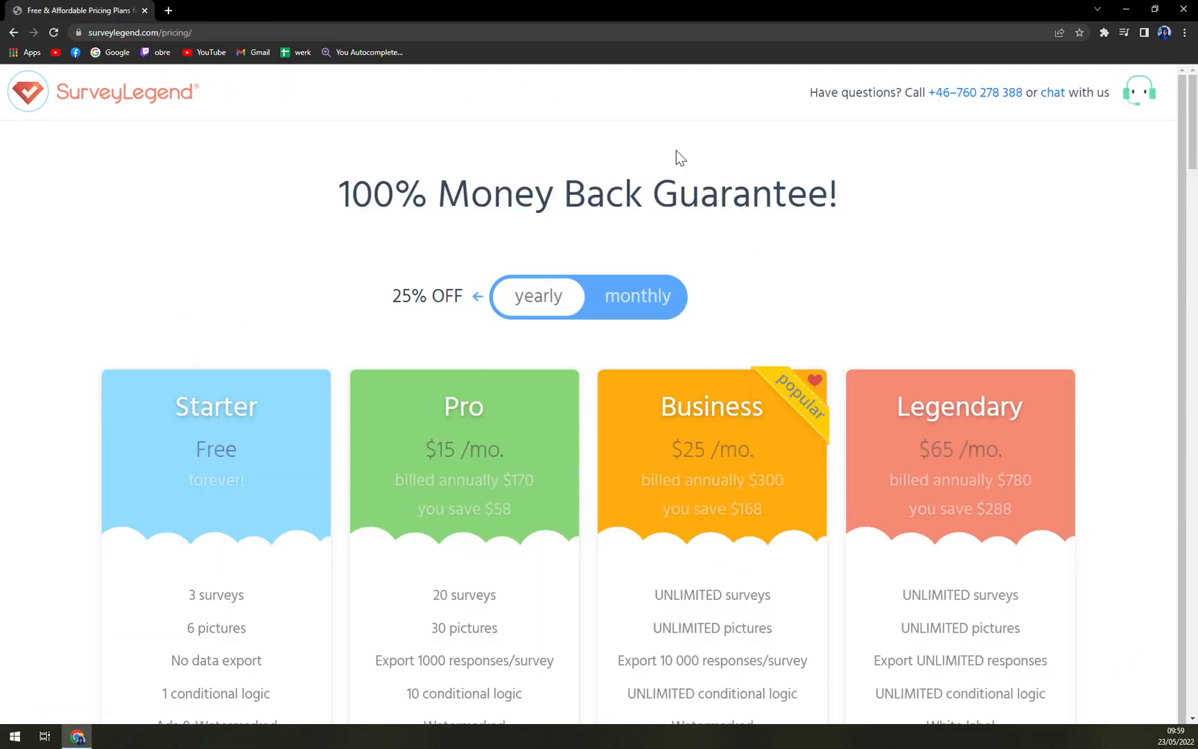
left_click(538, 297)
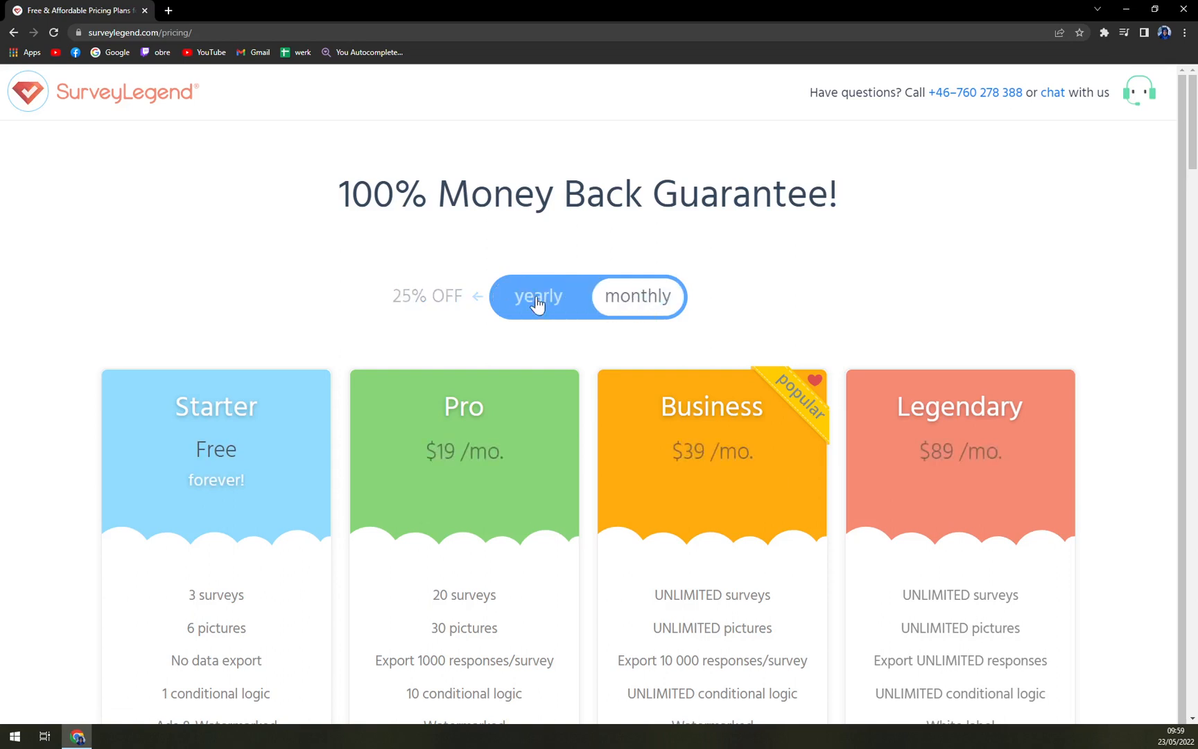
left_click(637, 296)
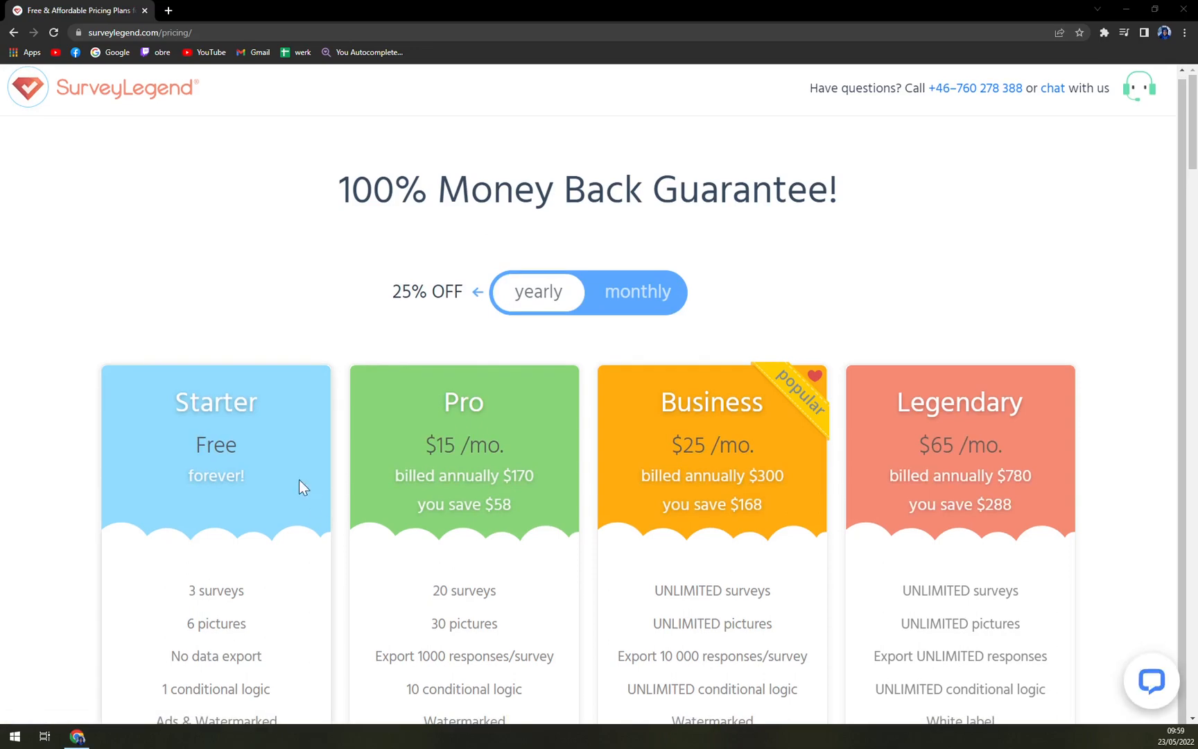
scroll("down", 3)
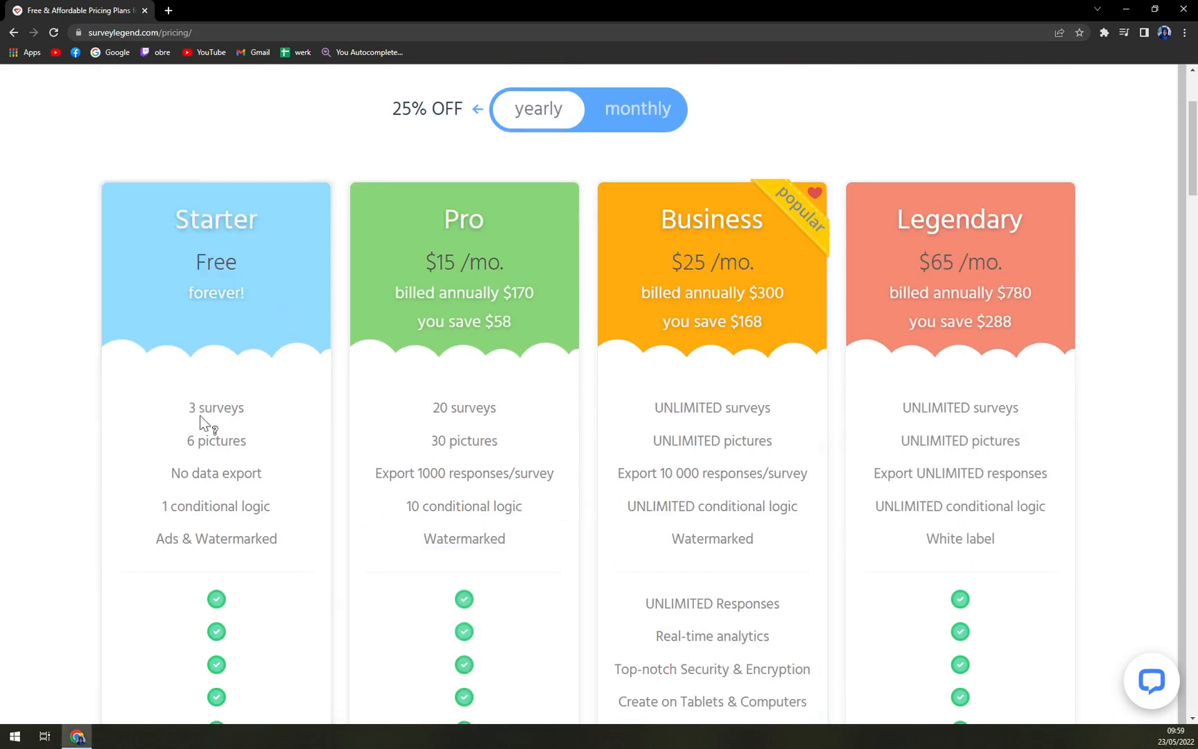
scroll("down", 3)
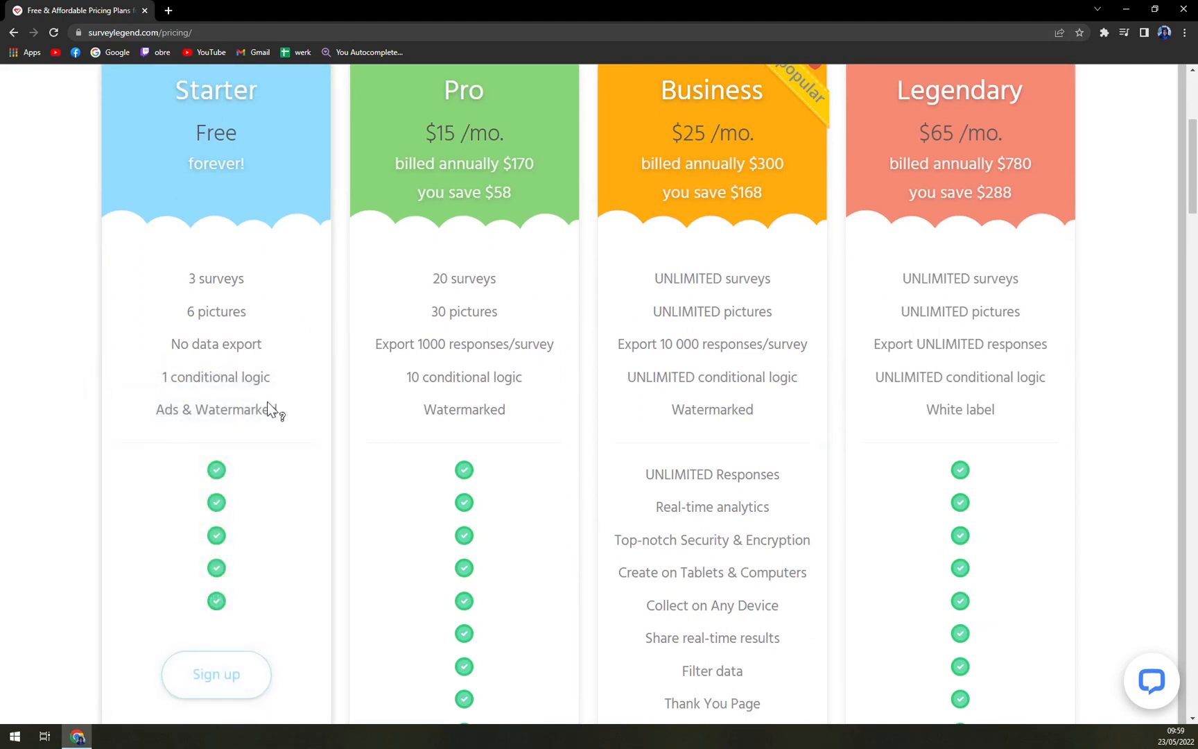
mouse_move(284, 422)
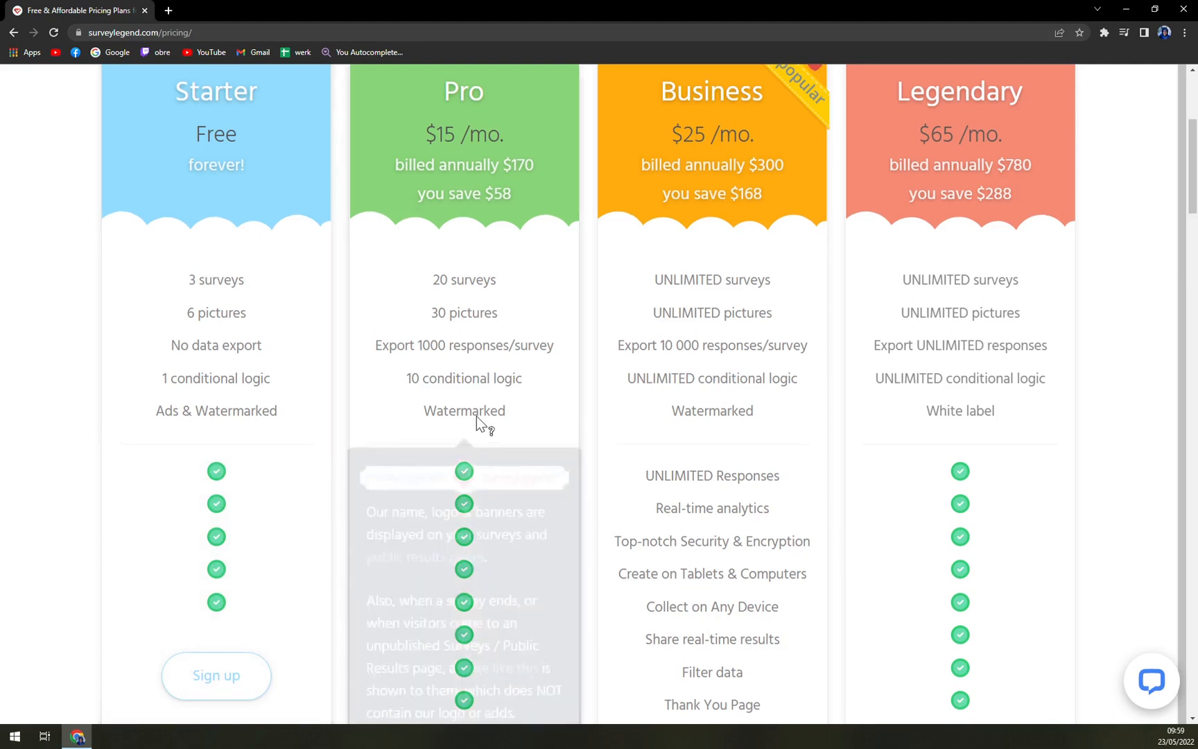
scroll("up", 3)
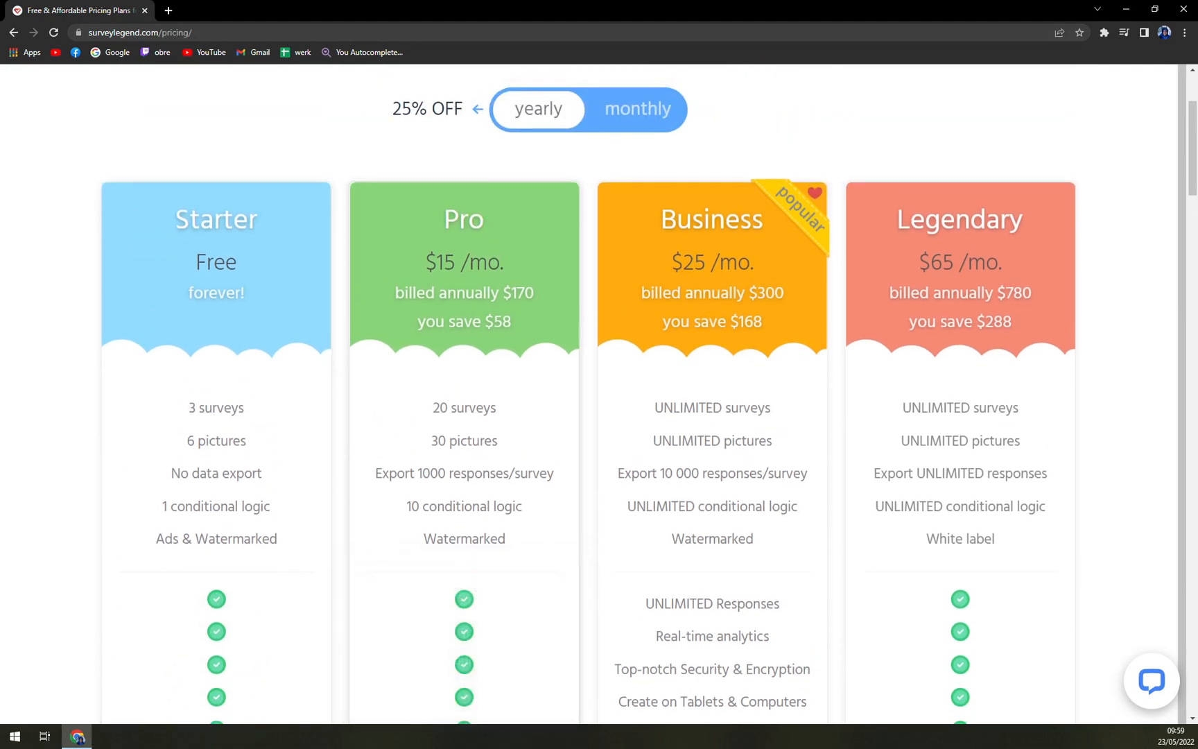
mouse_move(514, 321)
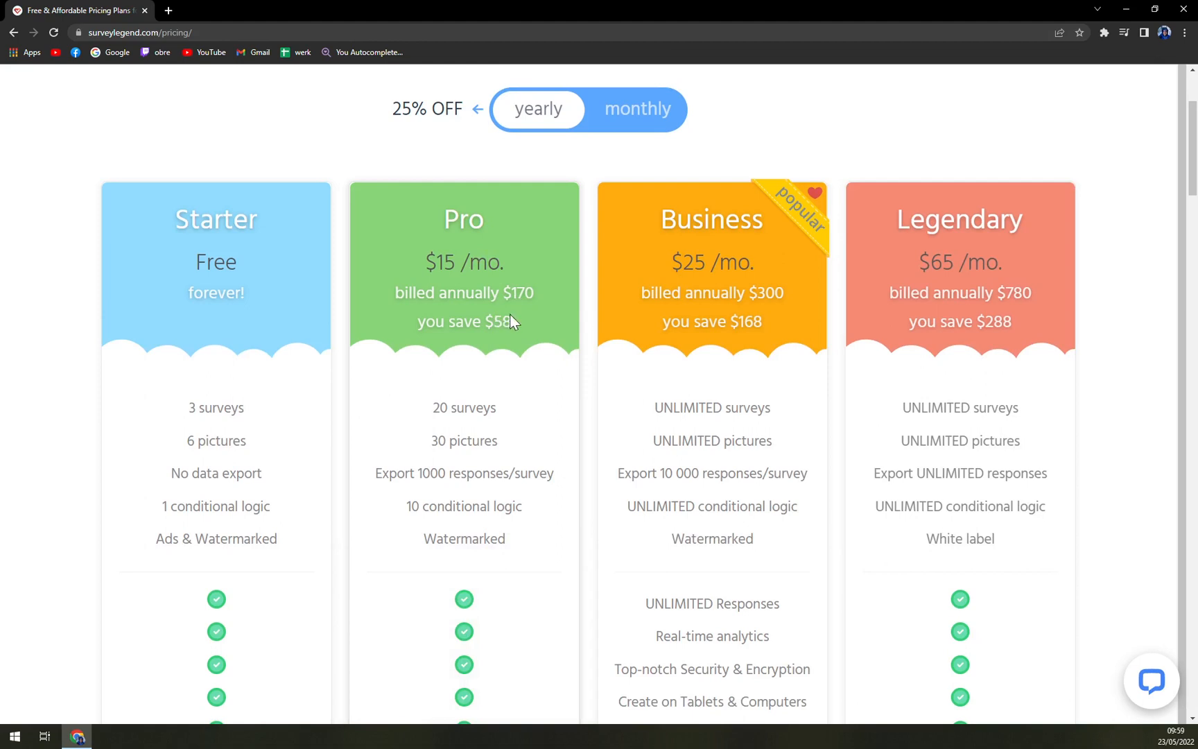
mouse_move(556, 324)
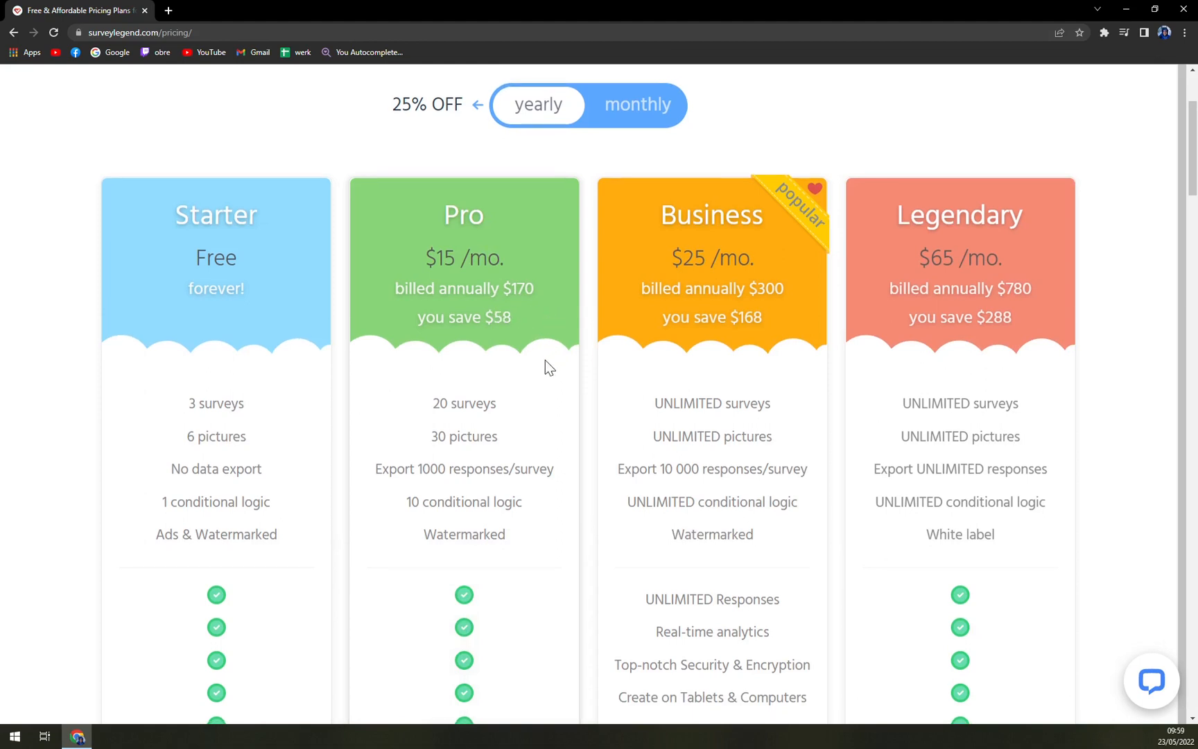
scroll("down", 3)
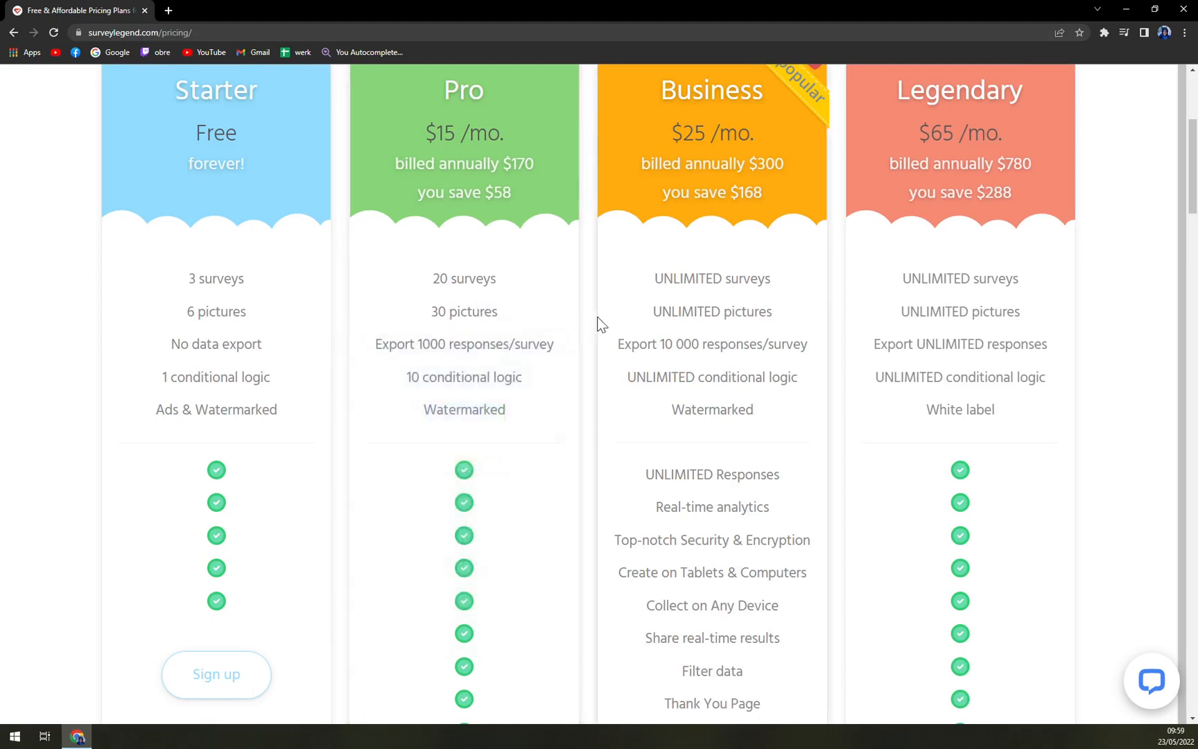
scroll("down", 3)
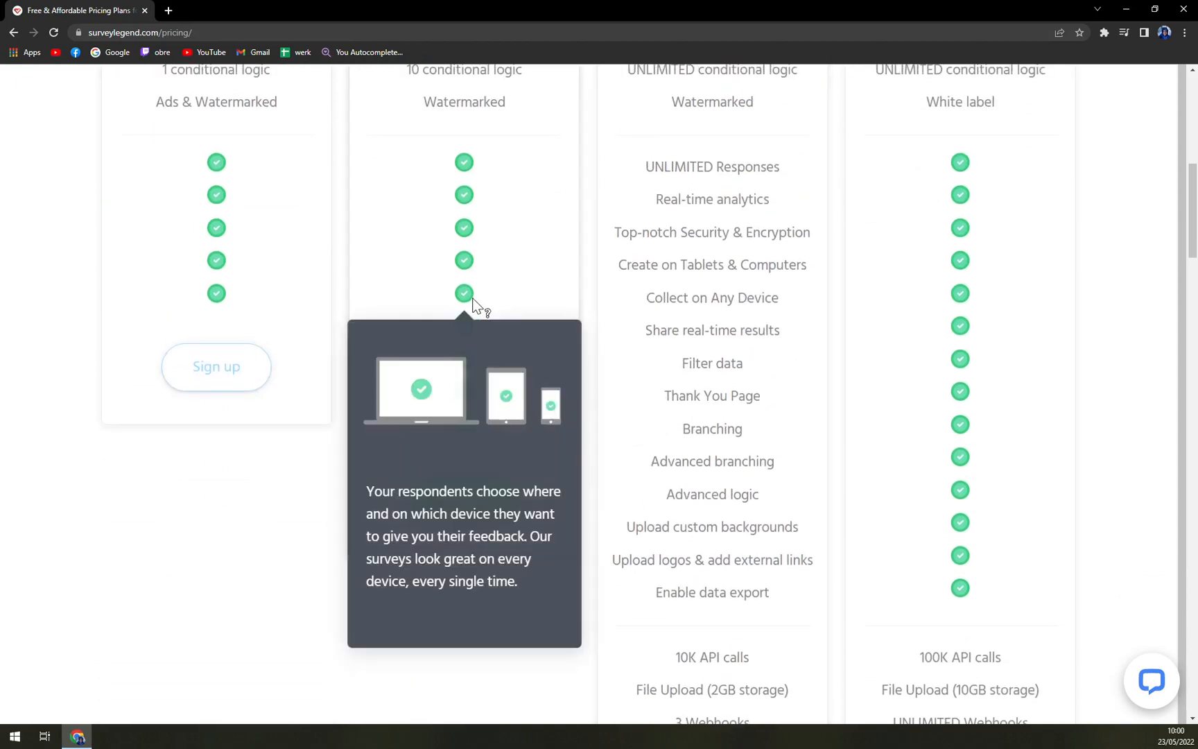
scroll("up", 3)
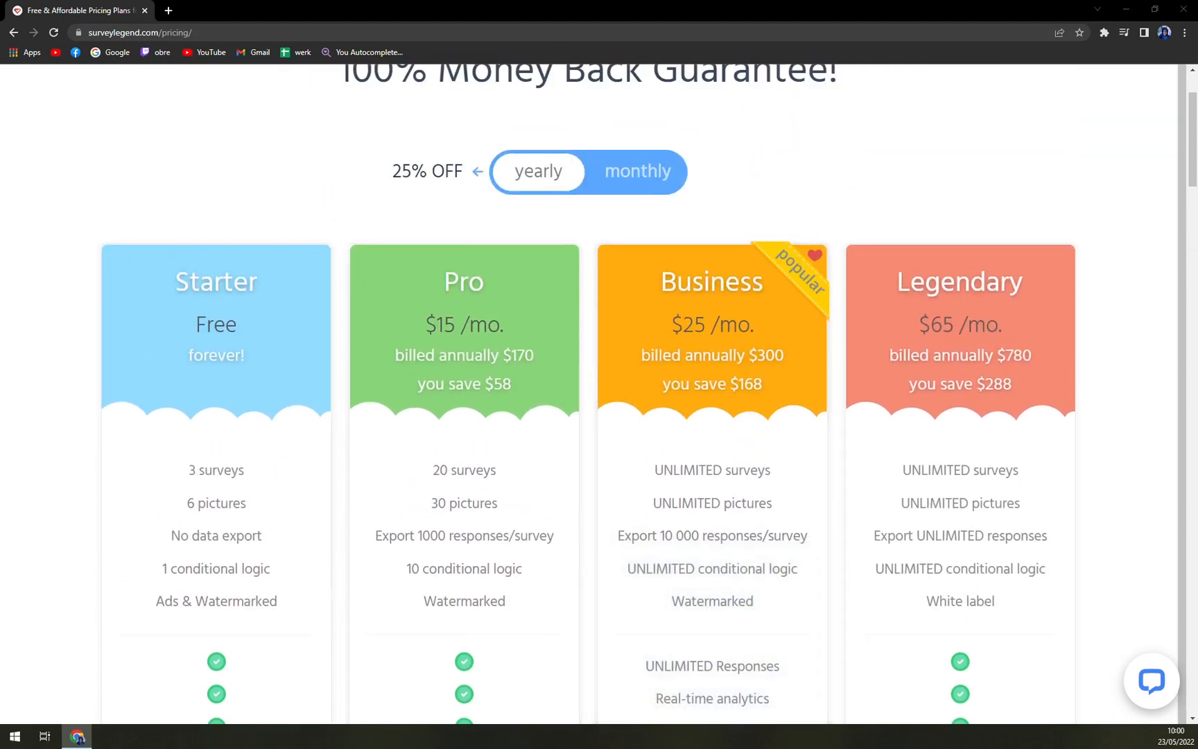
mouse_move(875, 346)
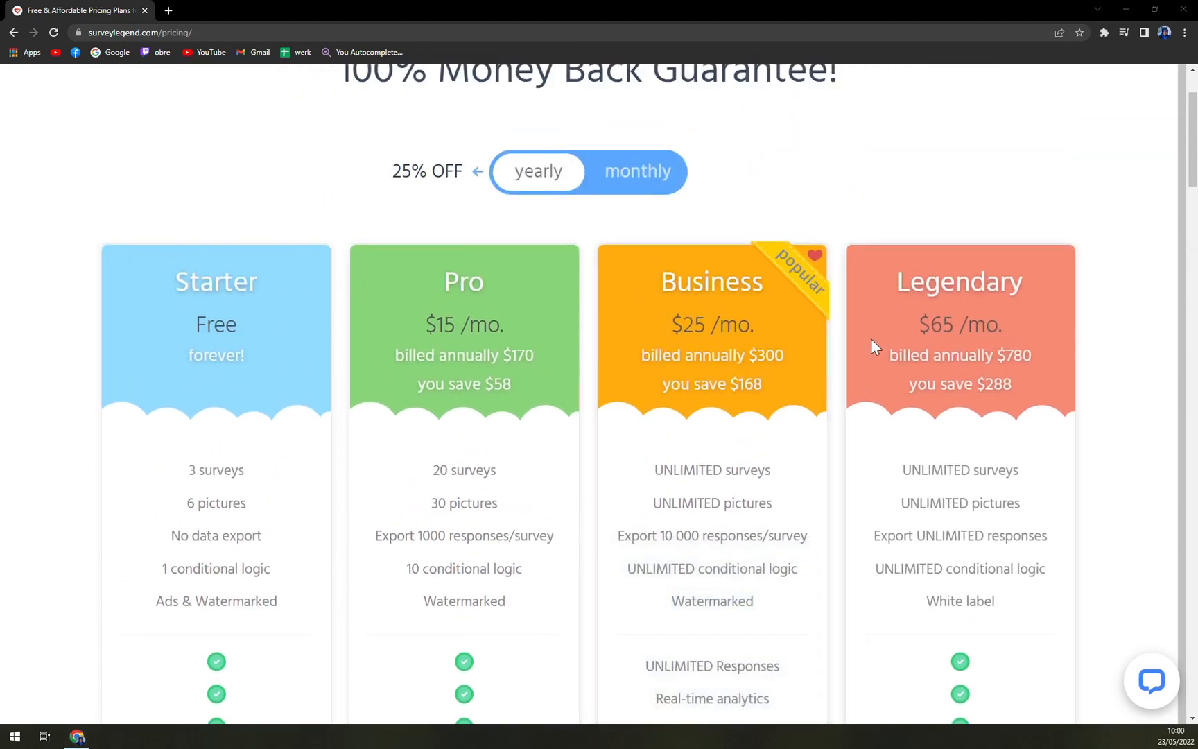
mouse_move(873, 334)
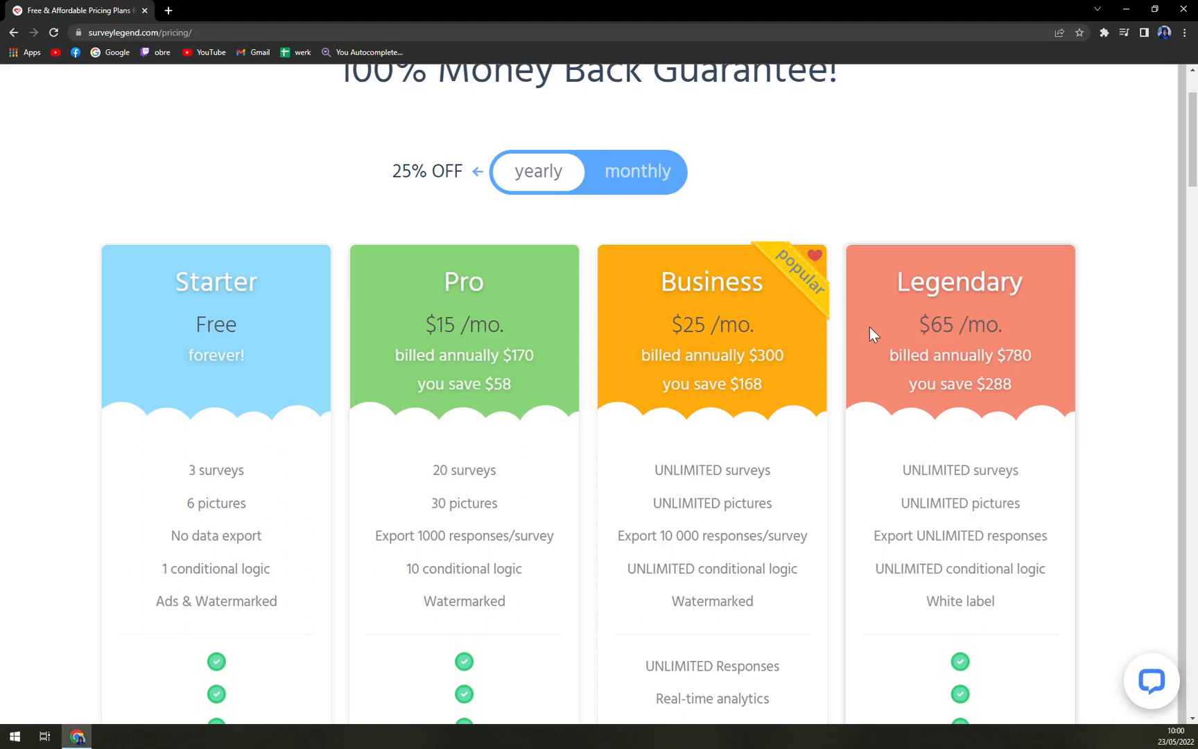
mouse_move(916, 314)
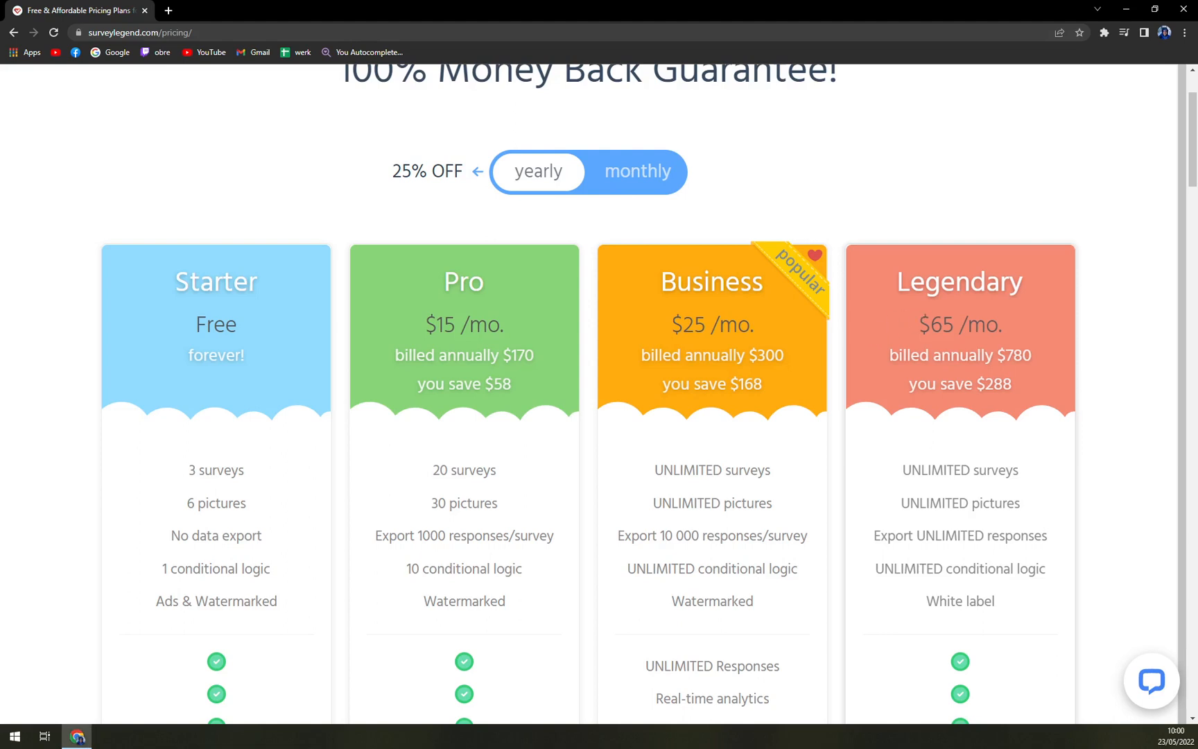
scroll("down", 3)
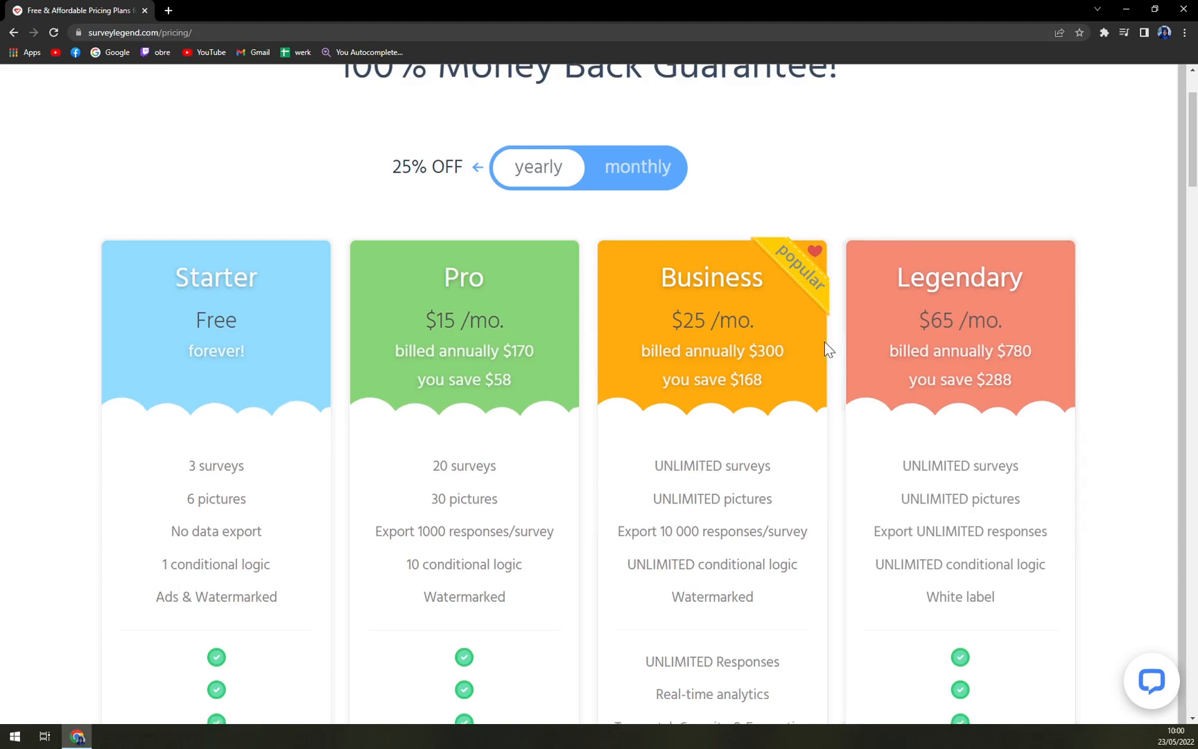
mouse_move(808, 352)
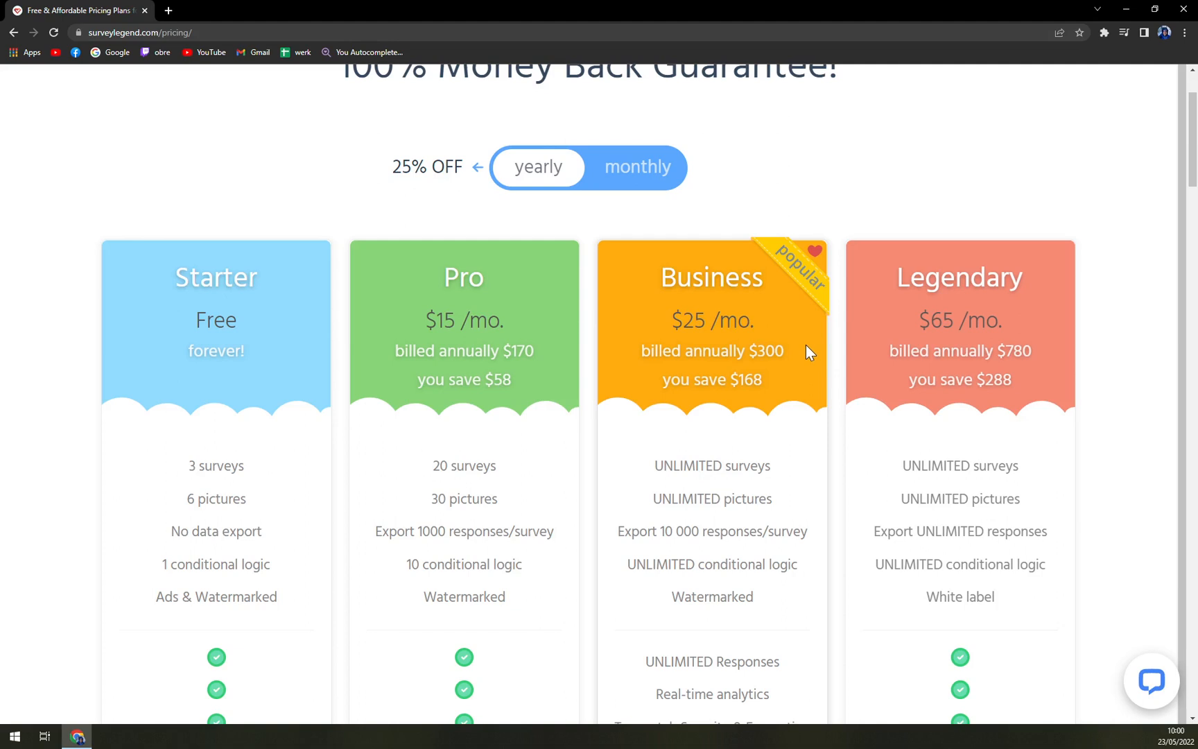
scroll("down", 3)
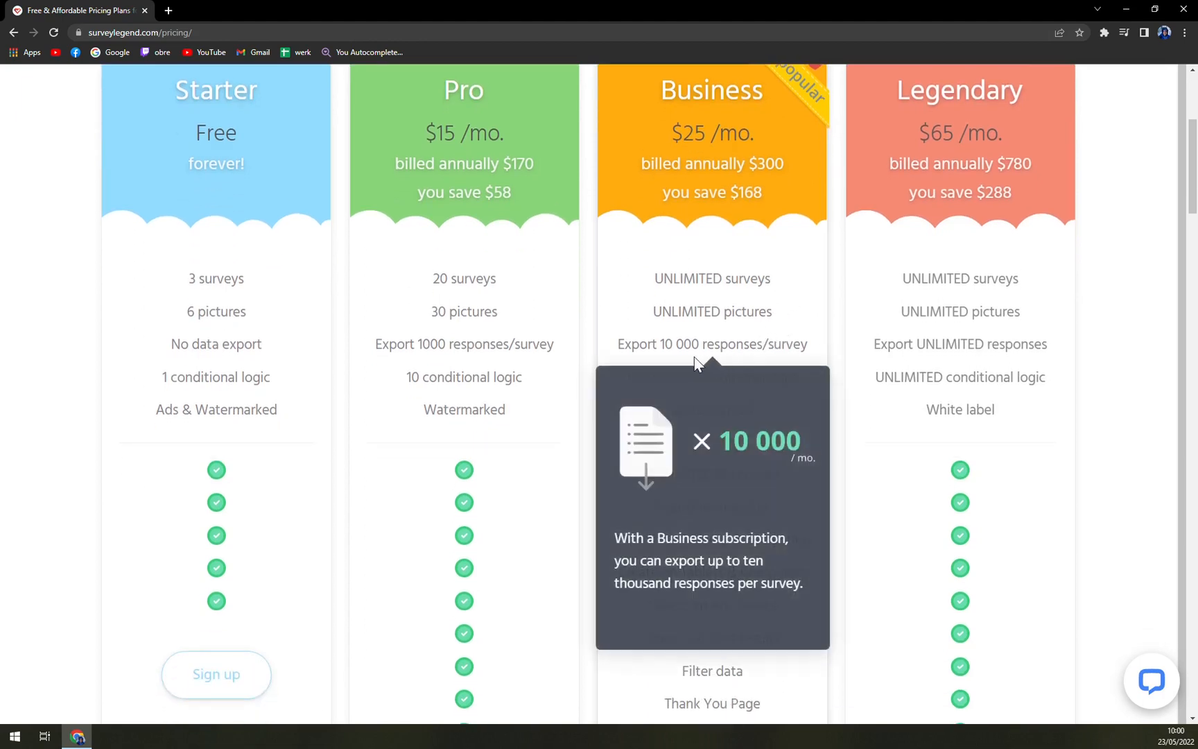
mouse_move(841, 339)
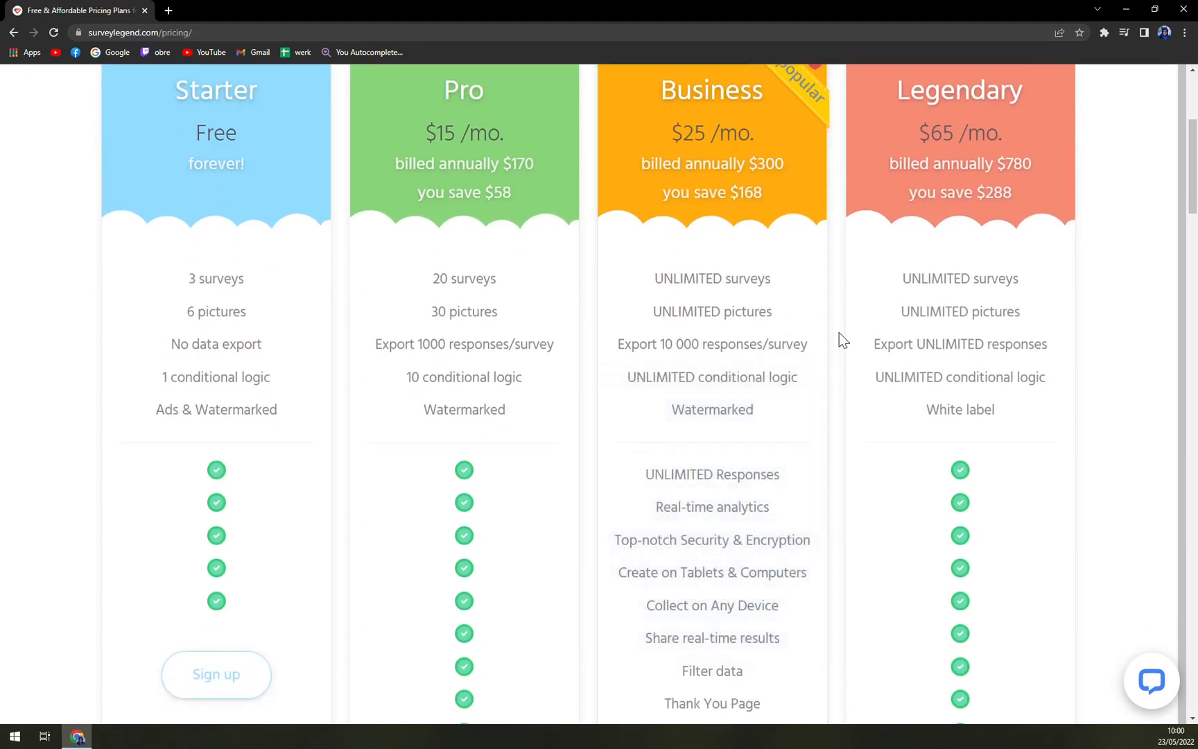
mouse_move(829, 316)
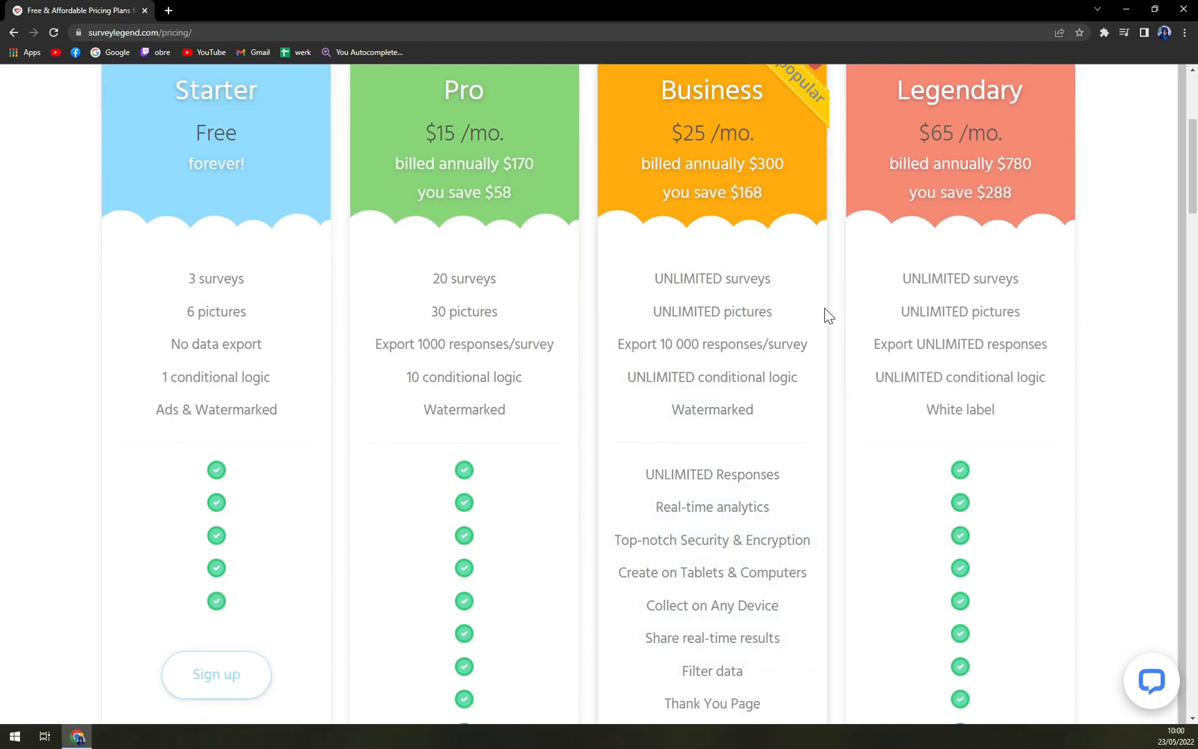
scroll("down", 3)
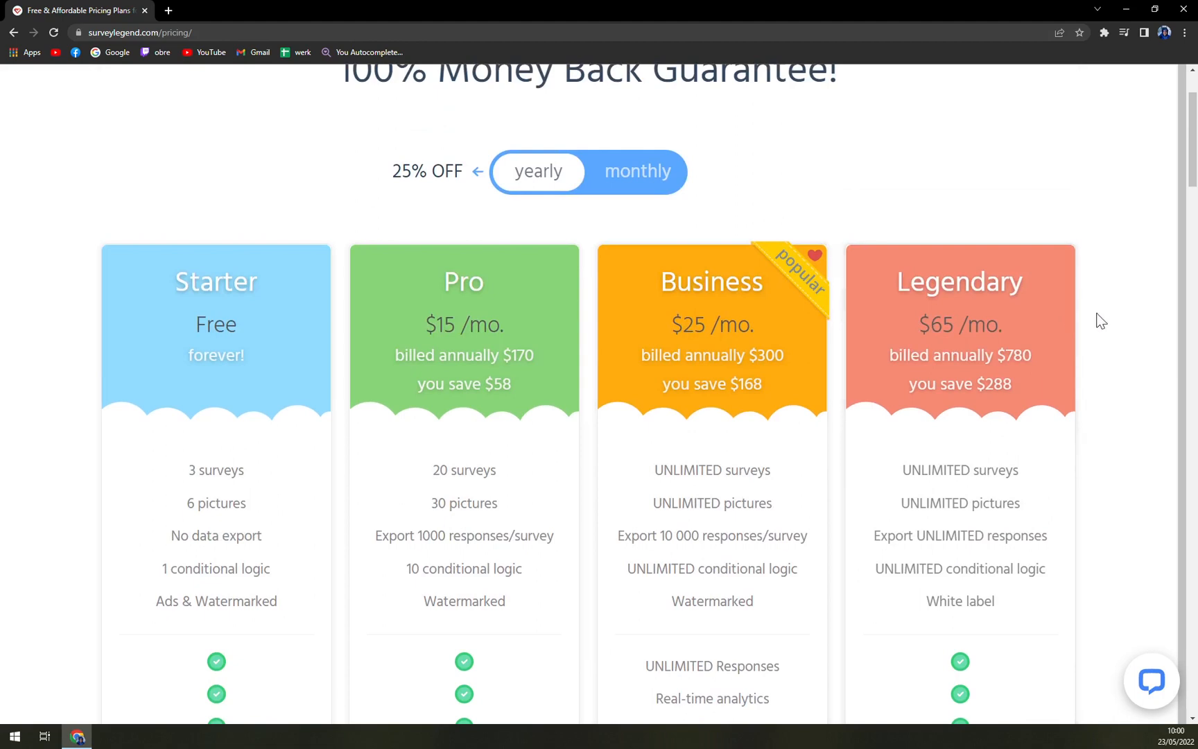
mouse_move(1069, 357)
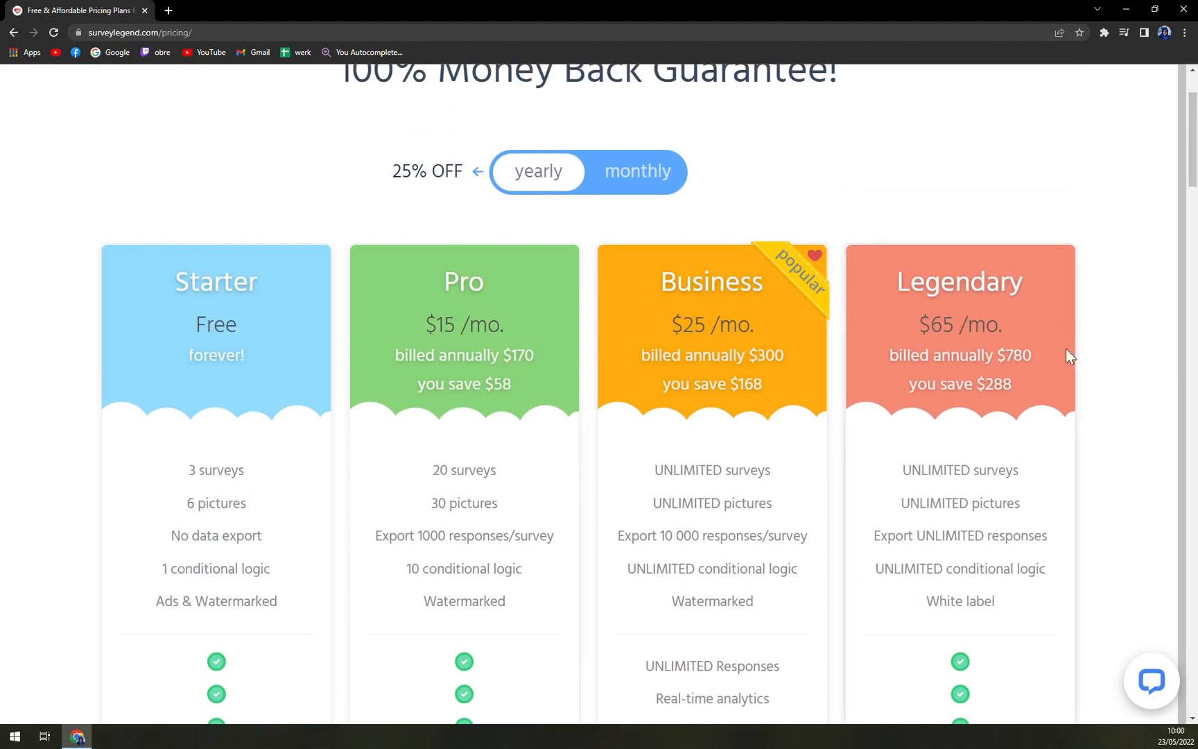
mouse_move(1001, 382)
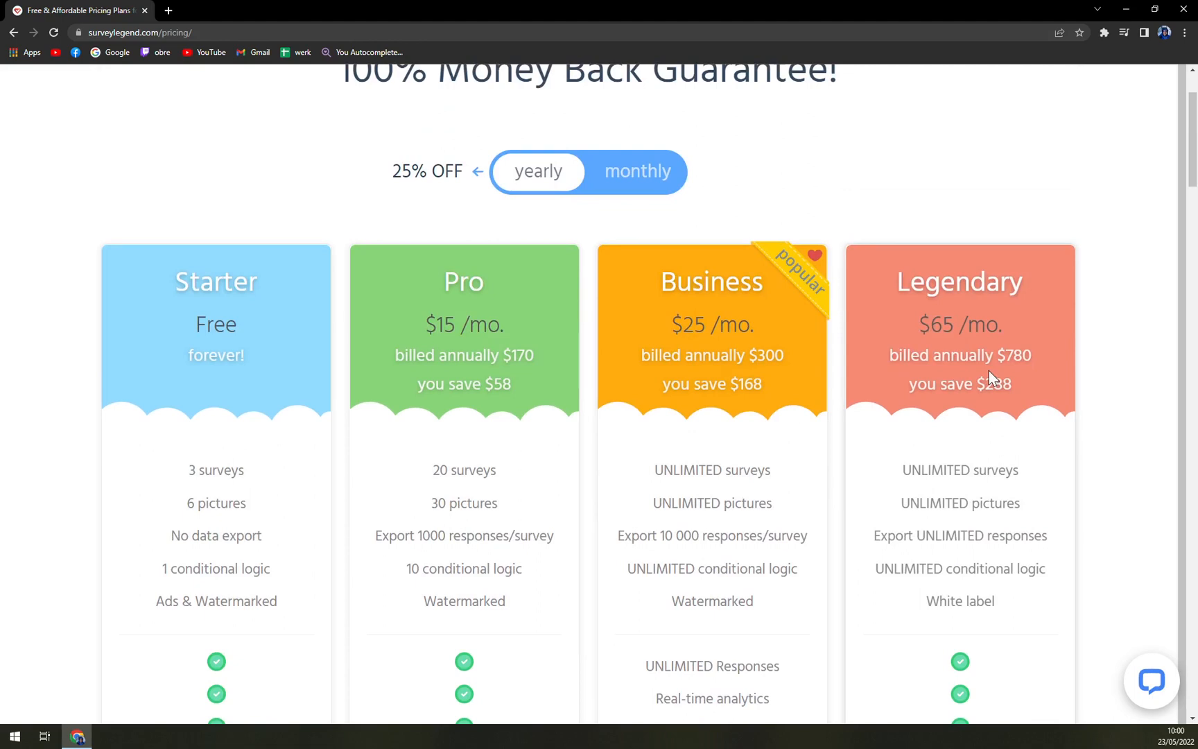
mouse_move(913, 391)
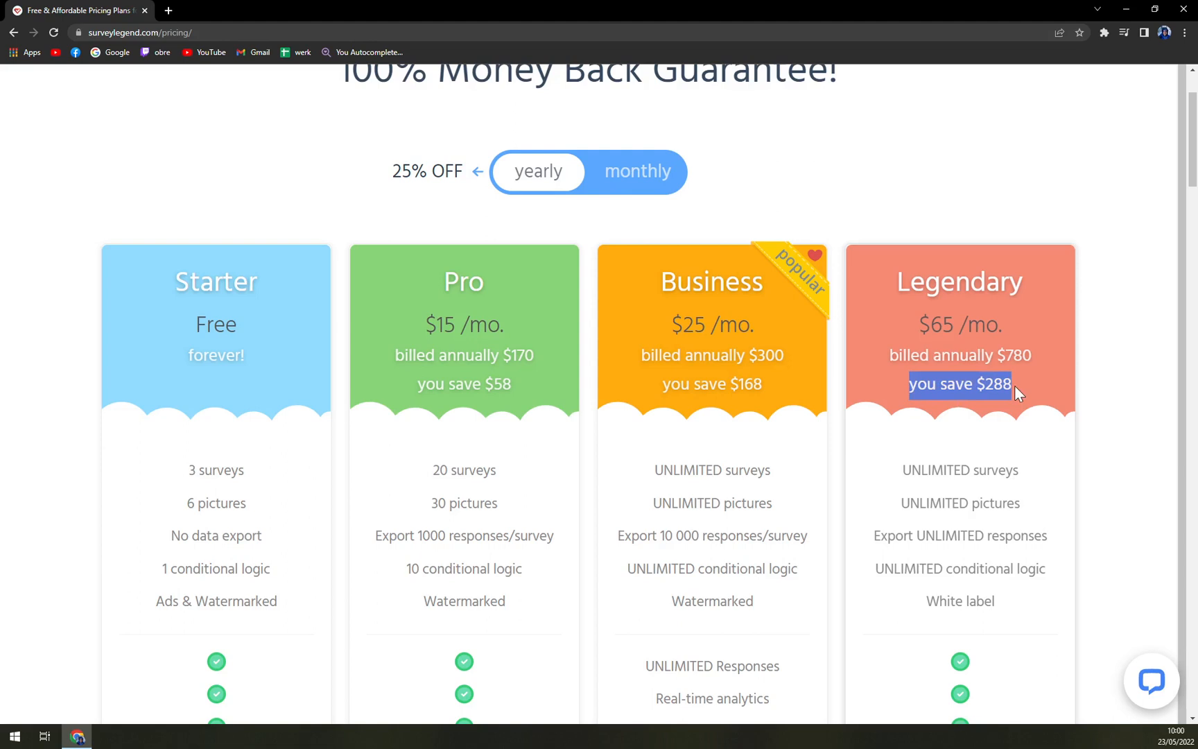
scroll("down", 3)
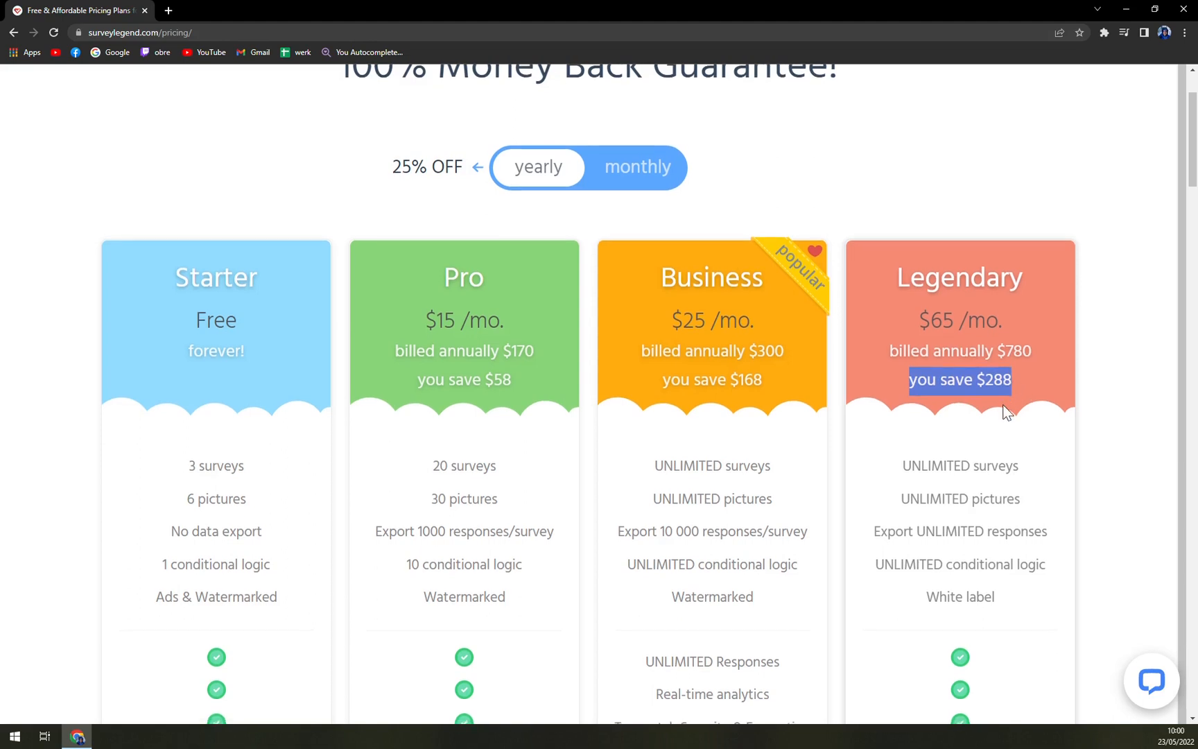
scroll("down", 3)
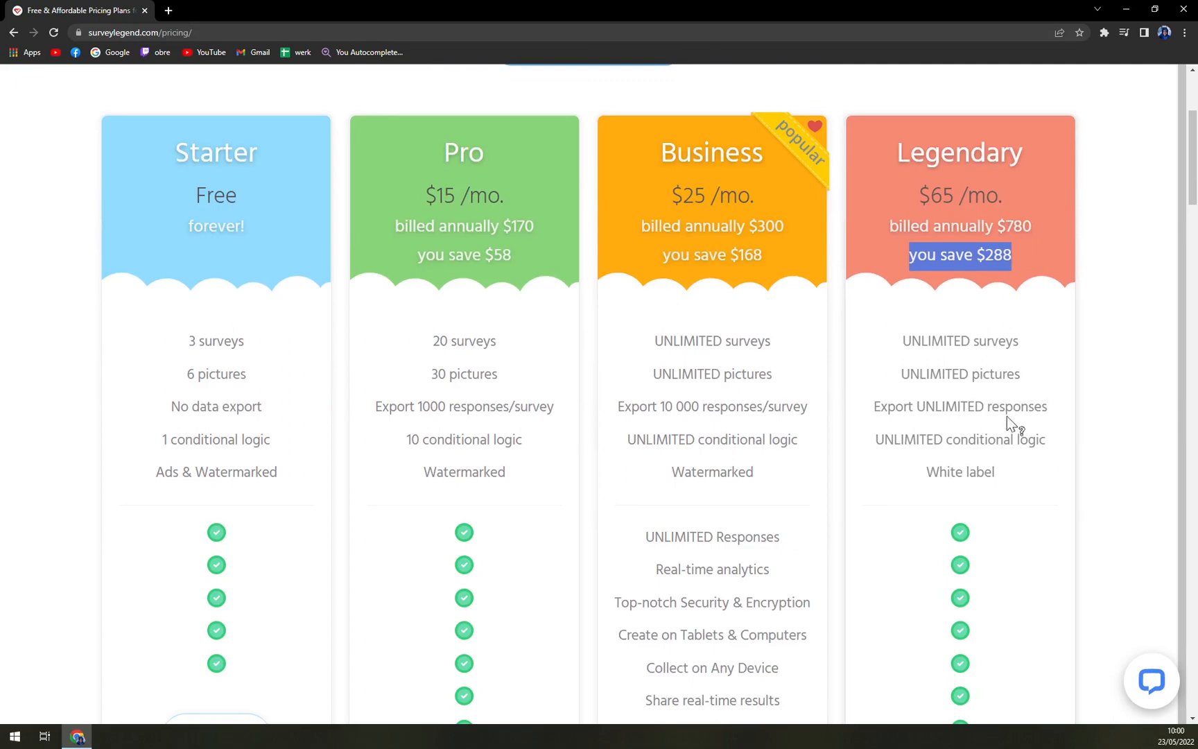
scroll("down", 3)
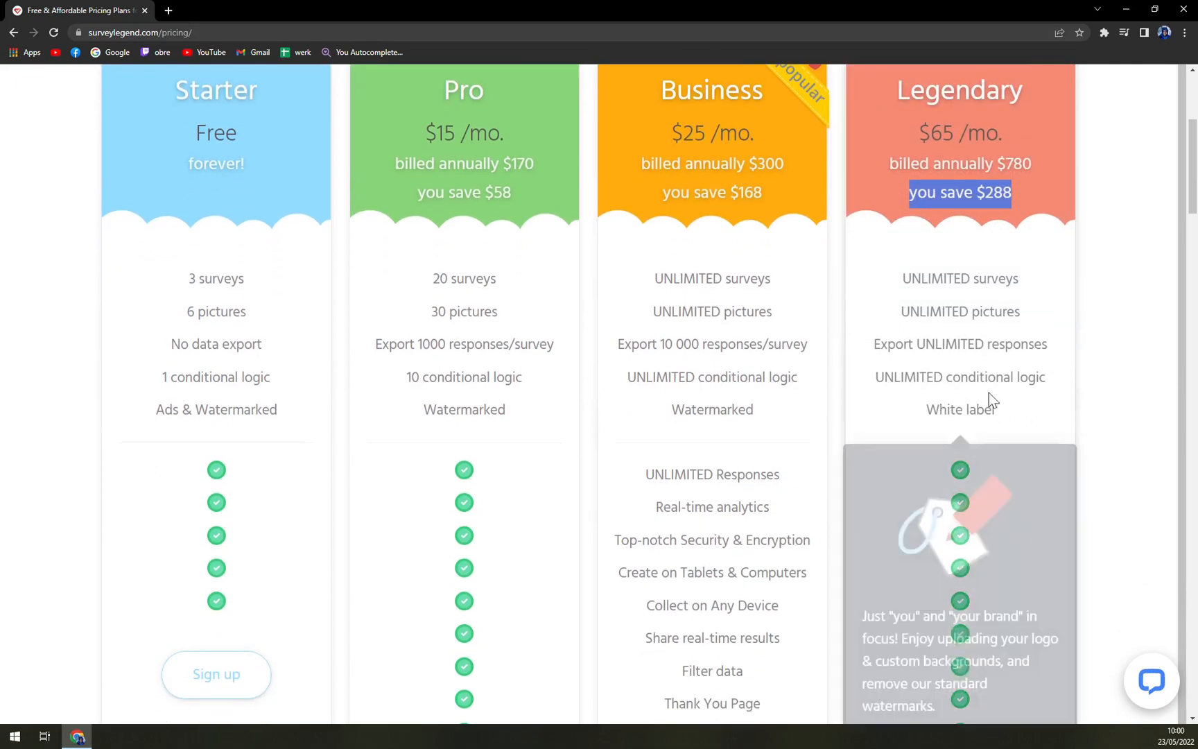
scroll("down", 3)
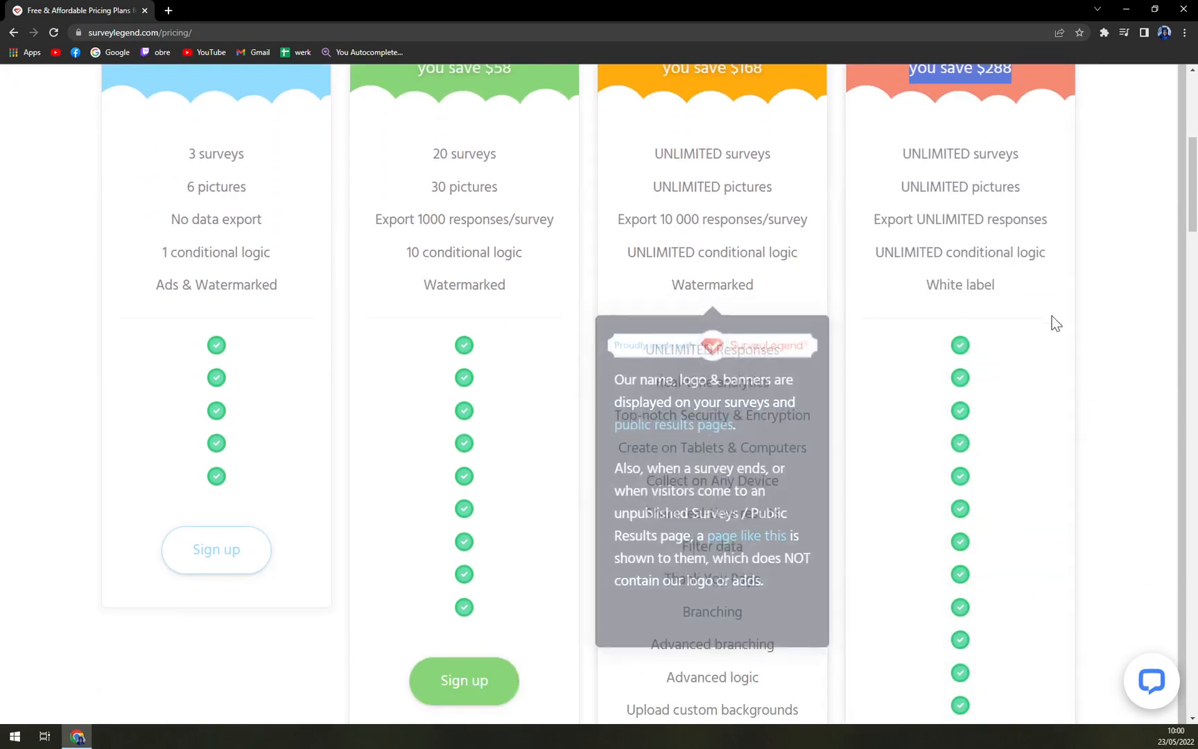
scroll("down", 3)
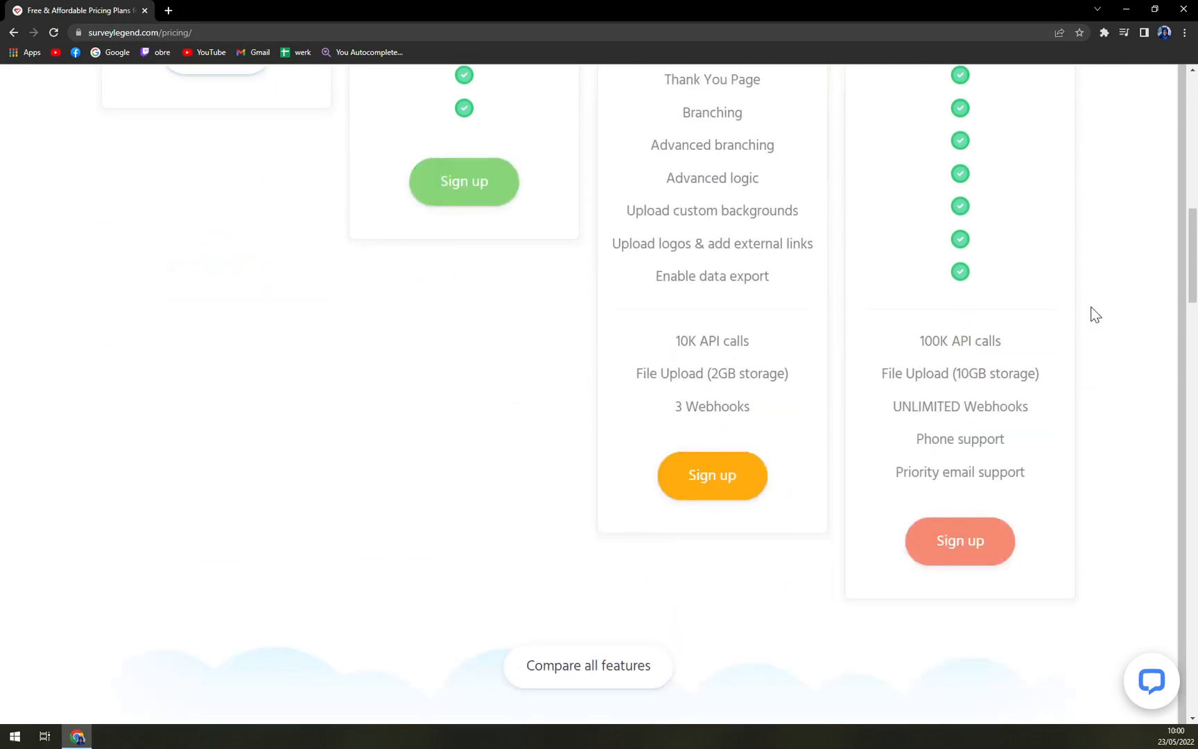
scroll("up", 3)
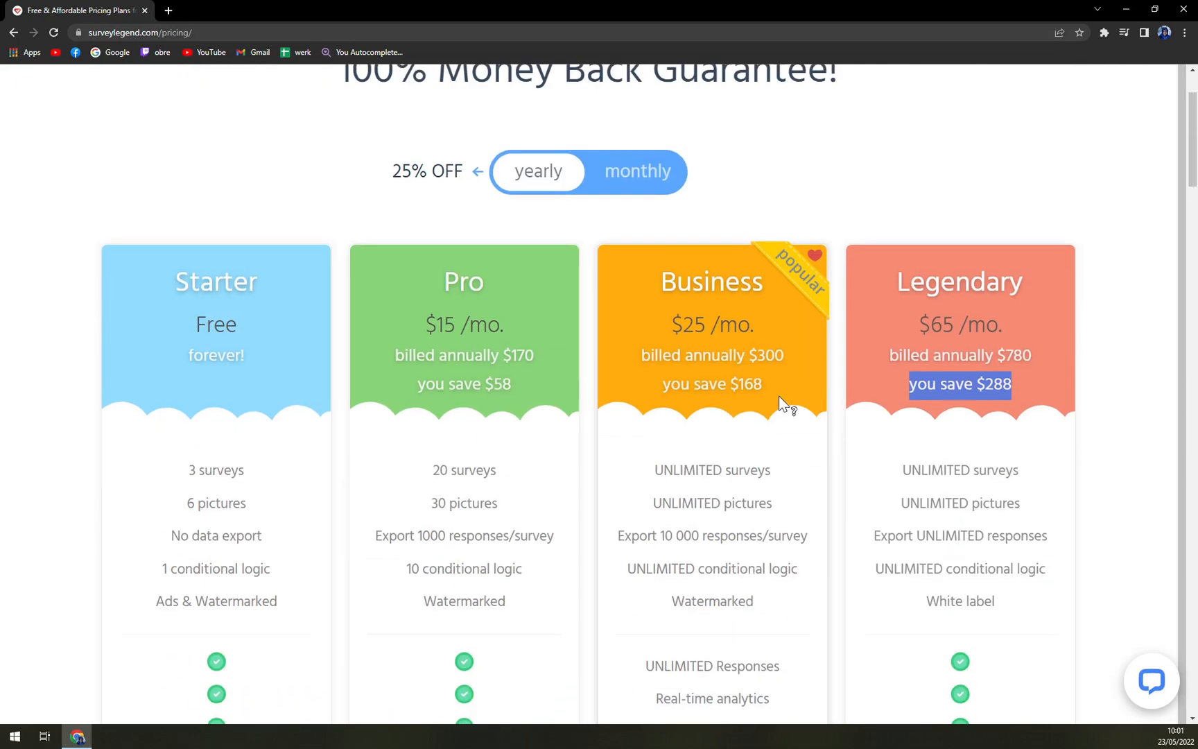
scroll("down", 3)
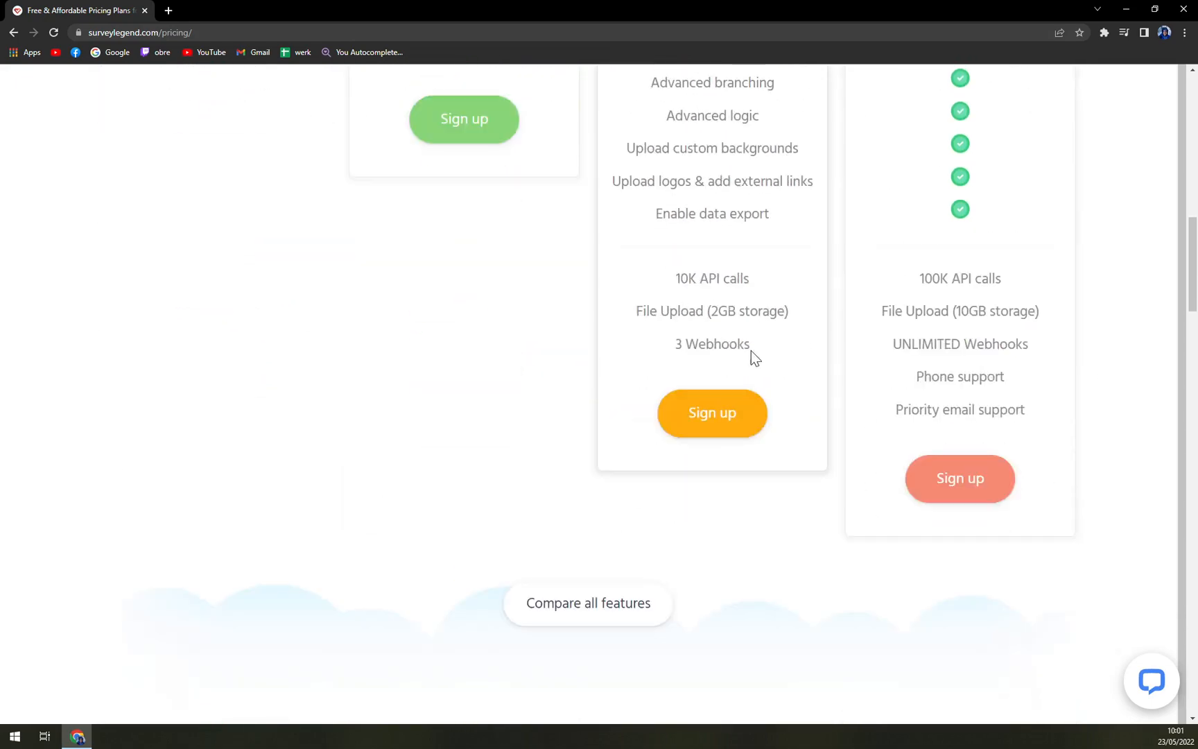
scroll("up", 3)
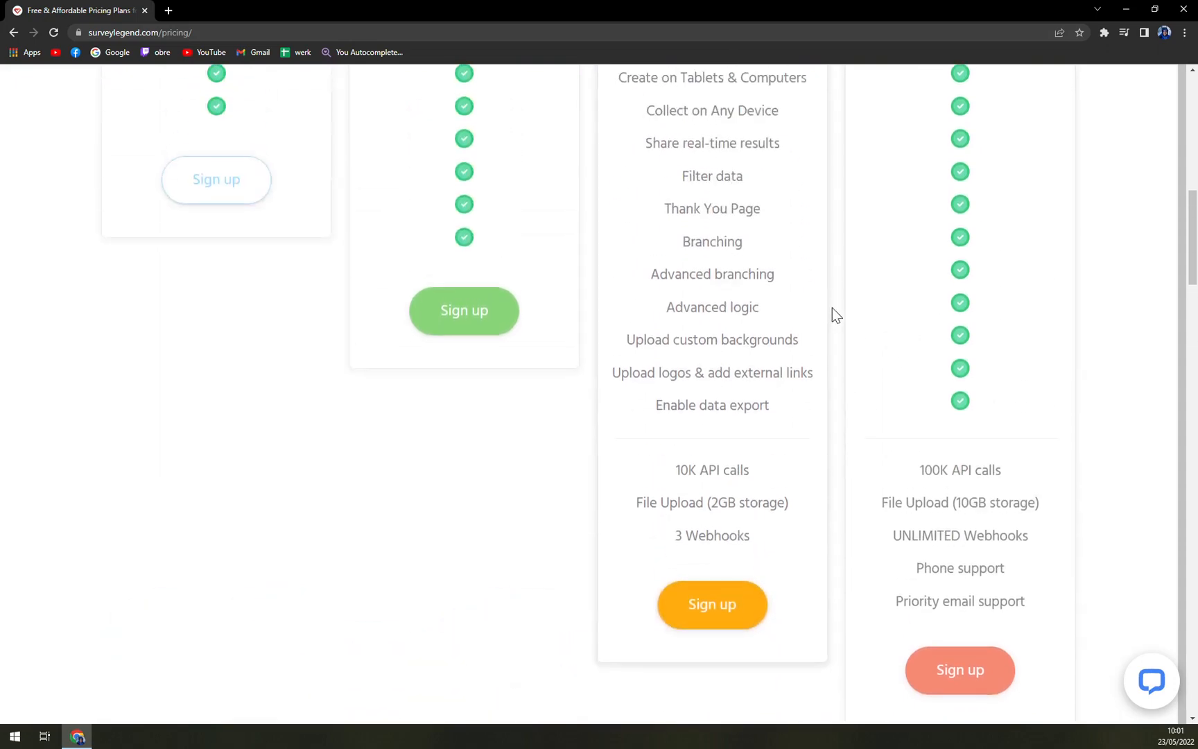
scroll("up", 3)
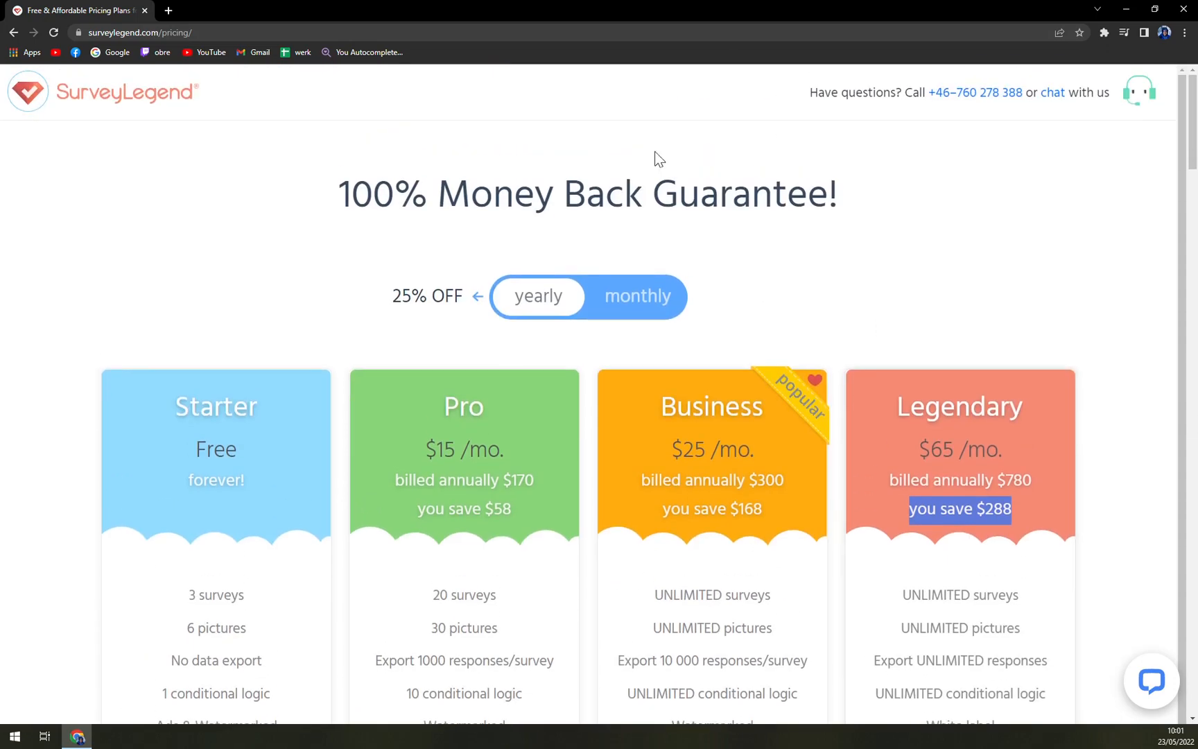
scroll("down", 3)
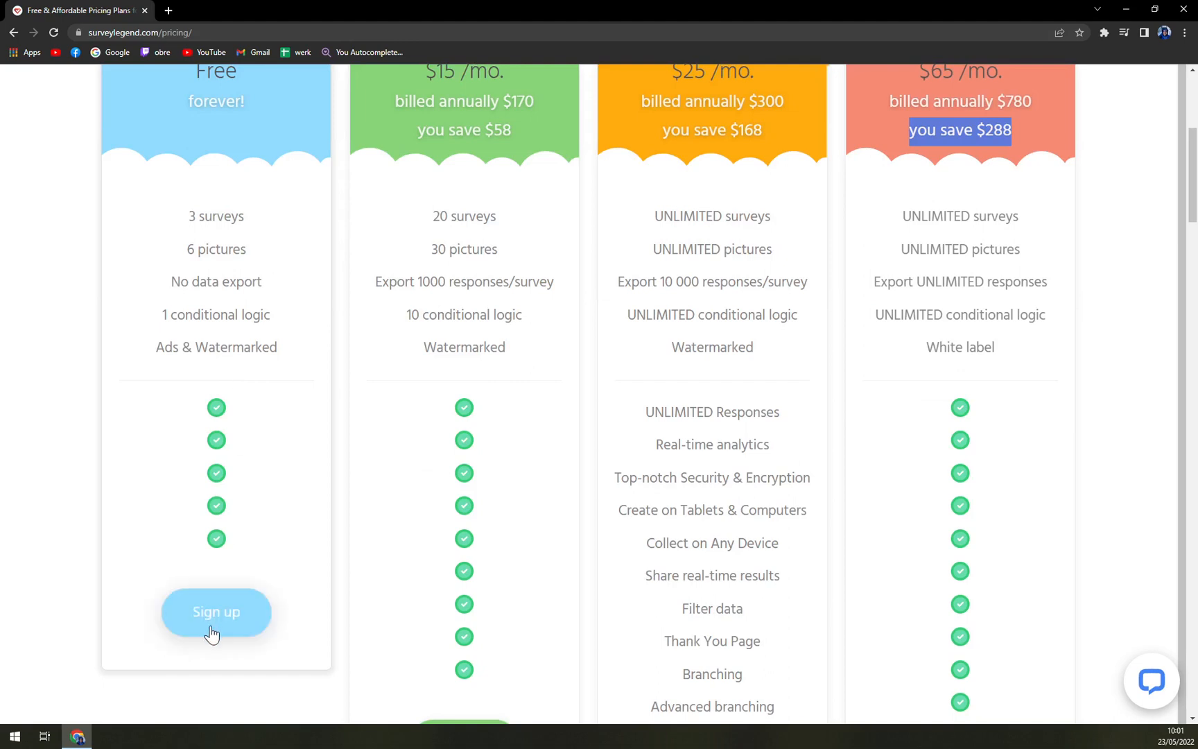
Step: Go from the Starter plan's Sign up to the free 'Sign up, it's free!' registration form
left_click(215, 611)
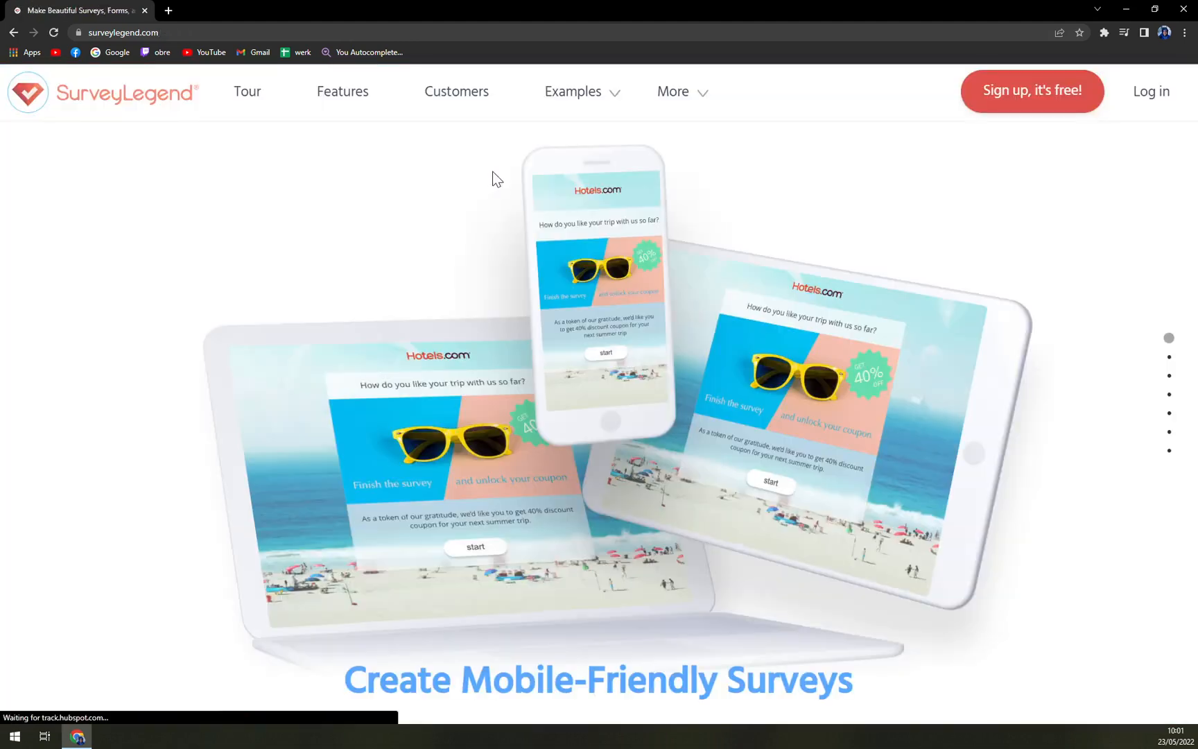
mouse_move(1033, 91)
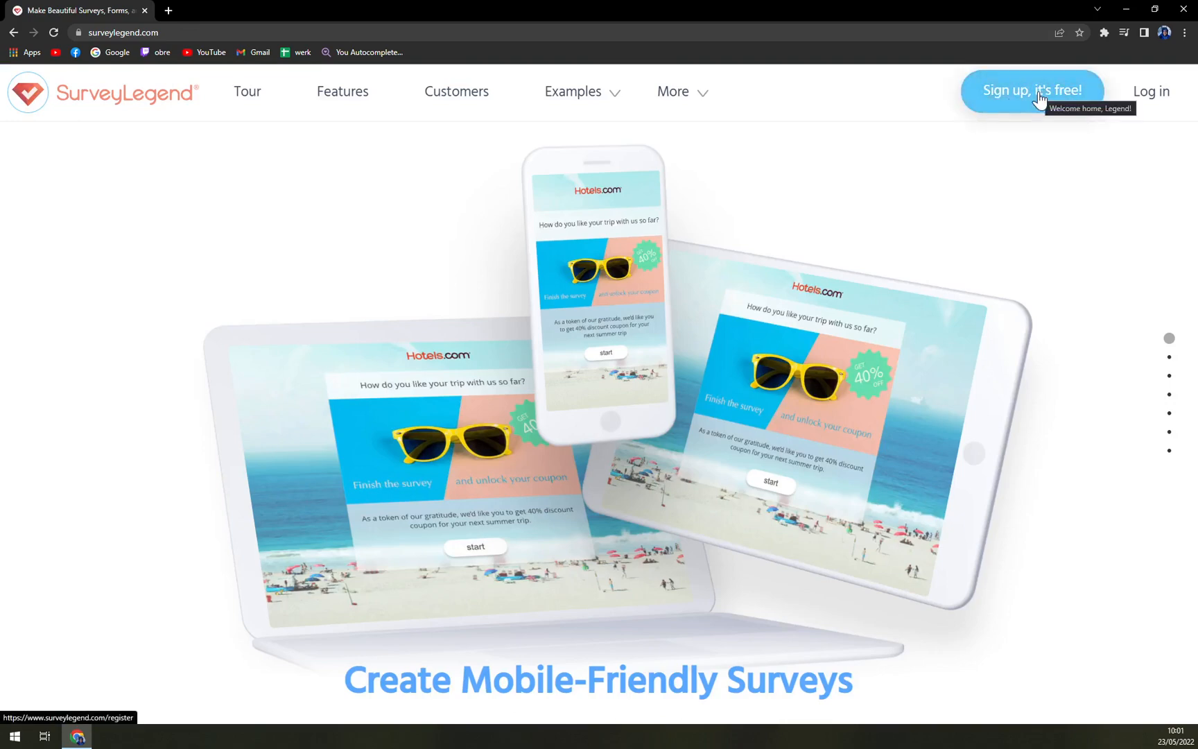
left_click(1031, 90)
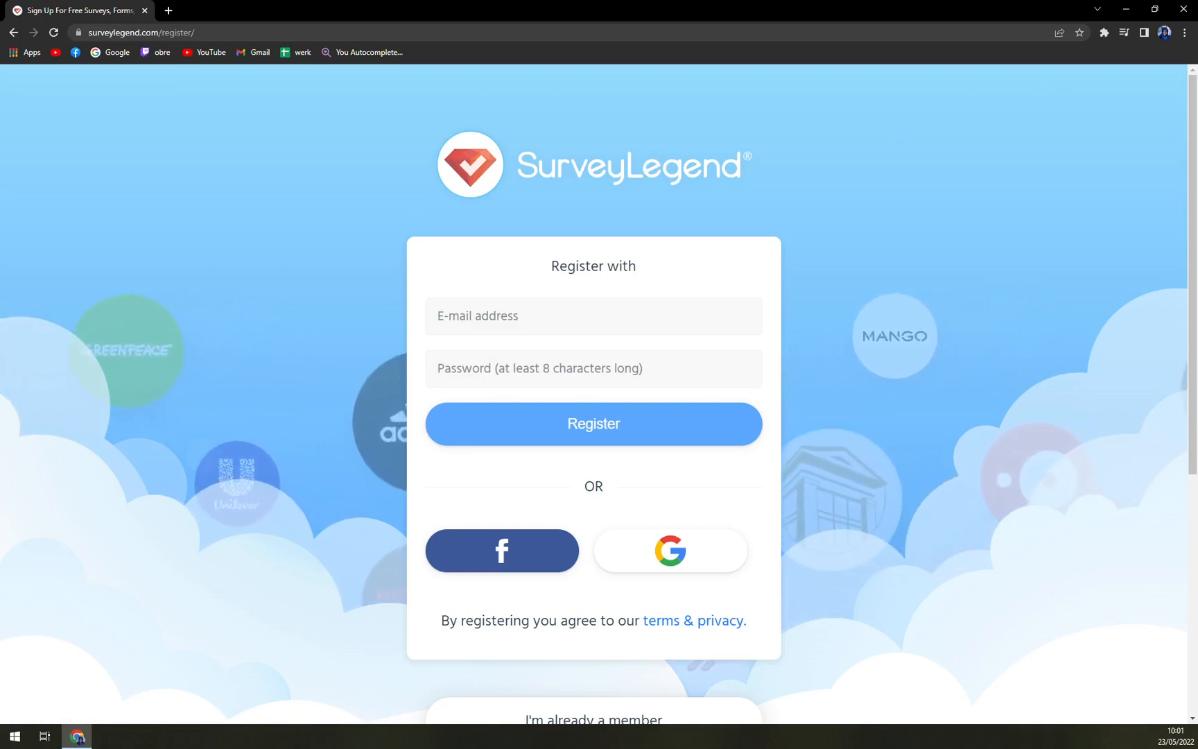
Step: Register with the existing Google account instead of email and reach My Surveys
left_click(592, 315)
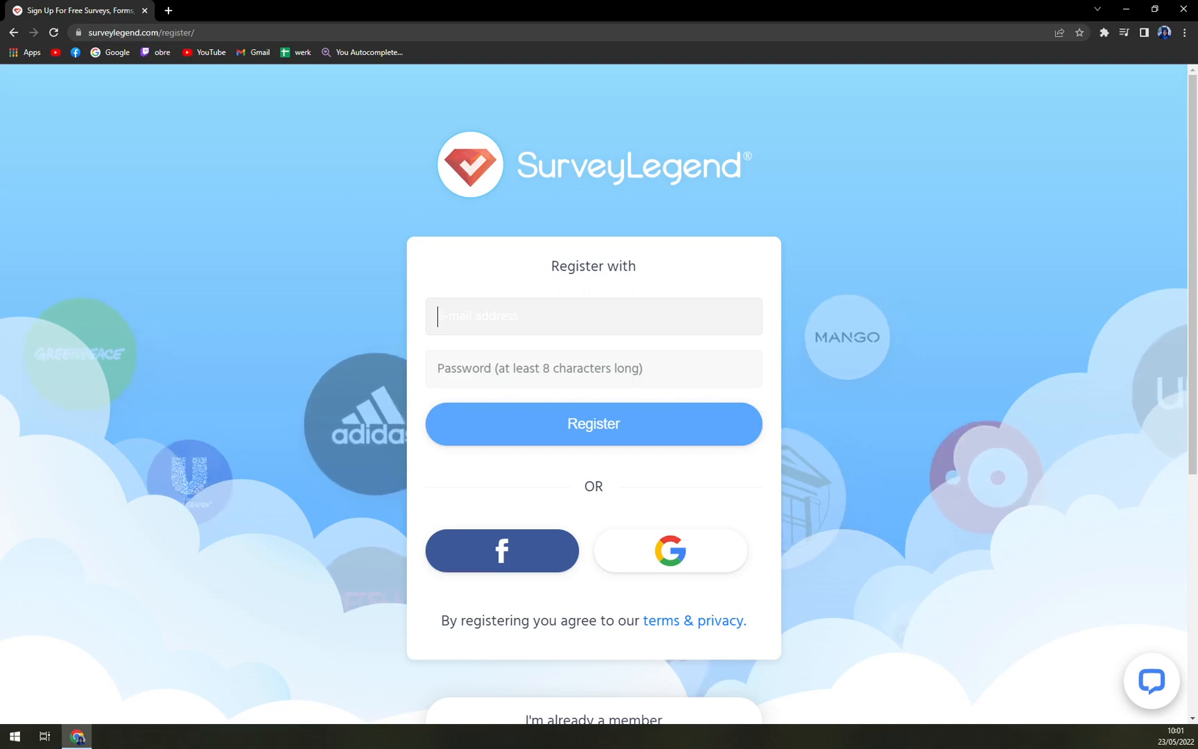
left_click(592, 368)
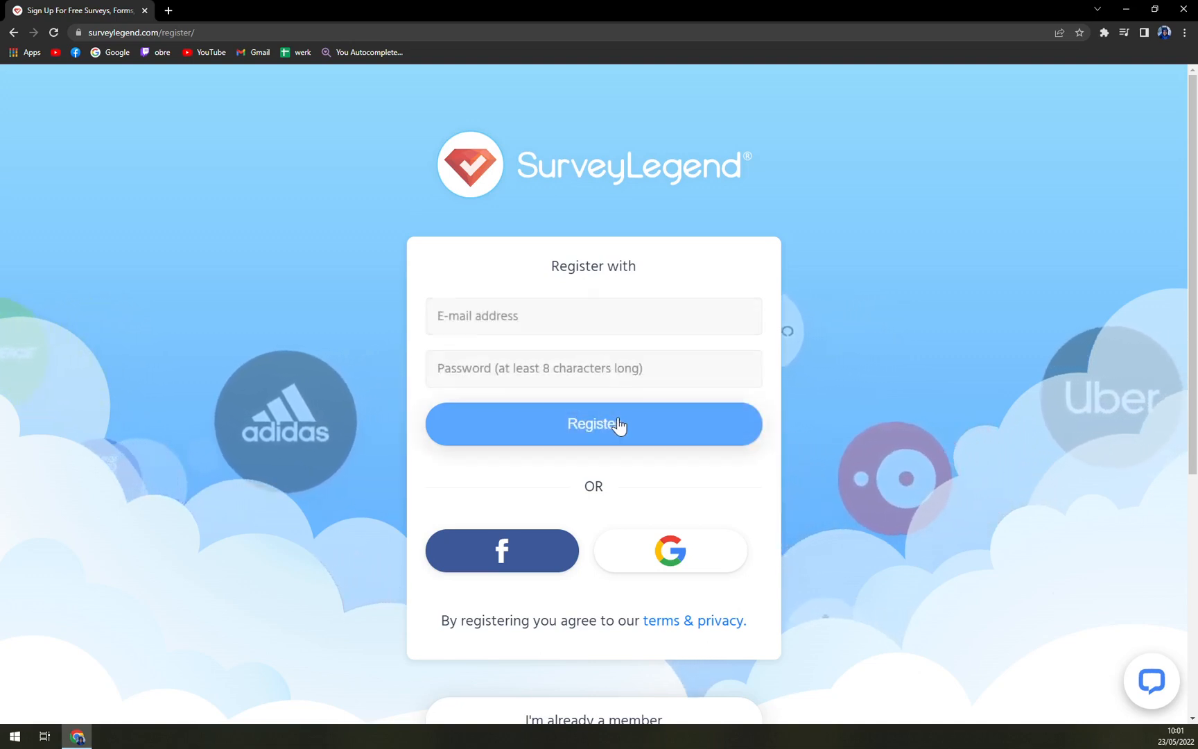
mouse_move(669, 550)
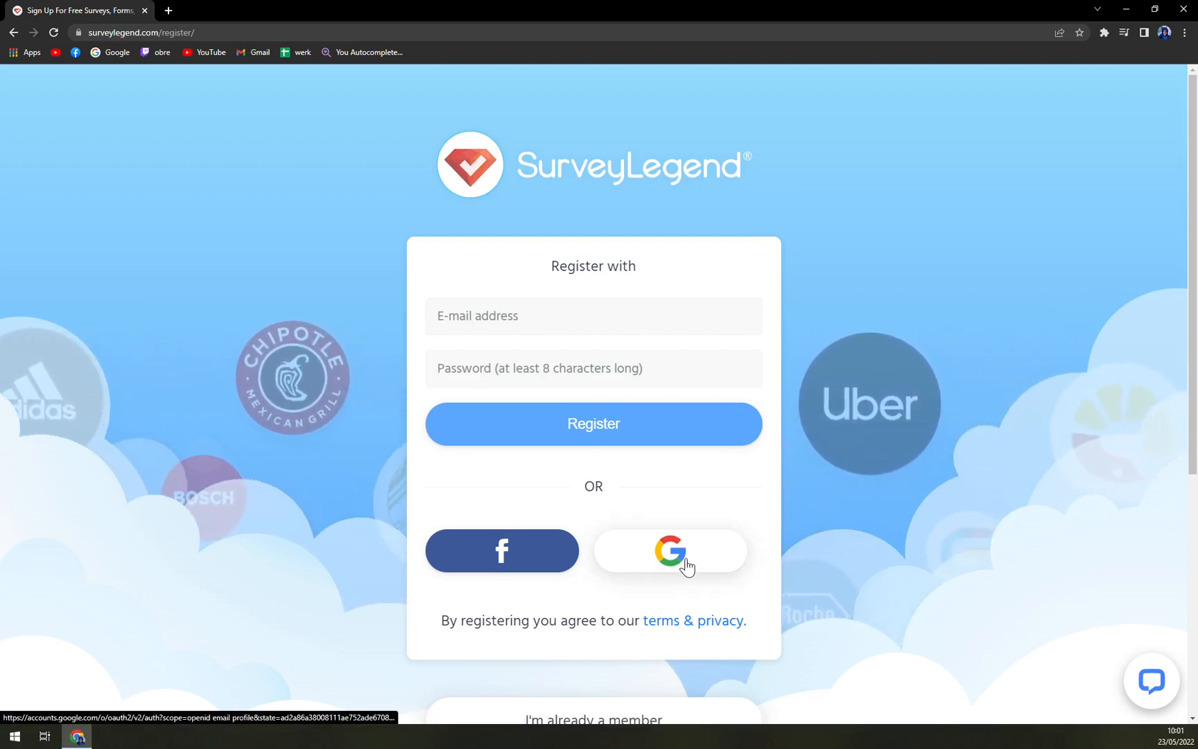
left_click(668, 551)
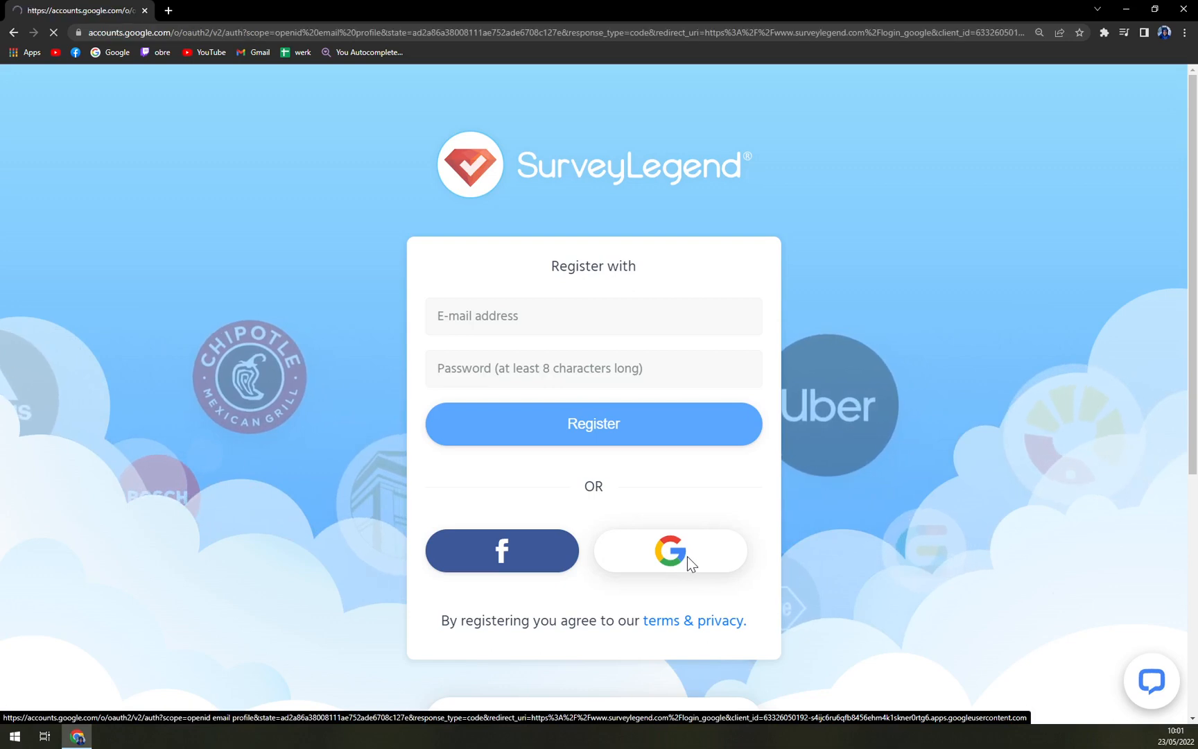
left_click(668, 551)
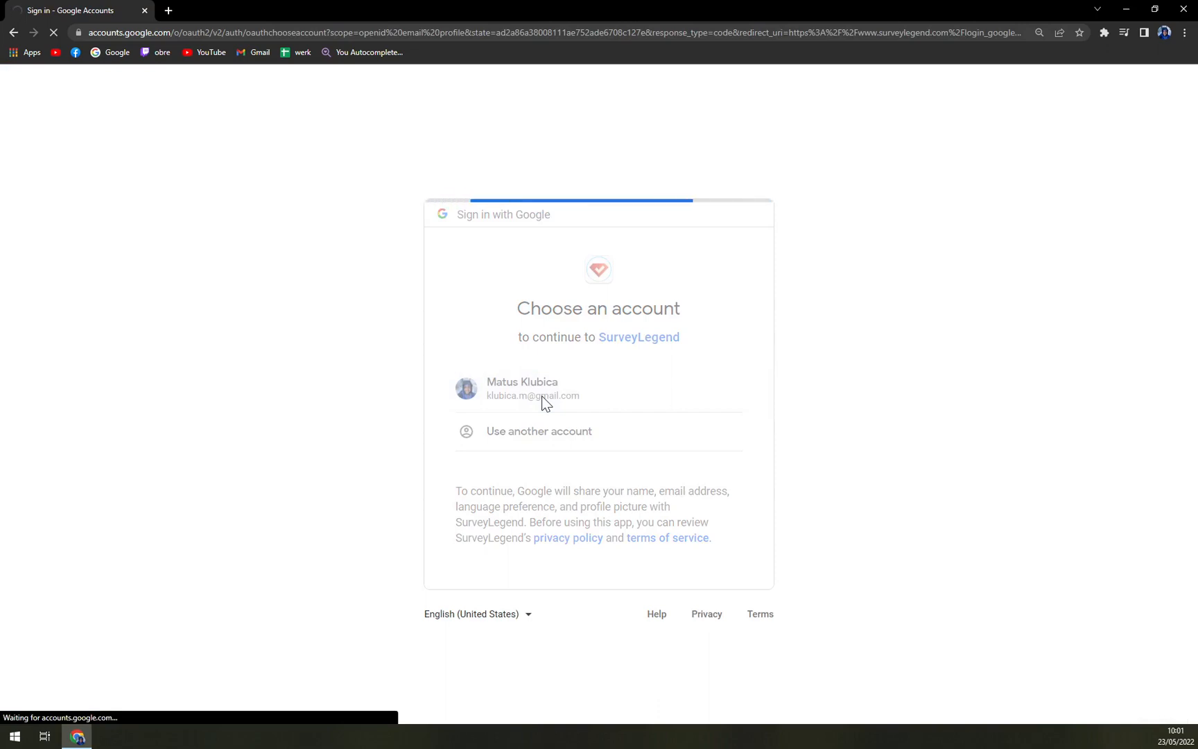
left_click(532, 388)
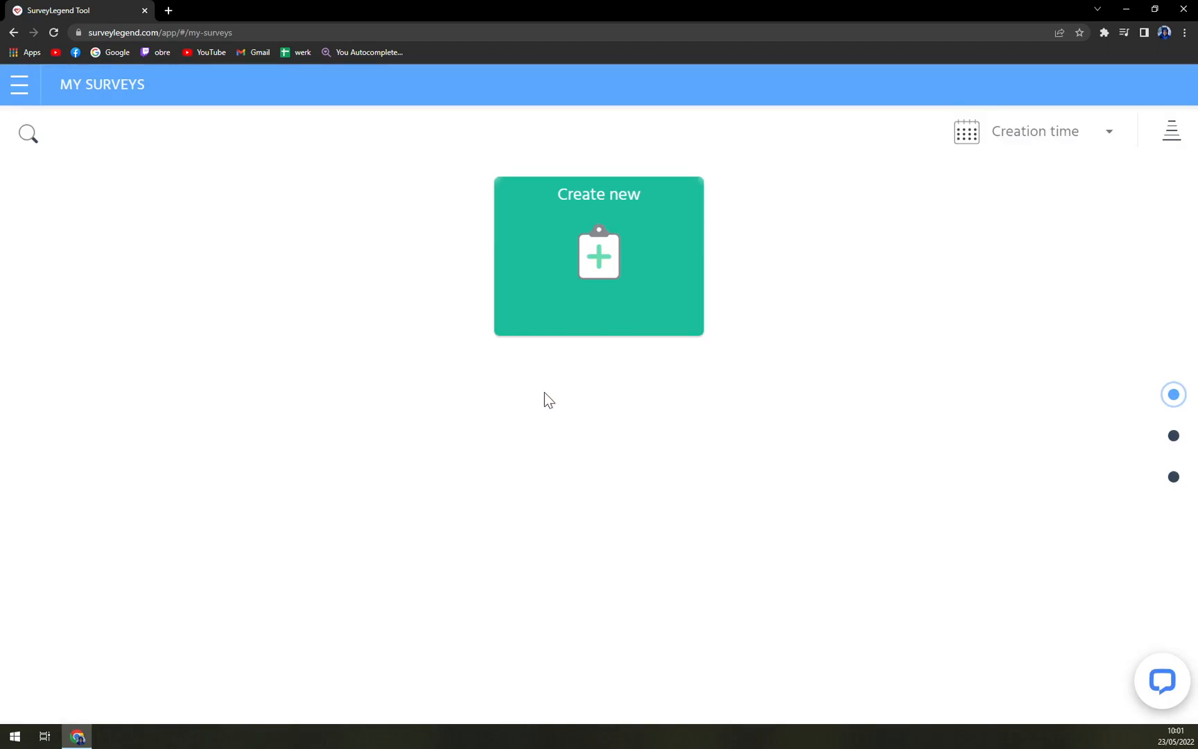
left_click(29, 132)
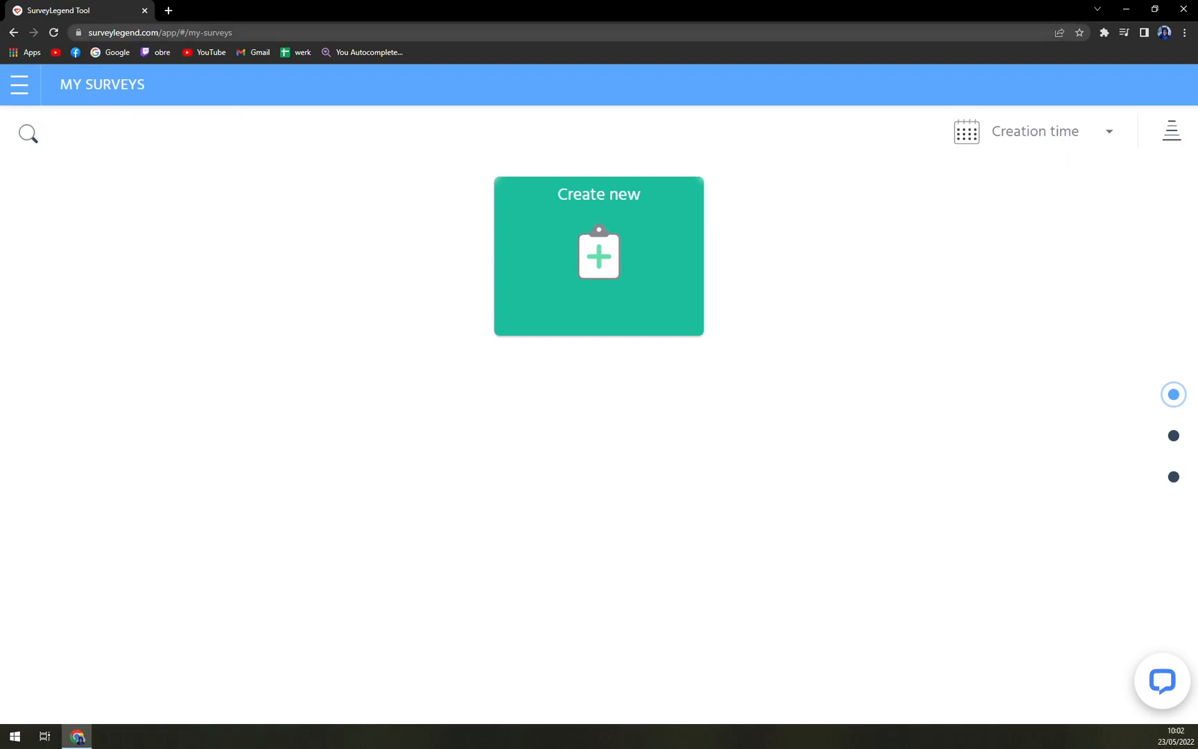
left_click(18, 84)
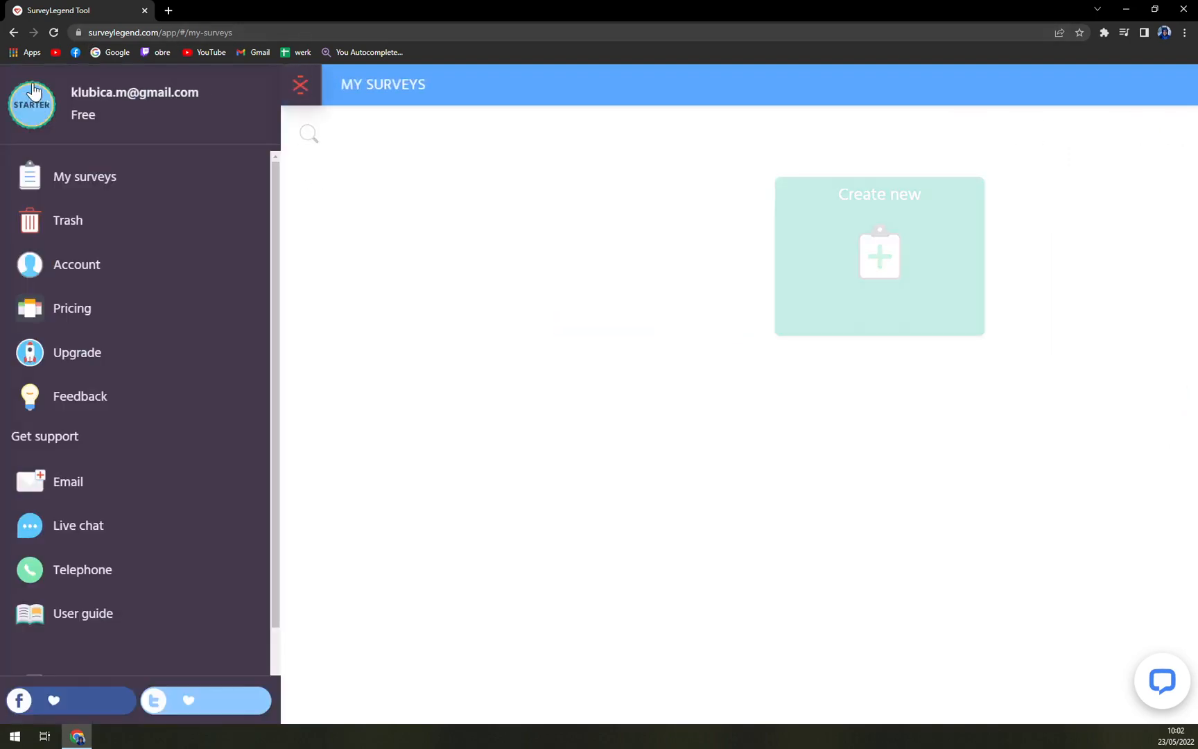
mouse_move(300, 84)
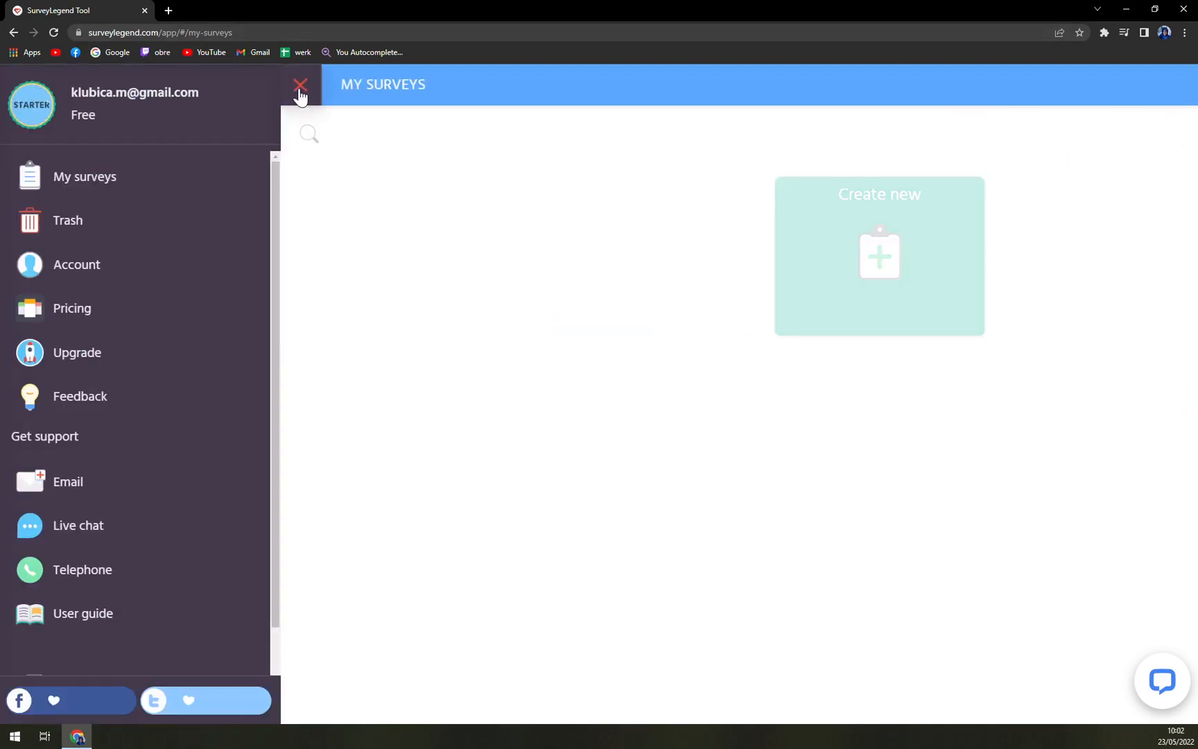
mouse_move(120, 271)
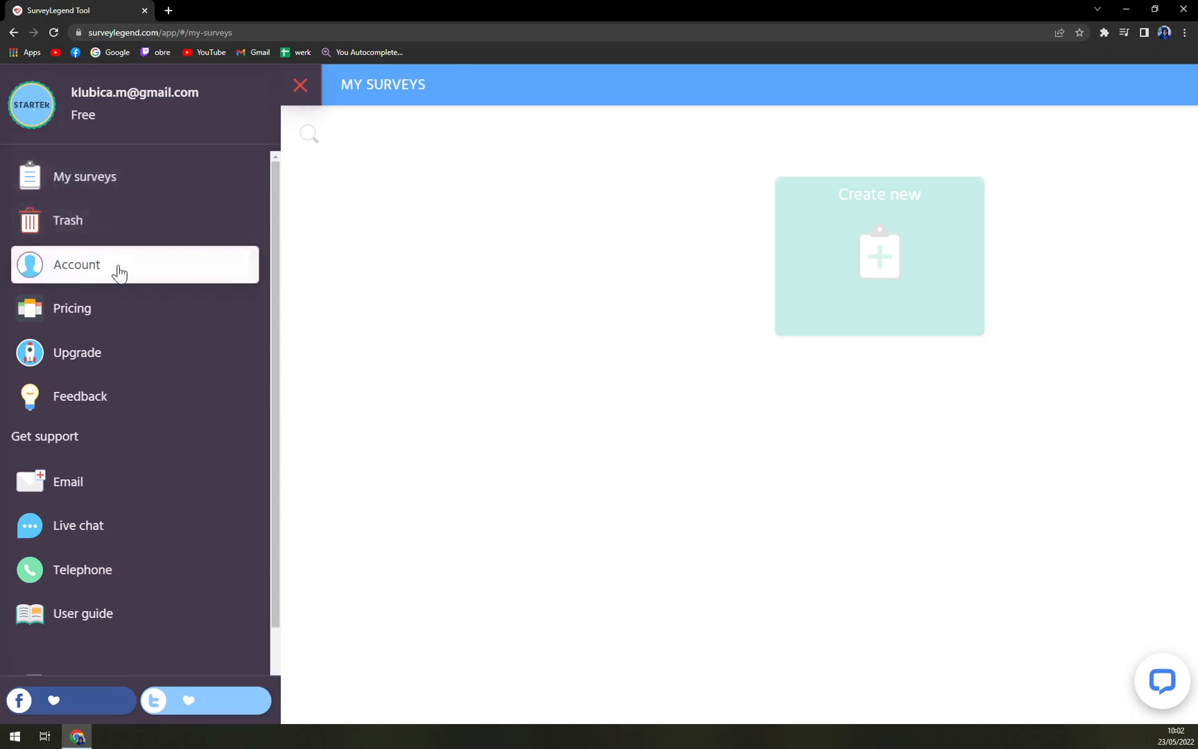
mouse_move(103, 482)
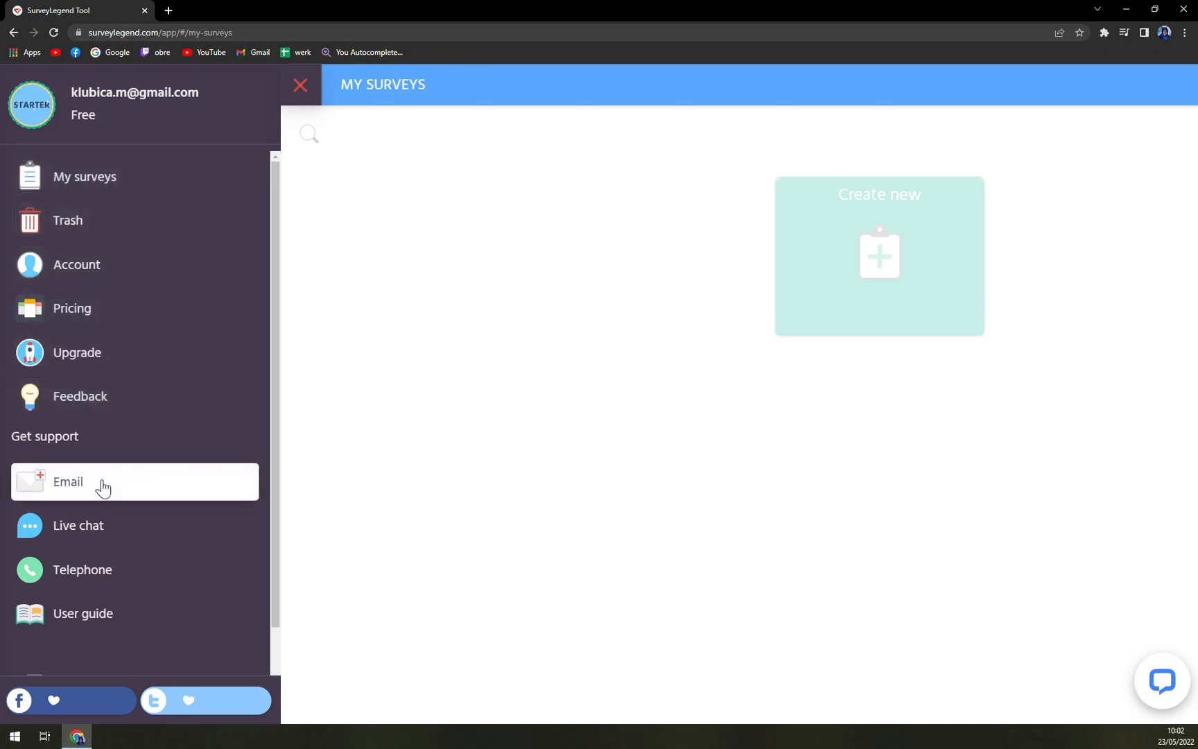
scroll("down", 3)
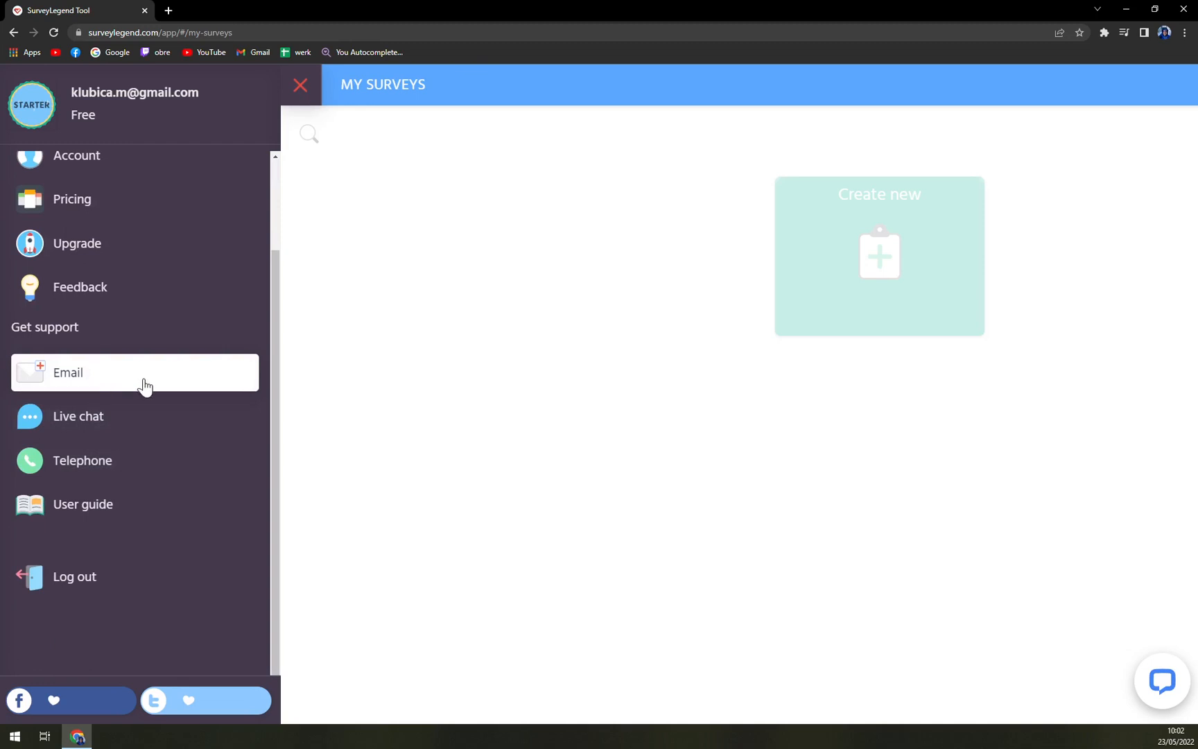
mouse_move(134, 417)
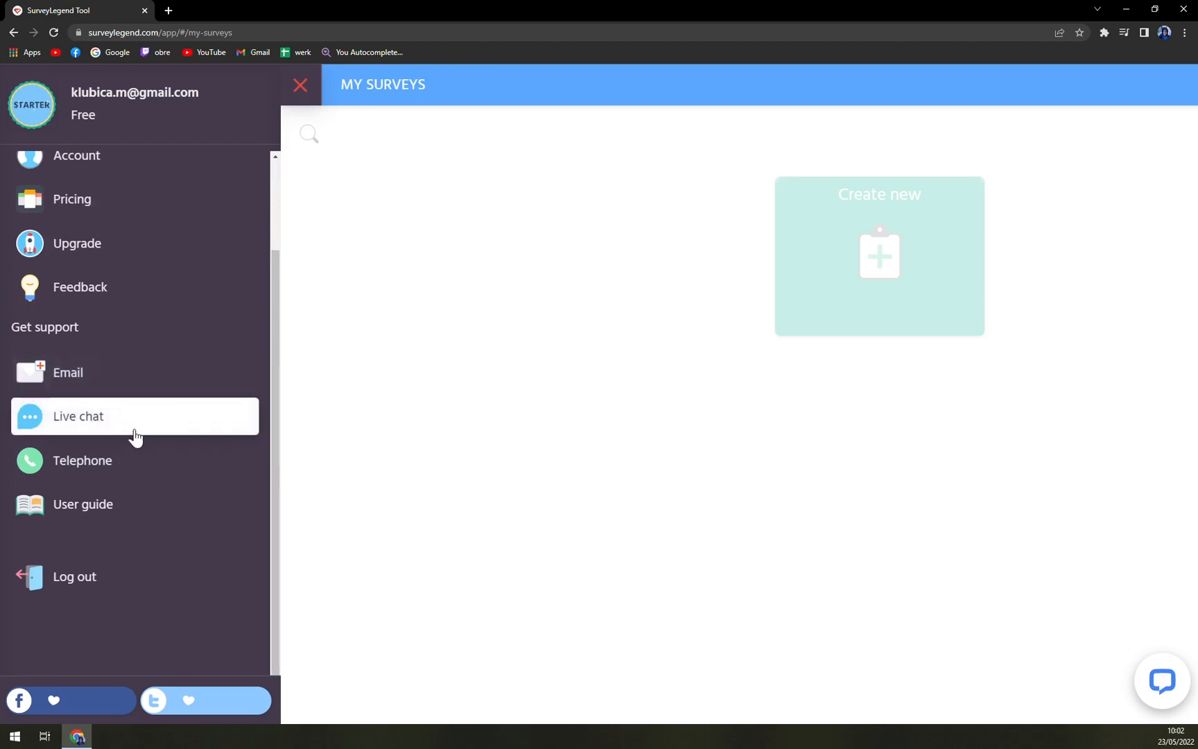
left_click(300, 84)
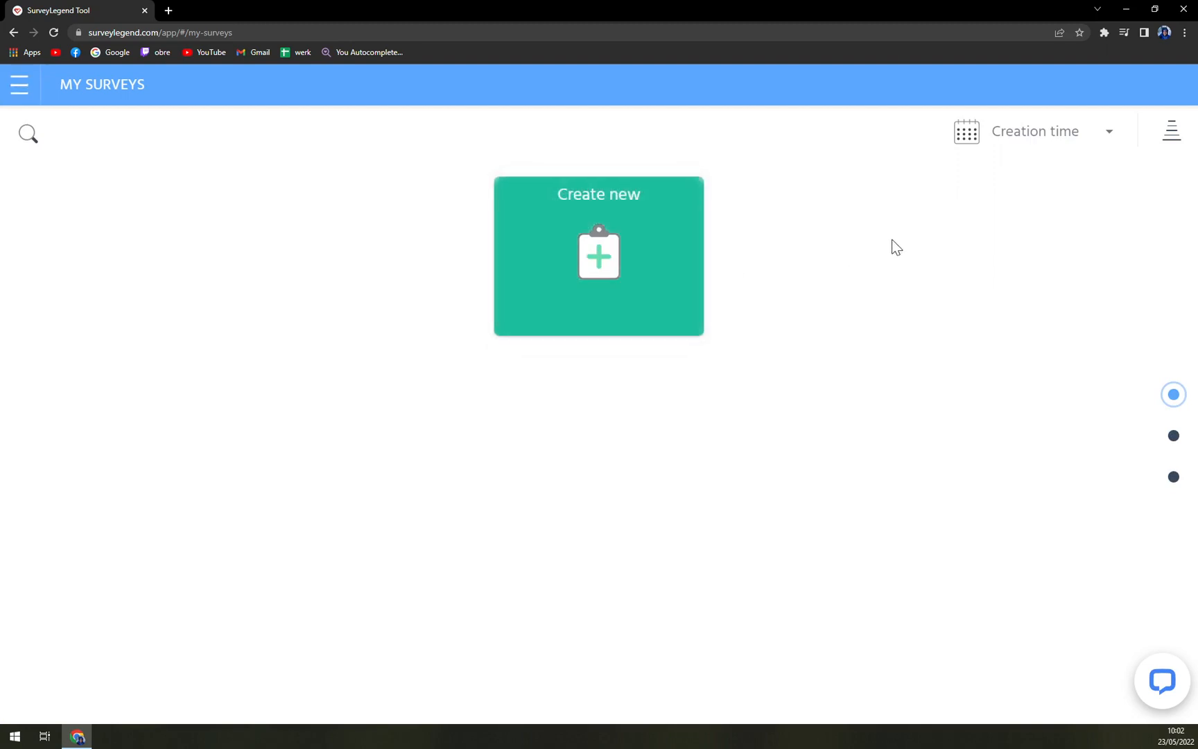
mouse_move(908, 230)
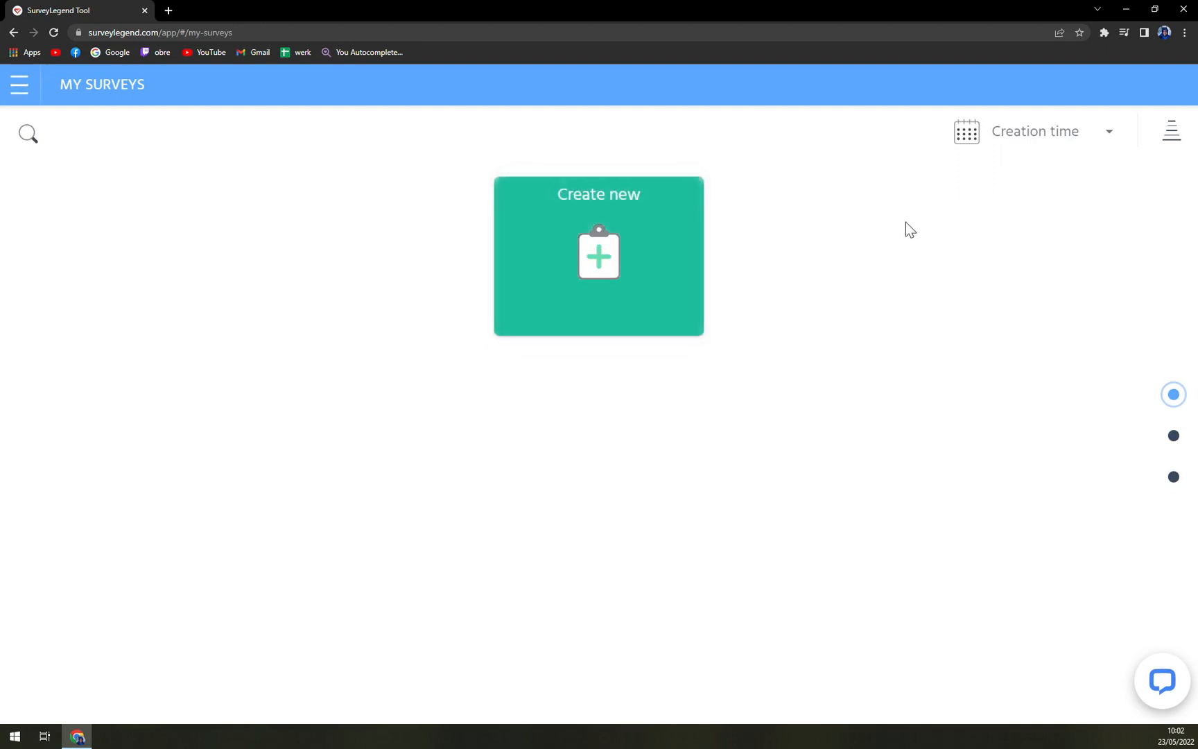
mouse_move(753, 269)
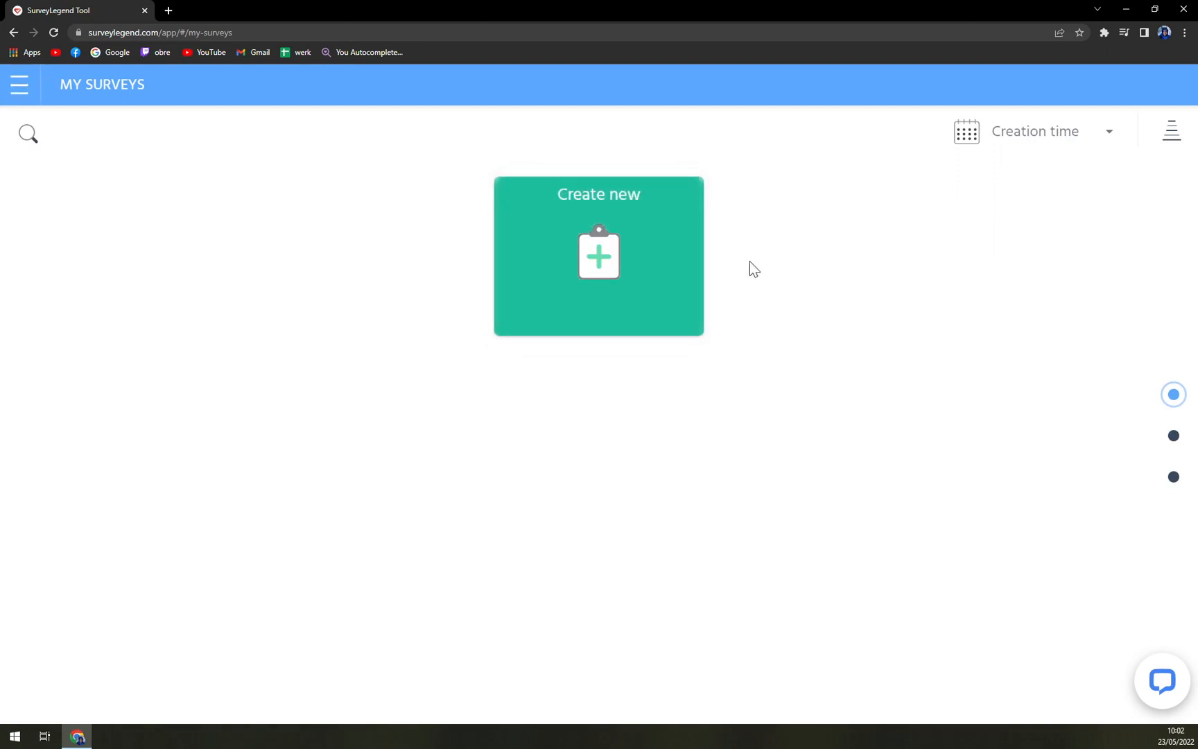
mouse_move(848, 254)
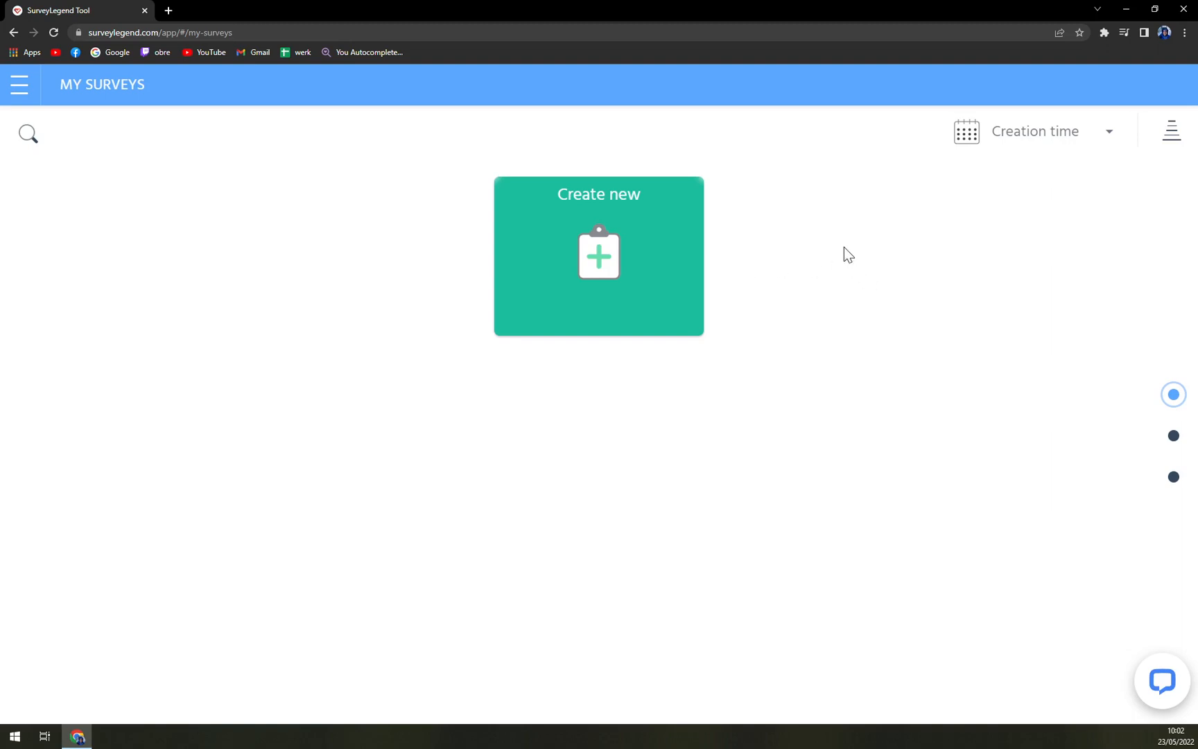
Step: Use the 'Create new' tile to open a blank survey on the Create step
left_click(598, 255)
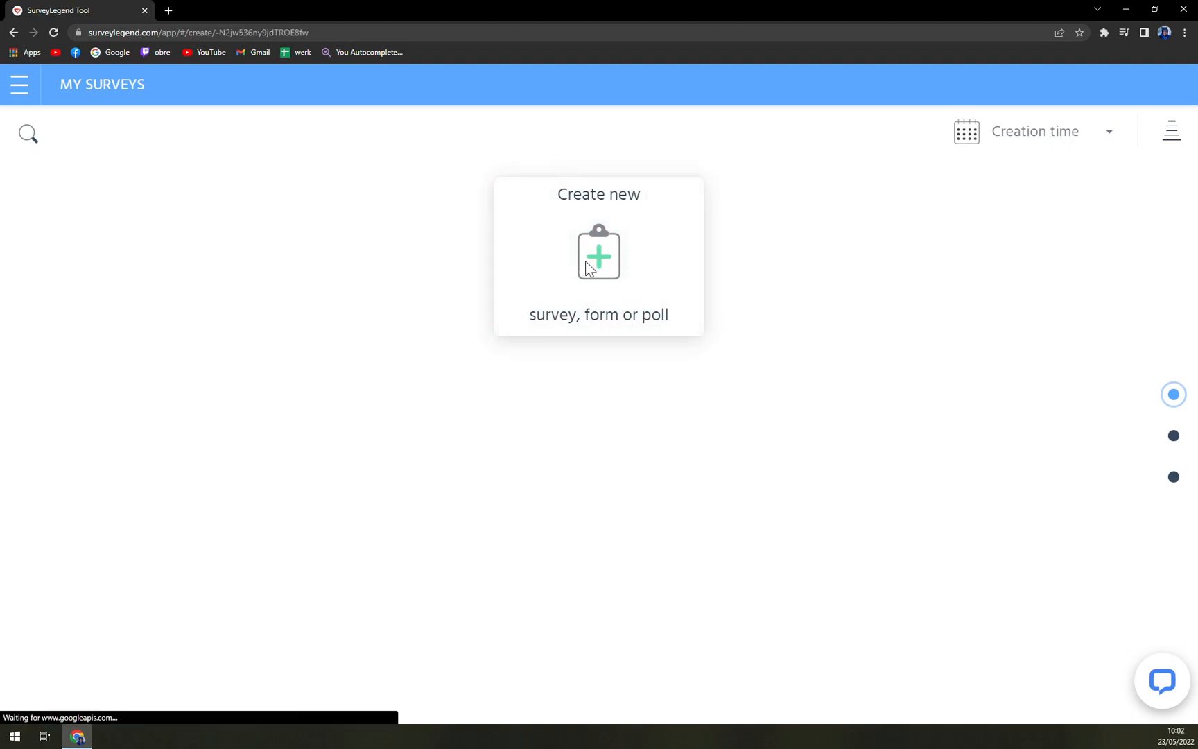
left_click(599, 255)
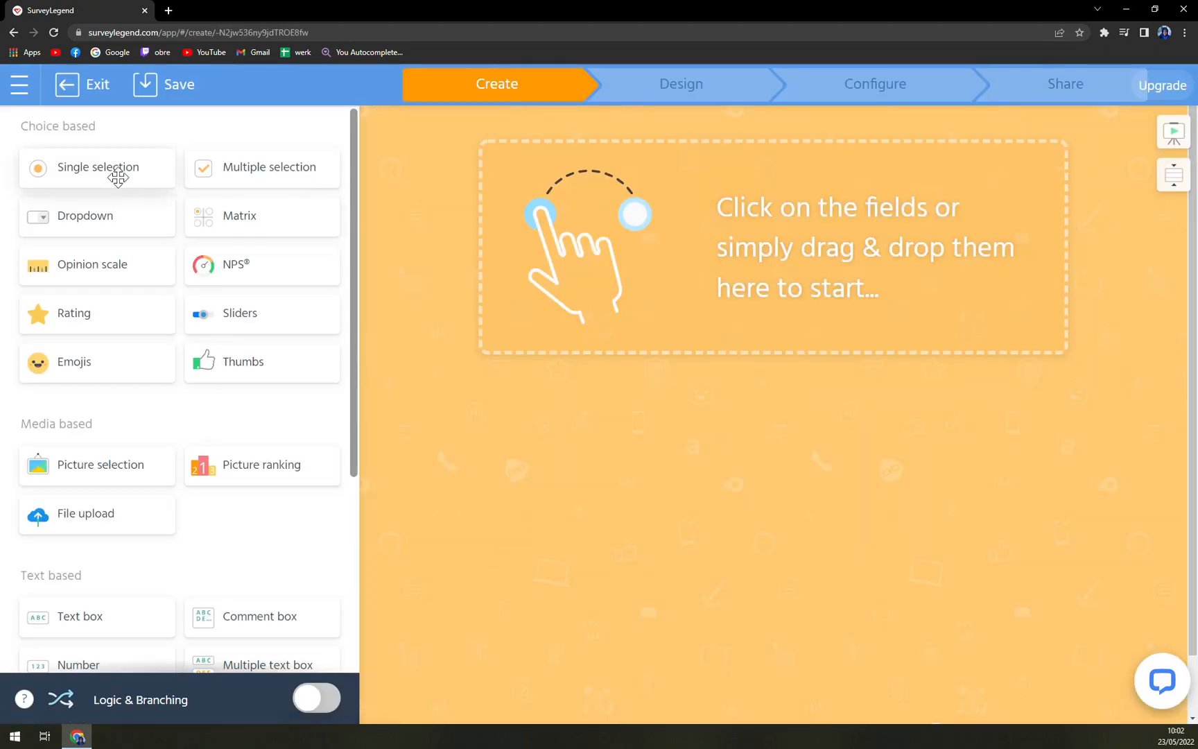
mouse_move(131, 170)
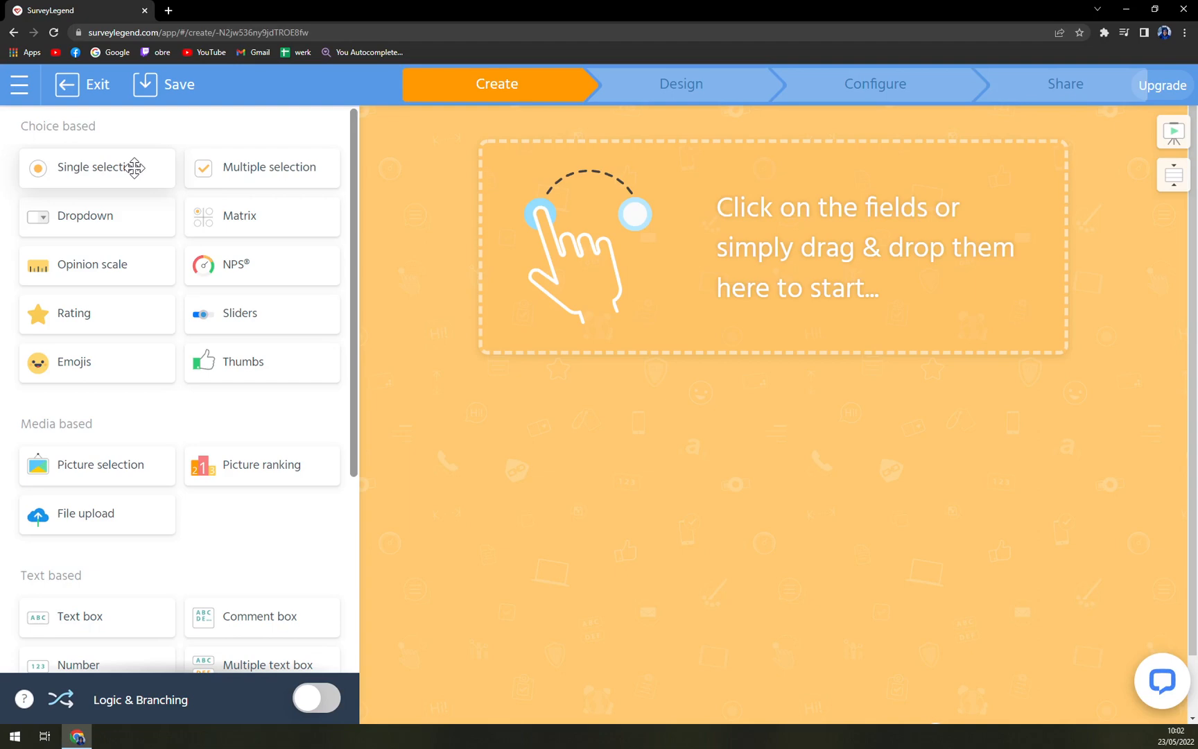
mouse_move(100, 60)
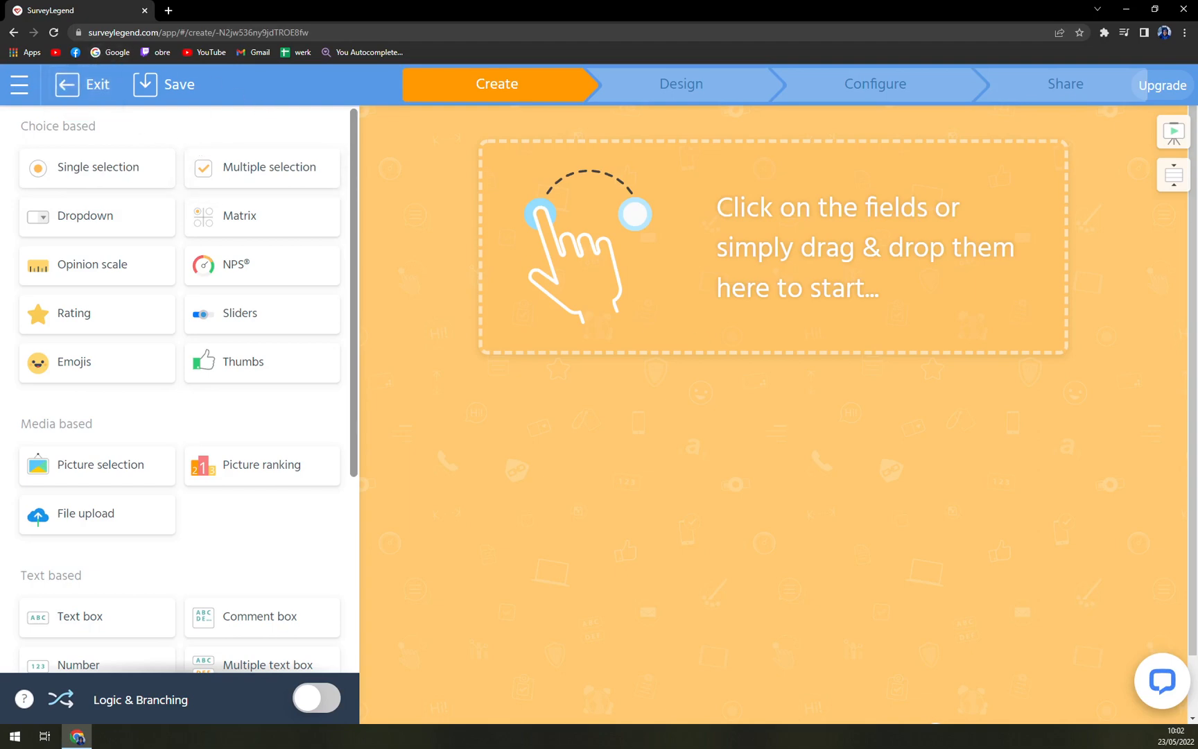
mouse_move(397, 221)
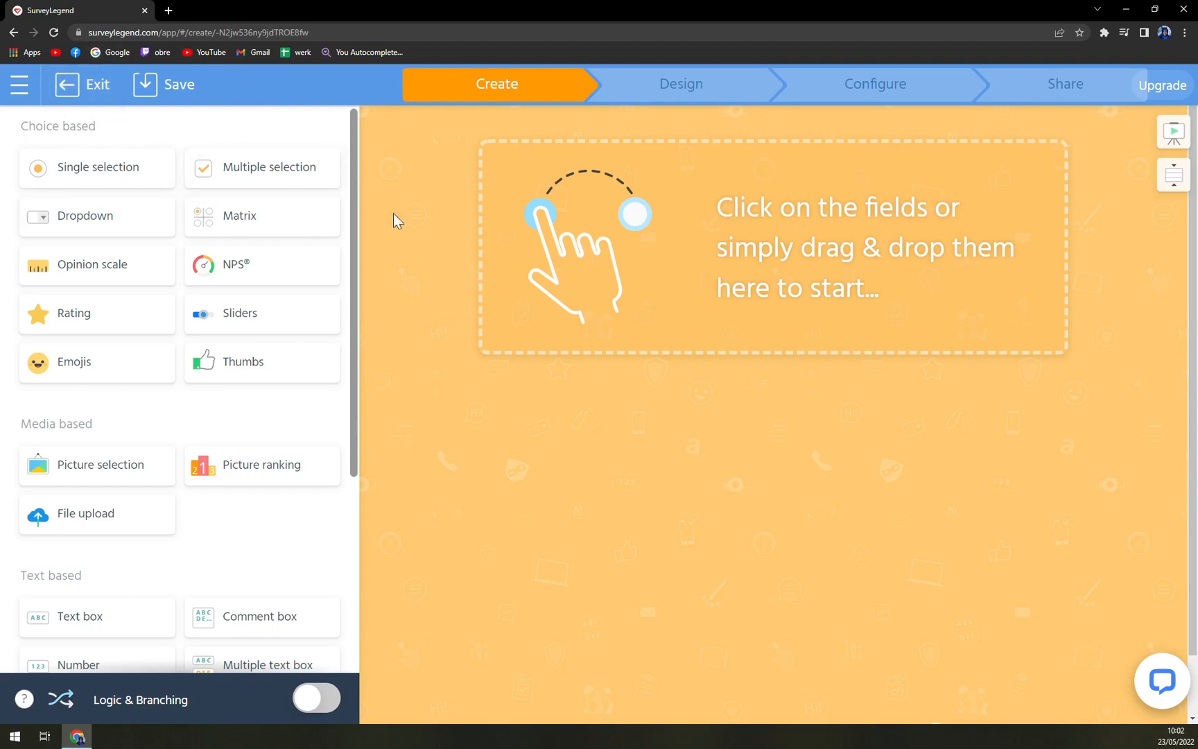
mouse_move(148, 188)
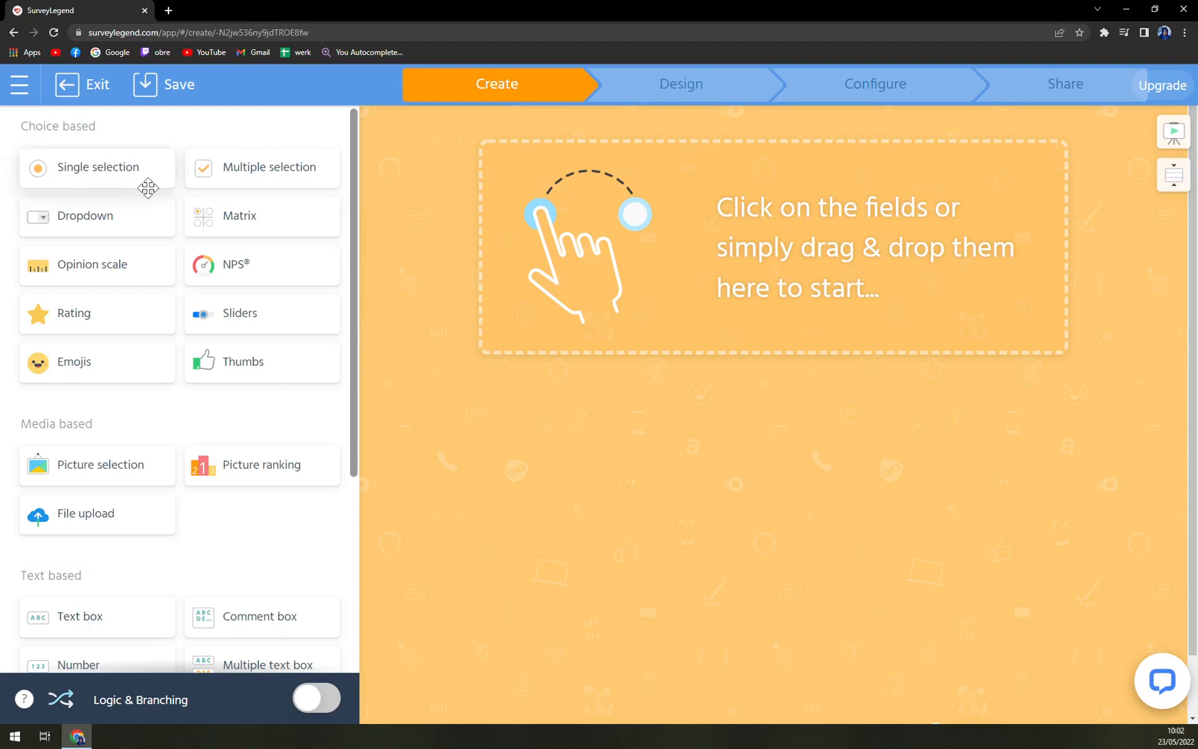
mouse_move(138, 222)
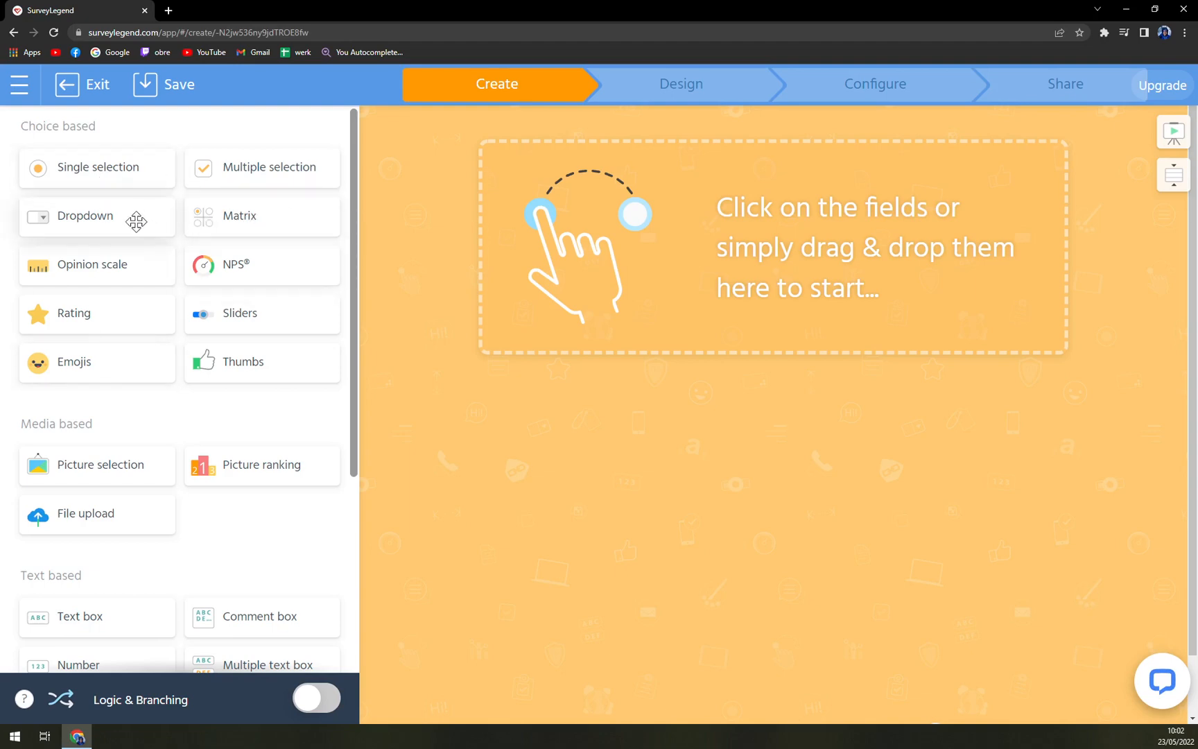
mouse_move(131, 173)
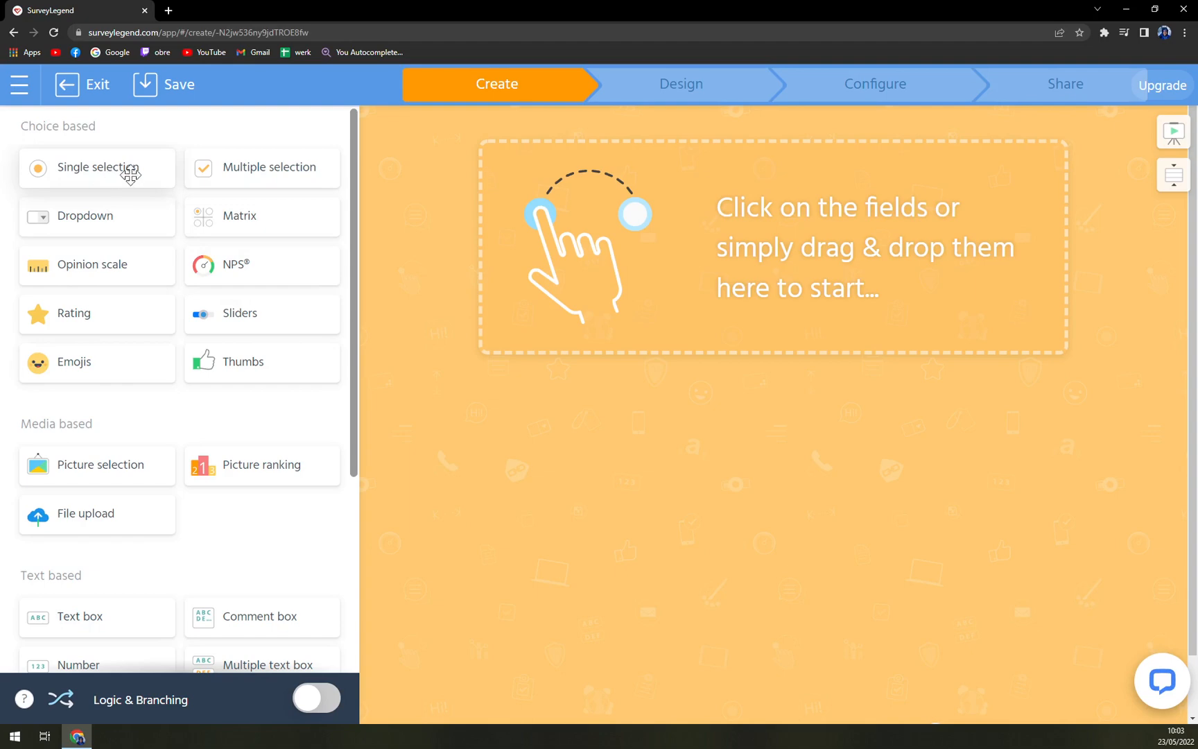
mouse_move(208, 225)
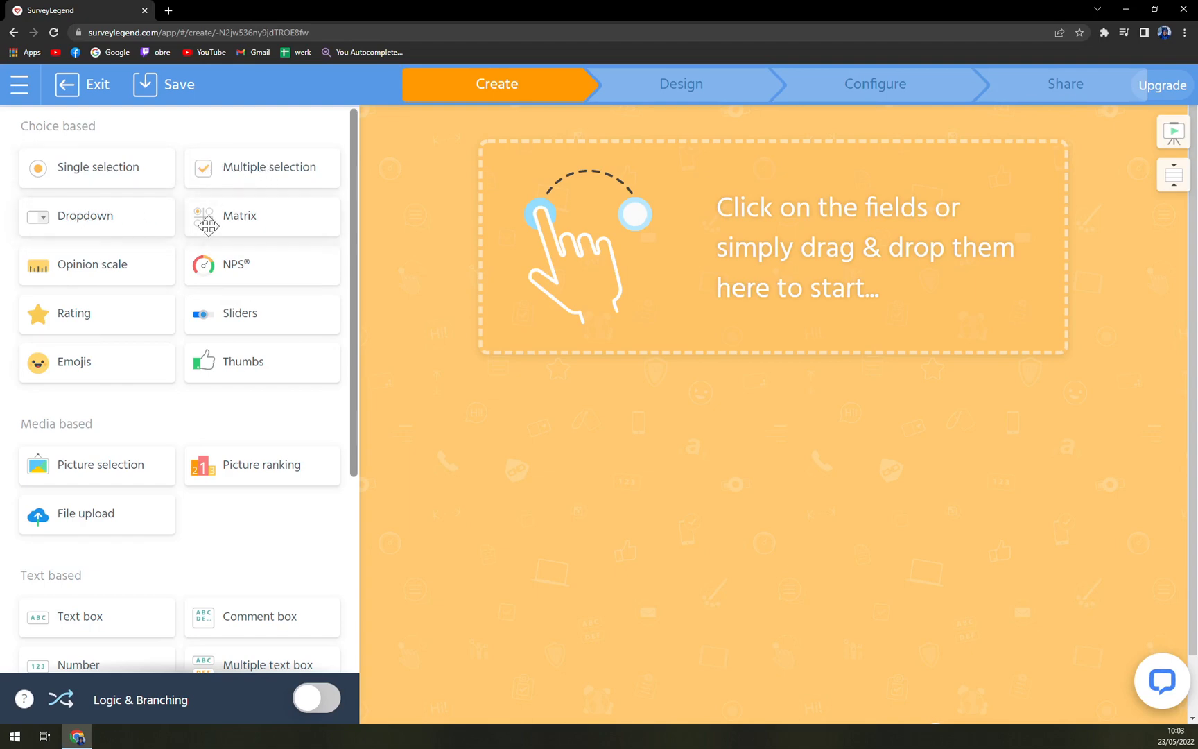
mouse_move(97, 167)
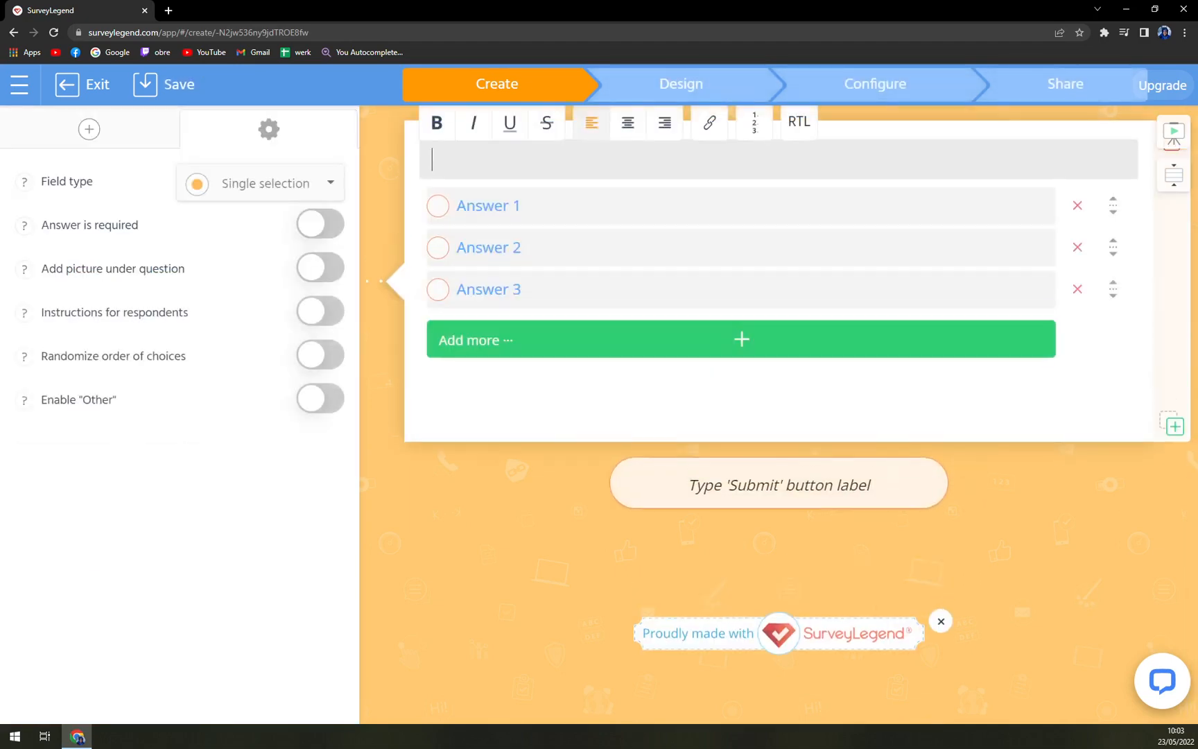
Step: Enter 'Do you like tutorials' with answers Yes, No and 'Will see according to this one'
type("D")
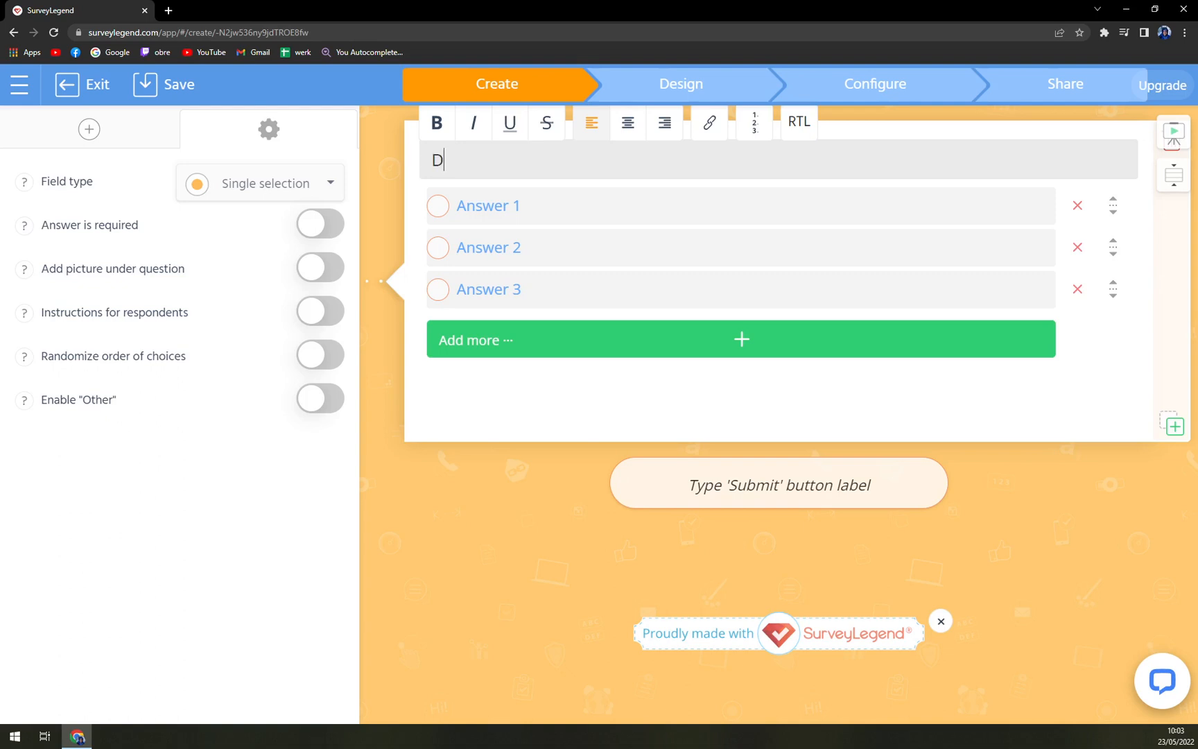
type("o you like")
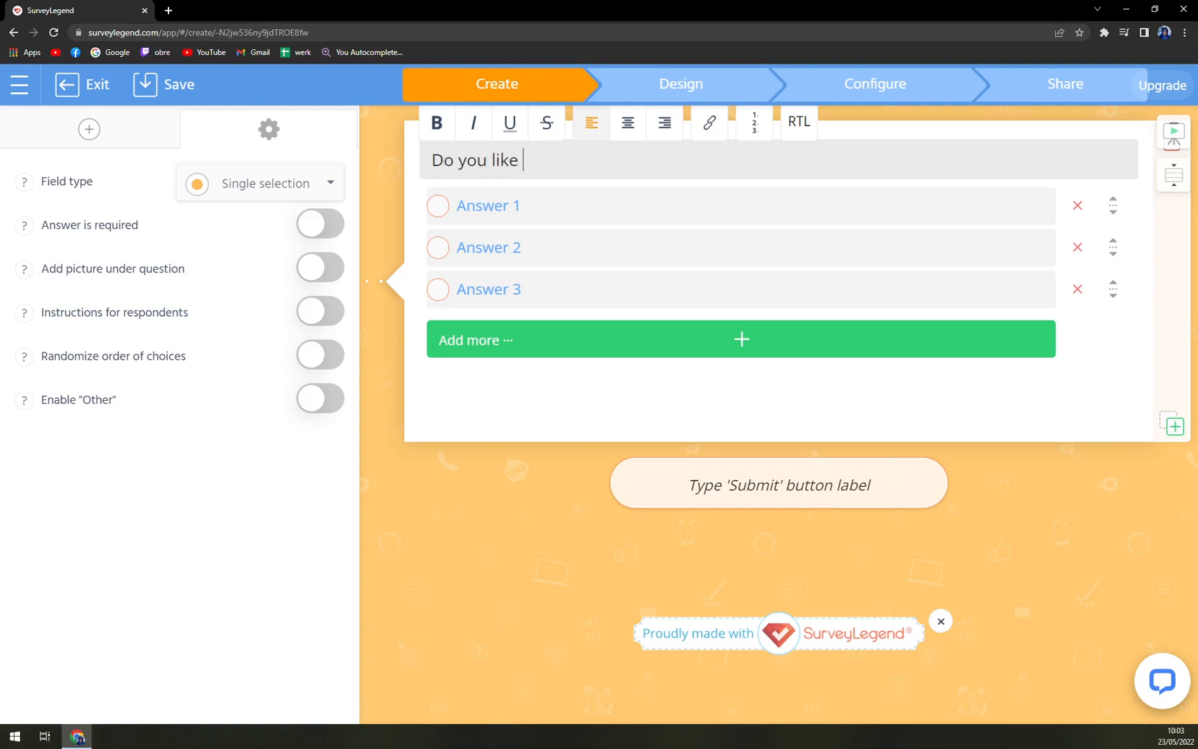
type("tut")
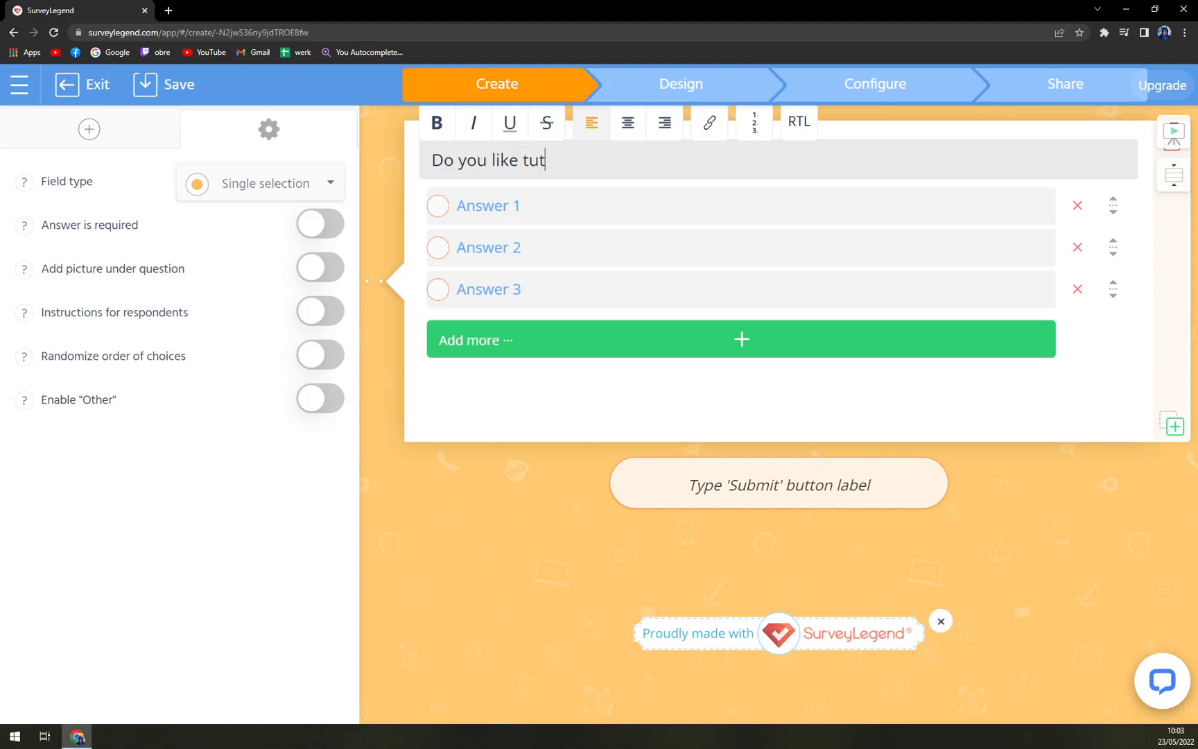
type("orials")
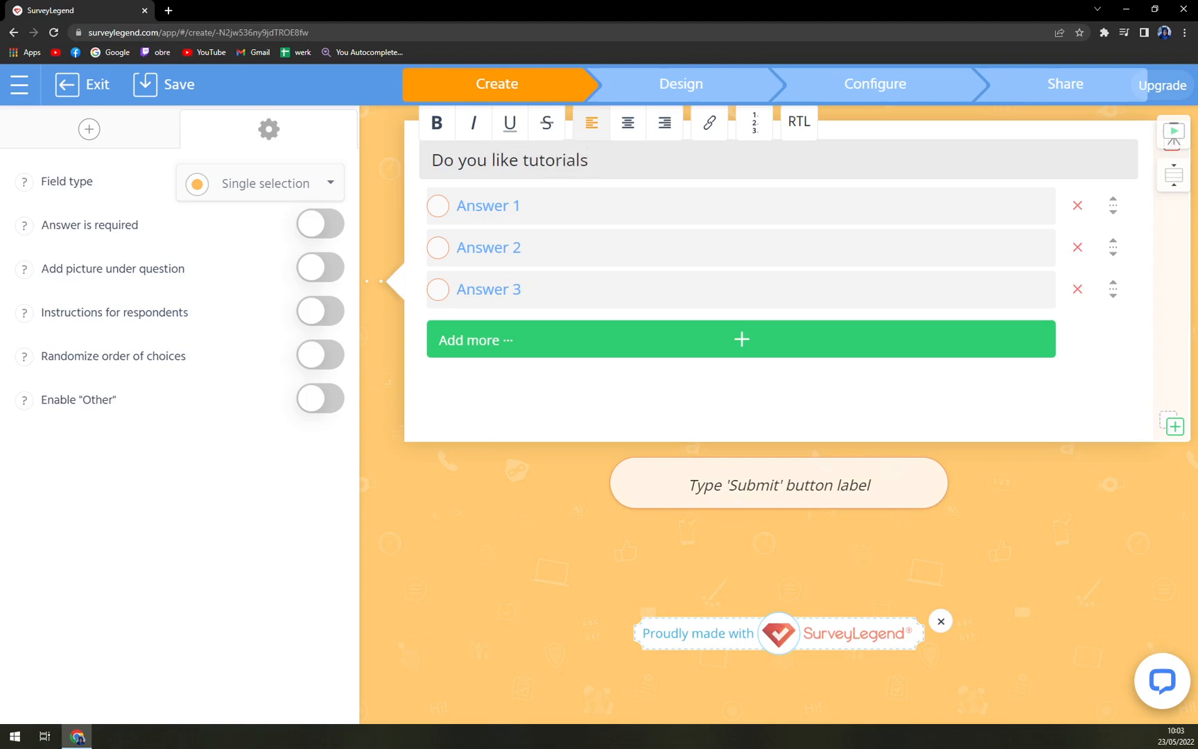
type("Yes")
left_click(741, 289)
type("W")
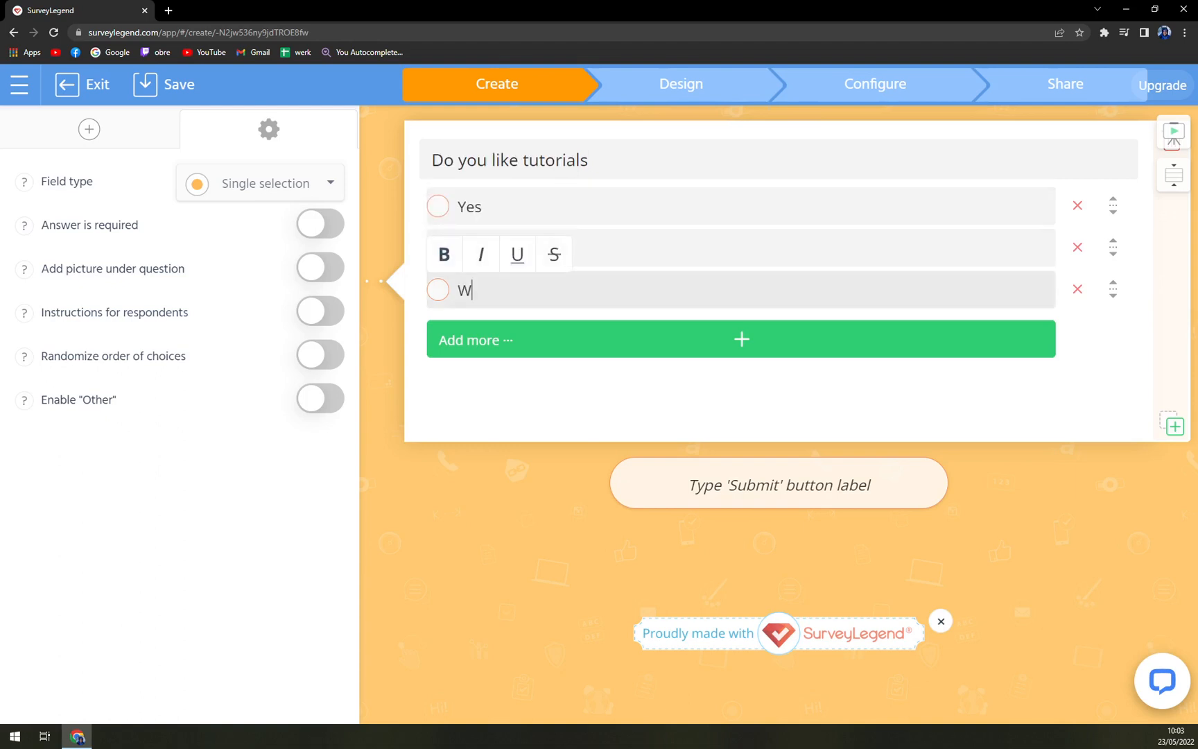
type("ill see according")
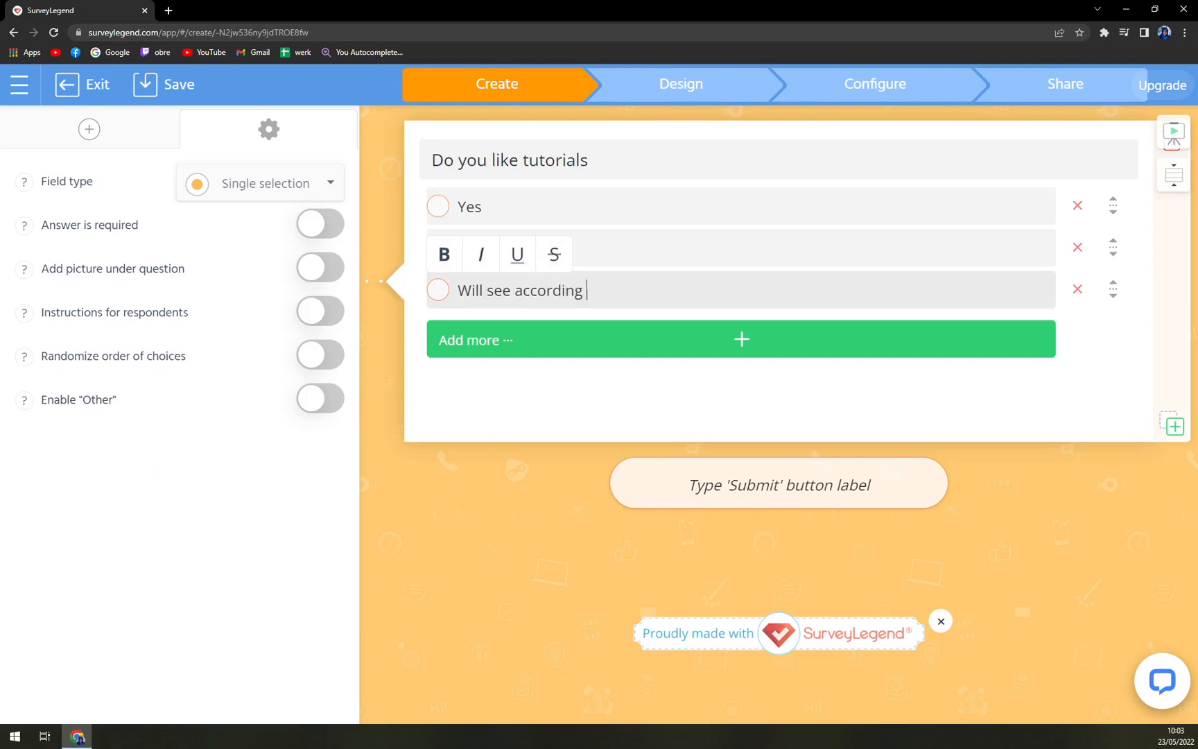
type("to this one")
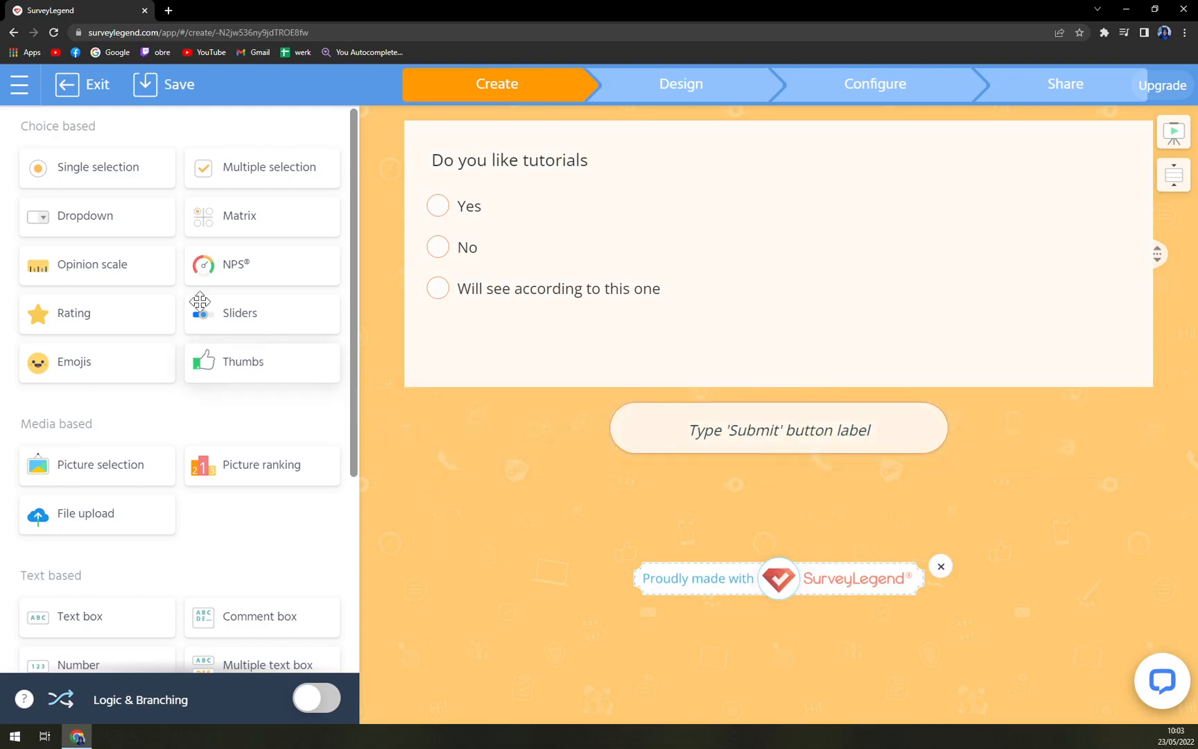
mouse_move(52, 315)
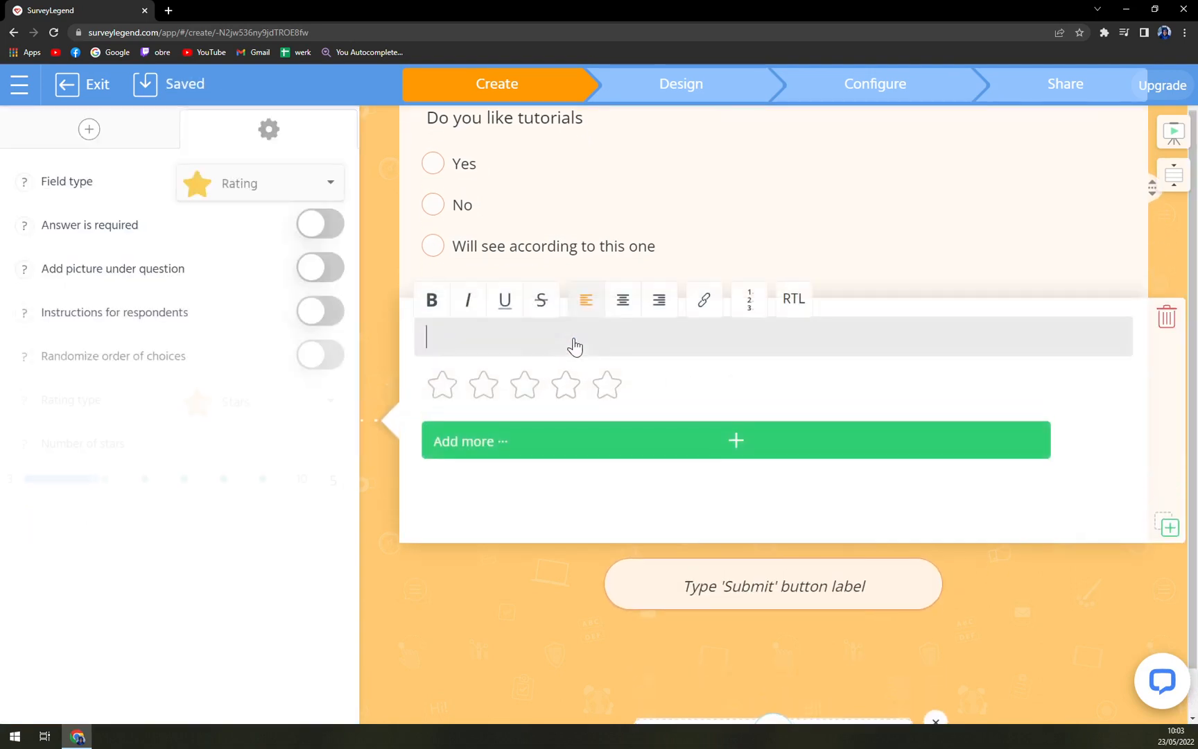
Step: Enter the rating question text 'How you like it so far?'
type("How you li")
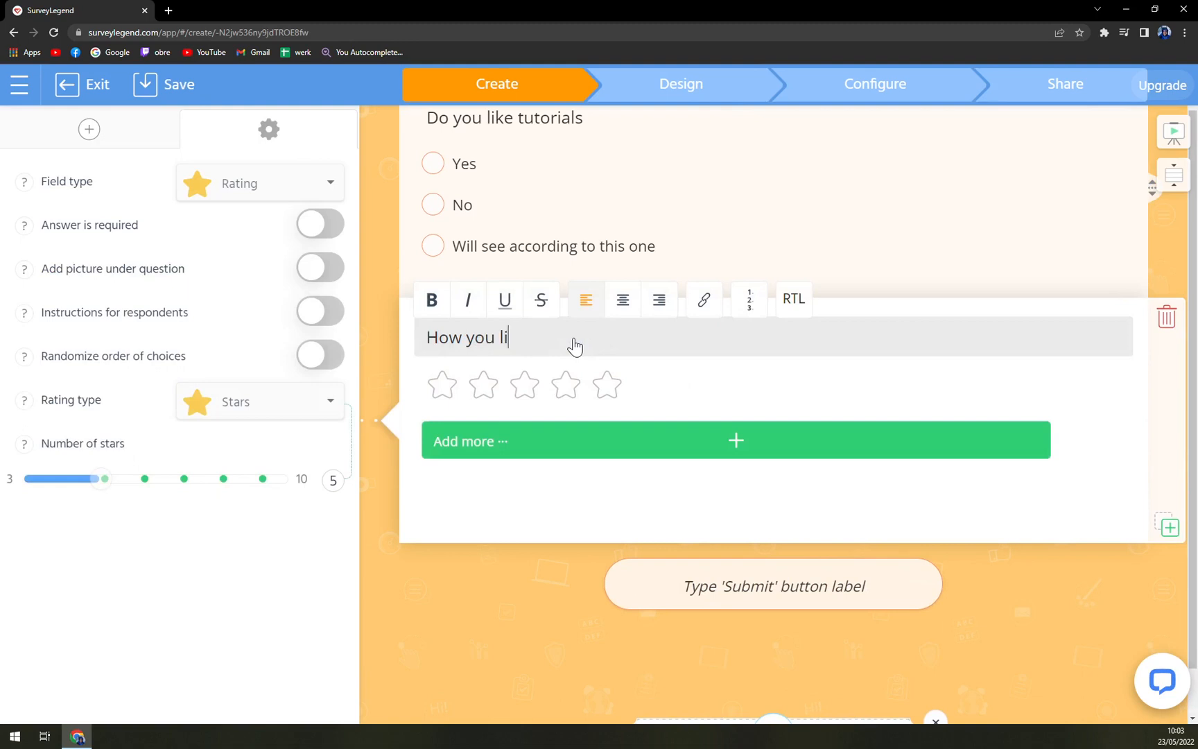
type("ke it so")
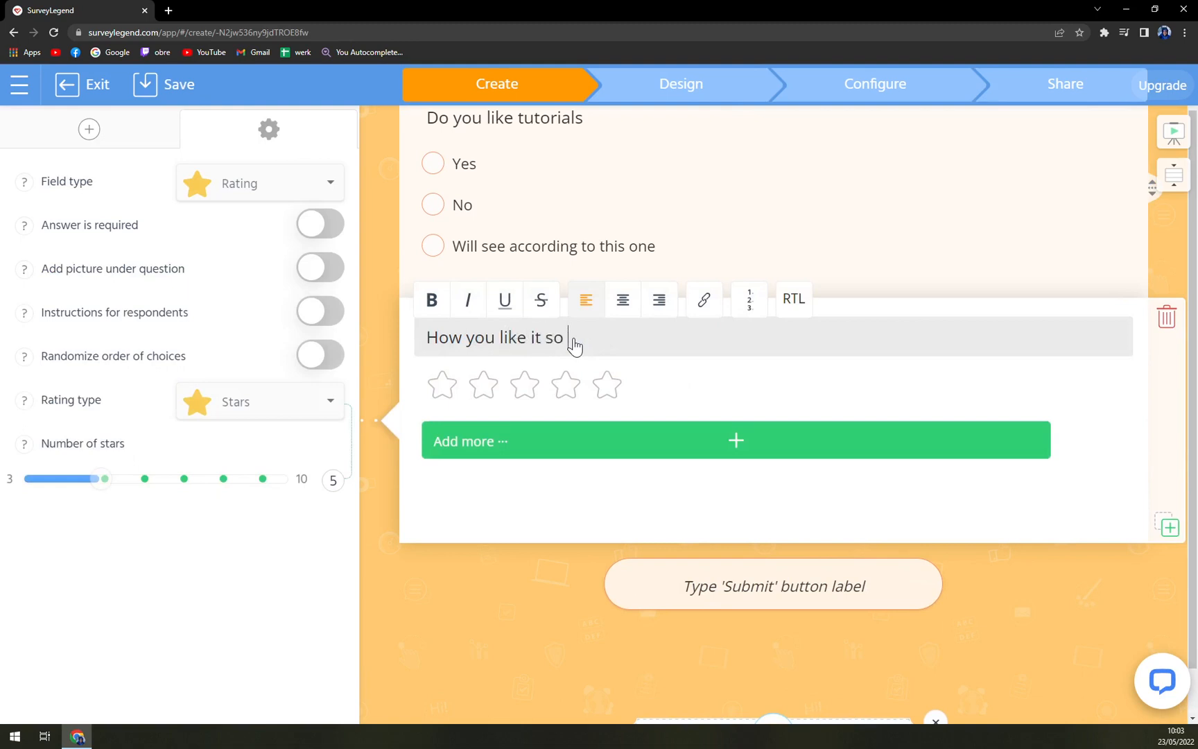
type("far?")
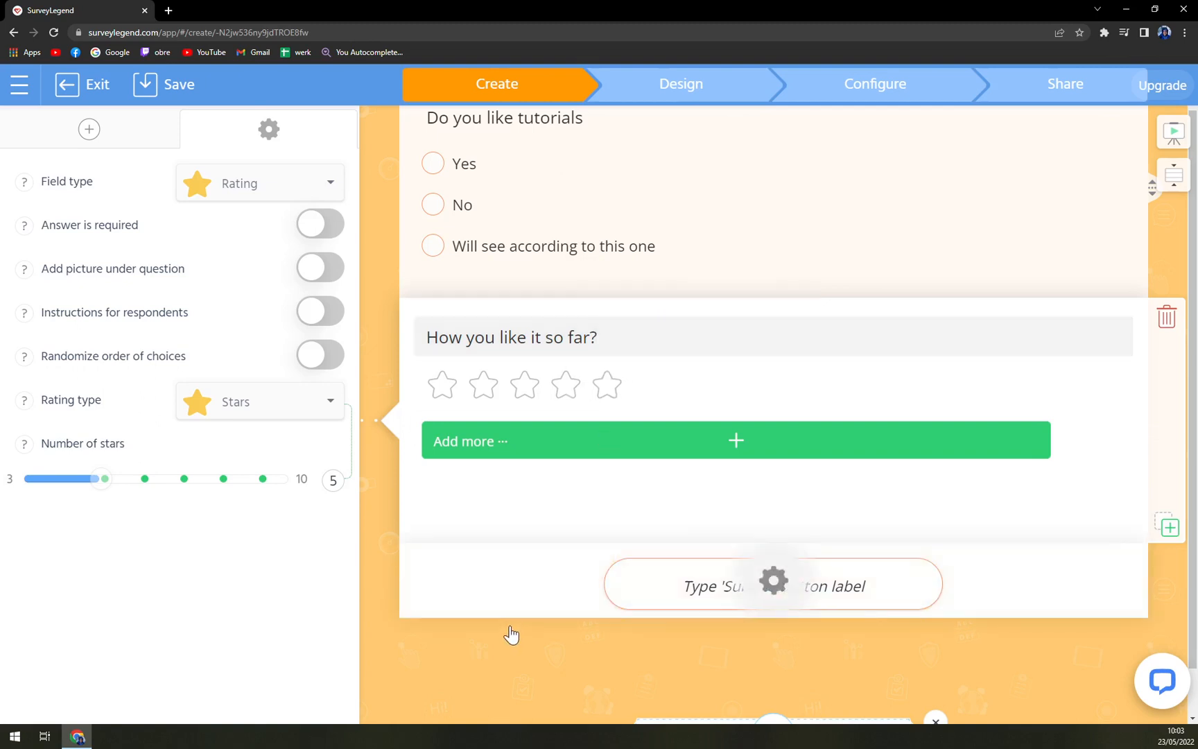
Step: Keep the question as a five-star Rating type and save the survey
left_click(89, 128)
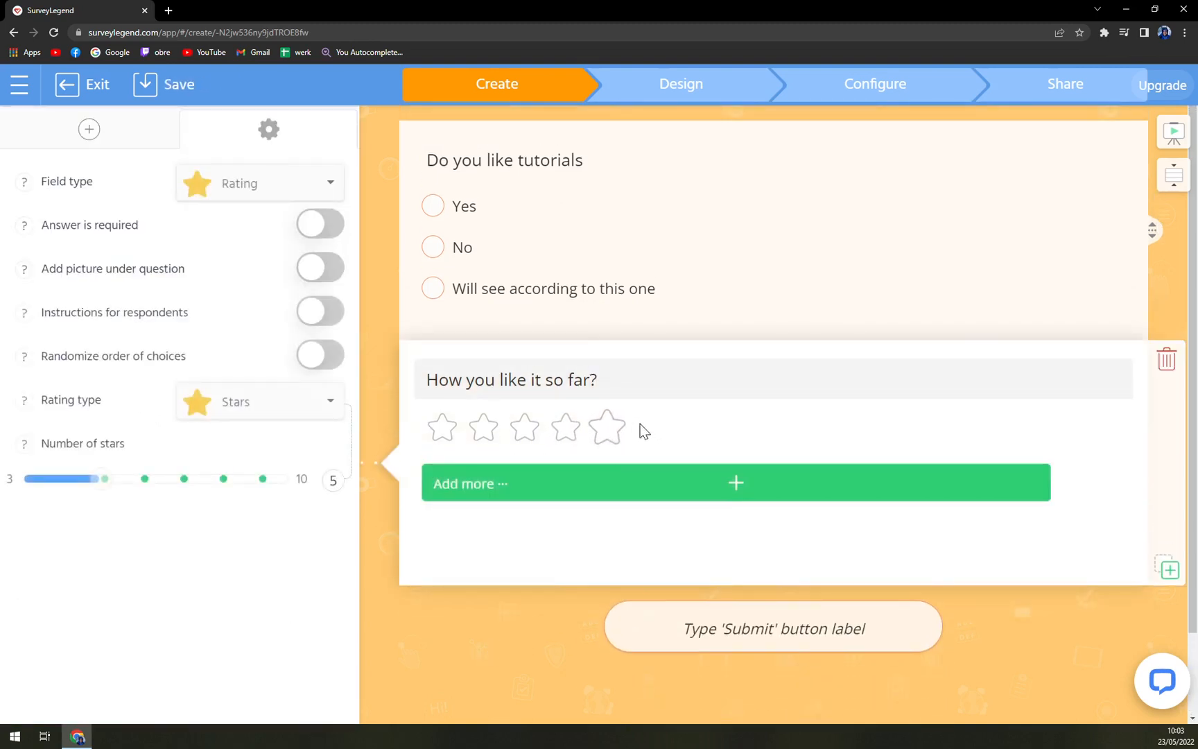
left_click(258, 182)
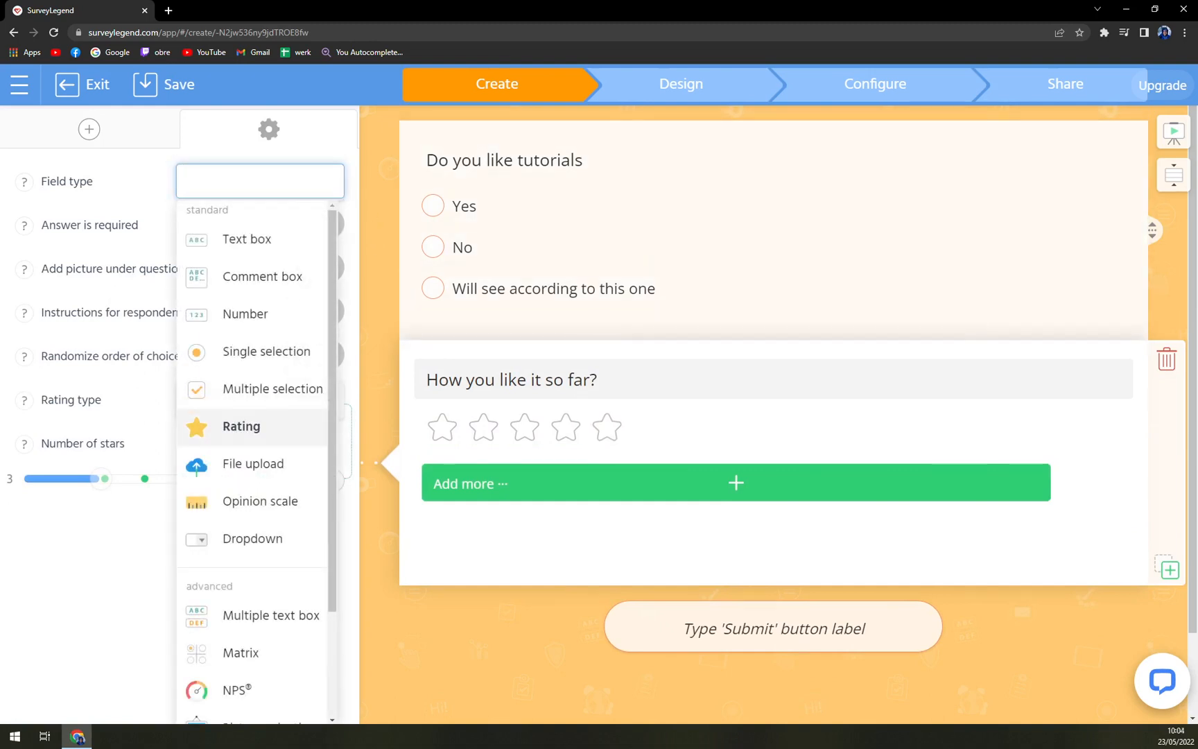
left_click(241, 426)
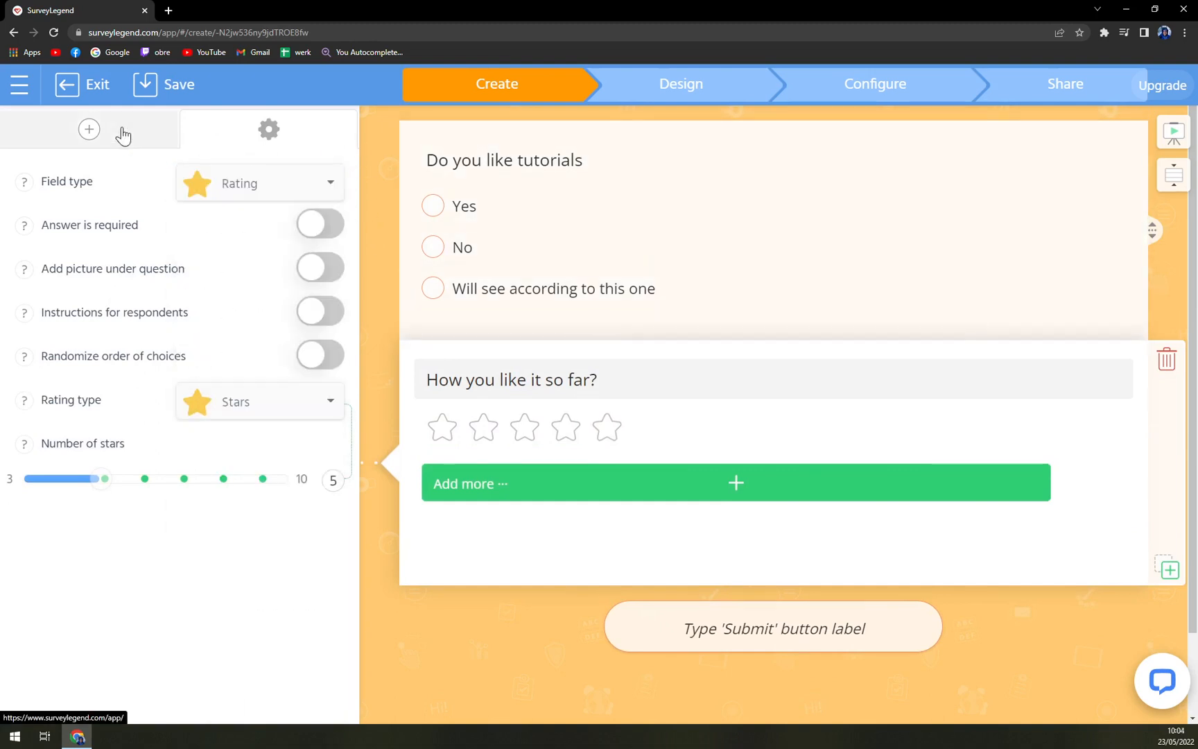
mouse_move(165, 84)
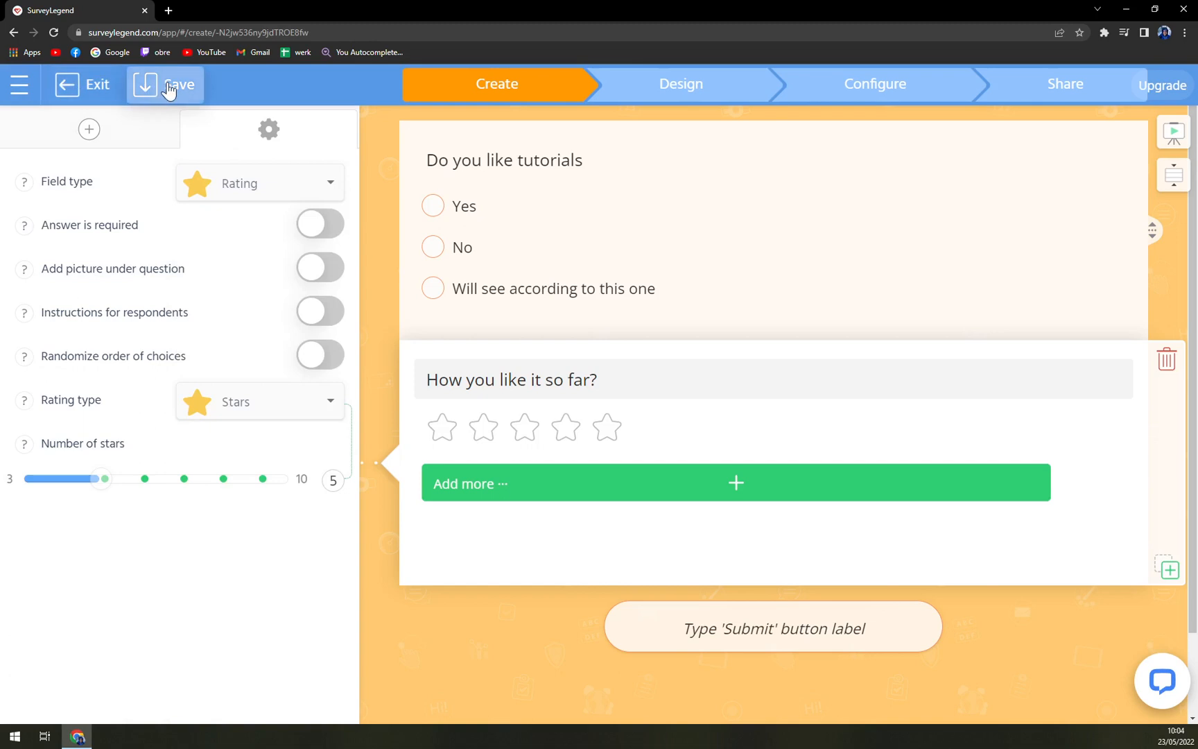
left_click(165, 84)
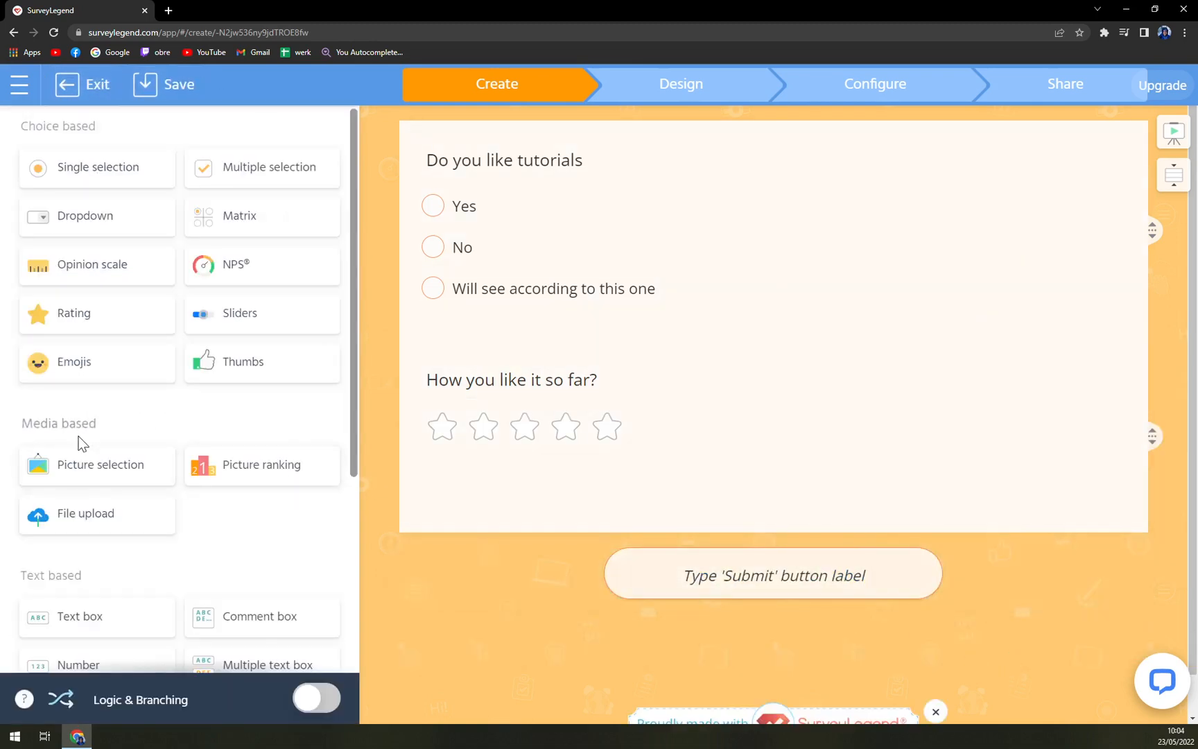
mouse_move(290, 499)
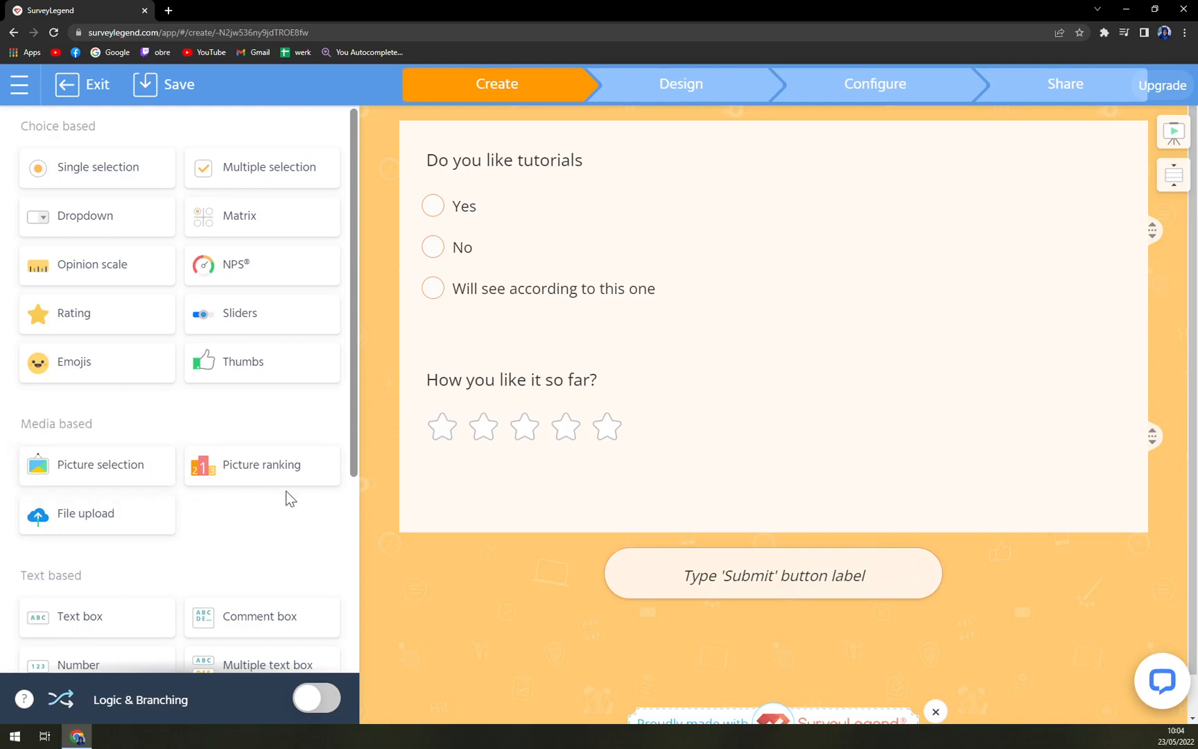
mouse_move(136, 522)
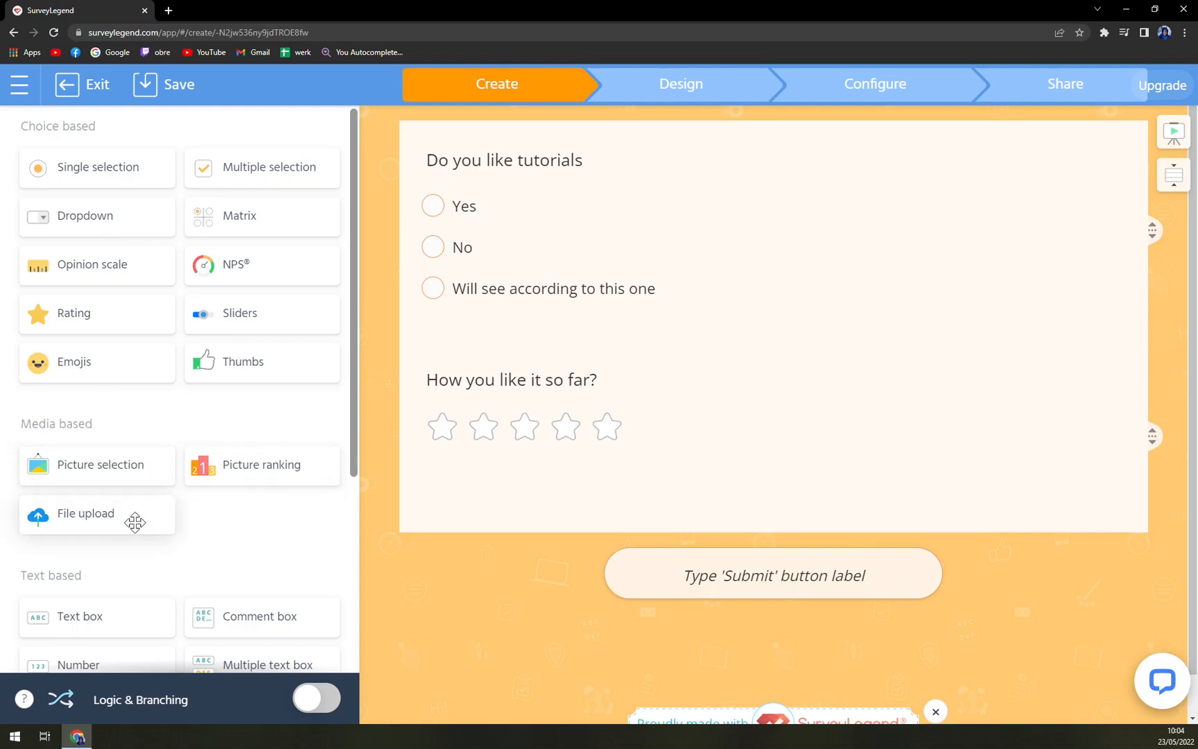
scroll("down", 3)
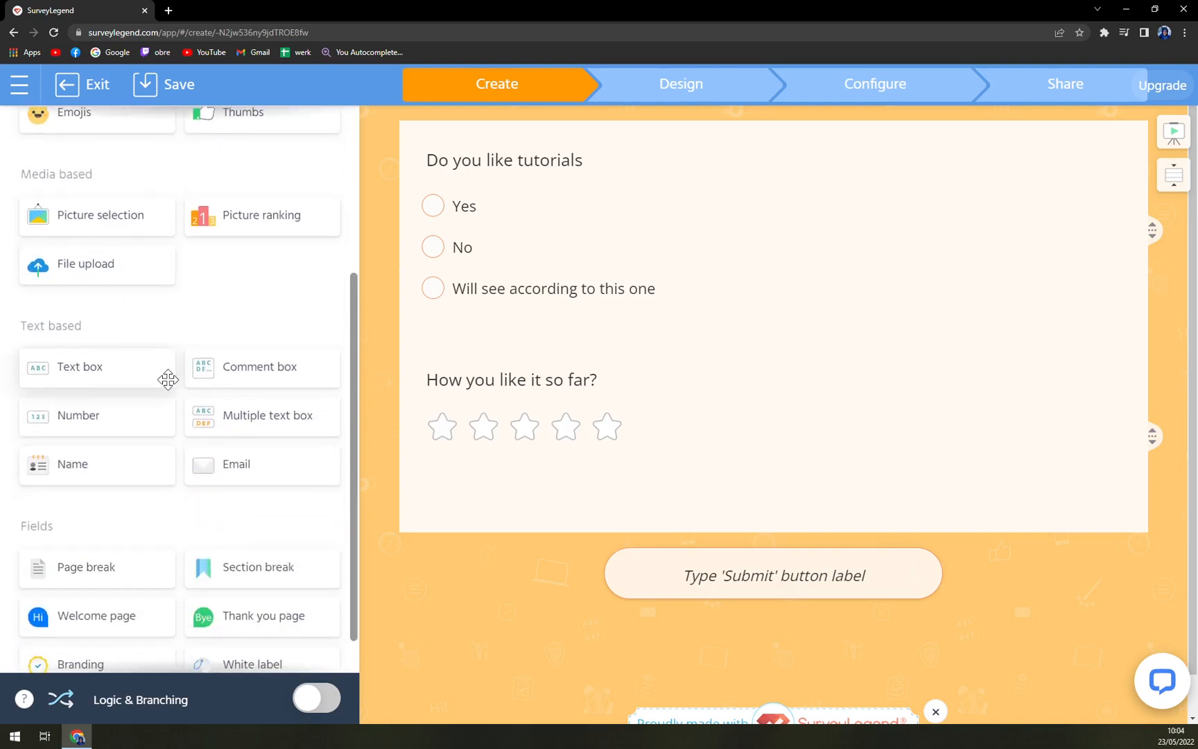
mouse_move(319, 381)
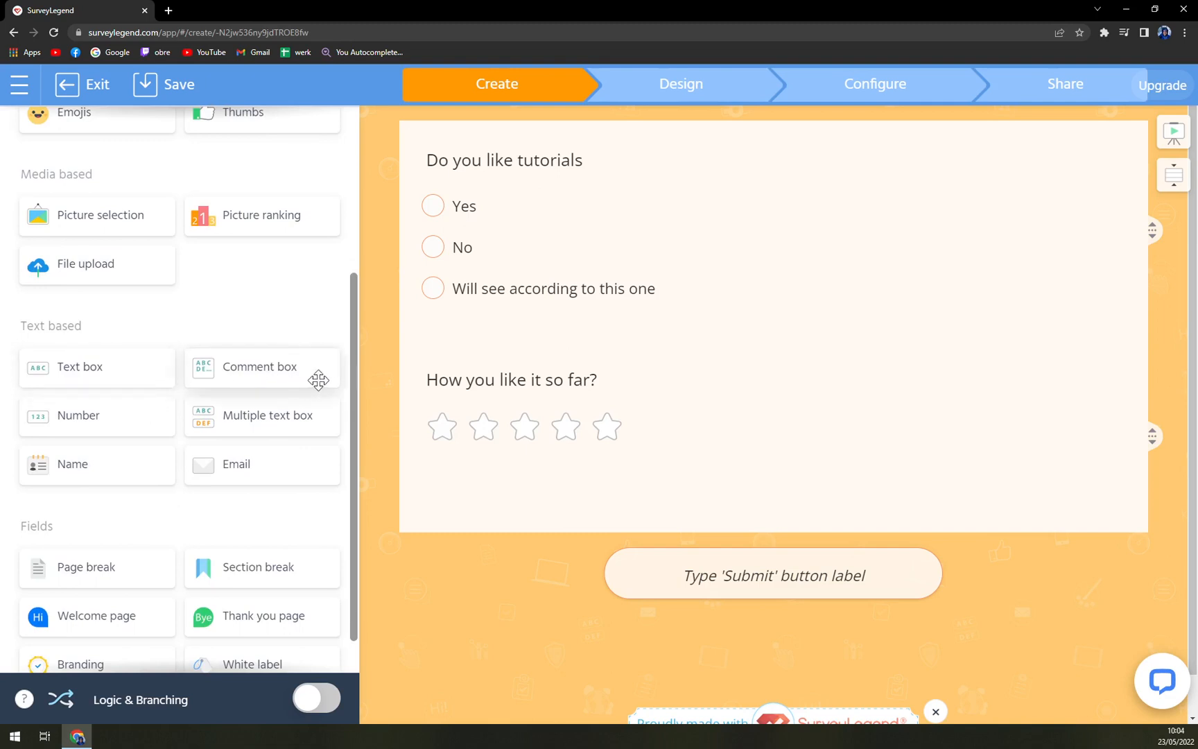
scroll("up", 3)
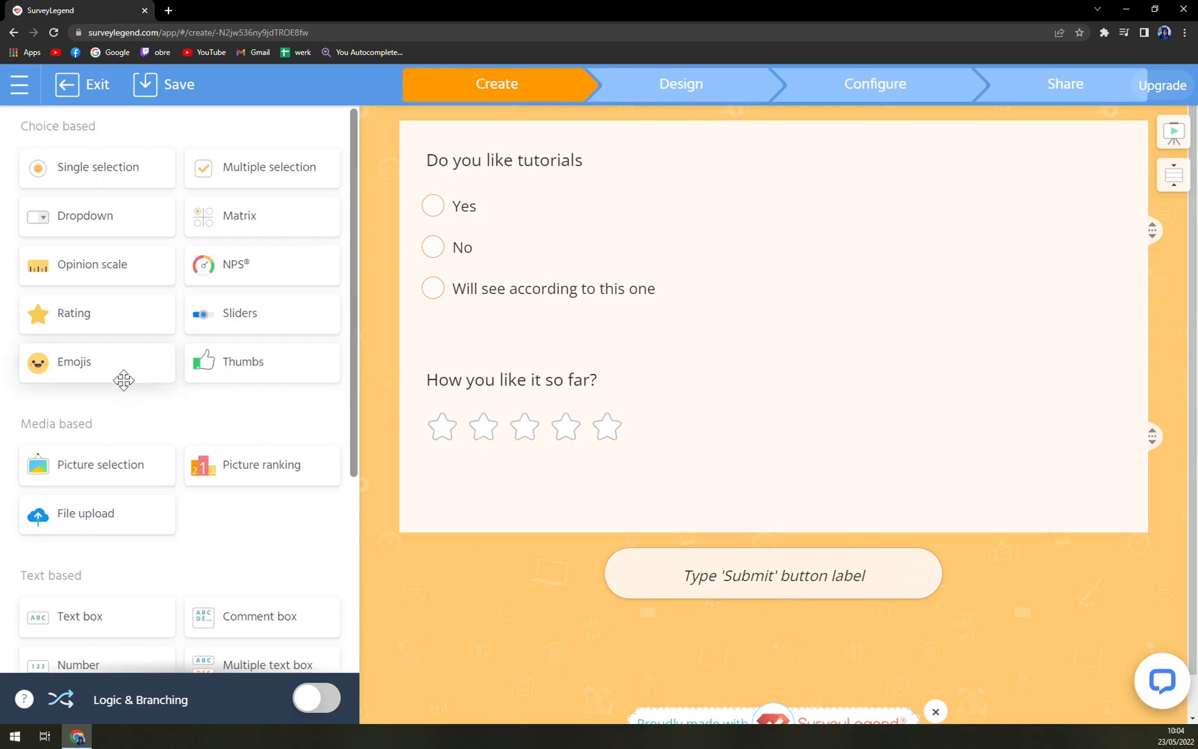
mouse_move(246, 298)
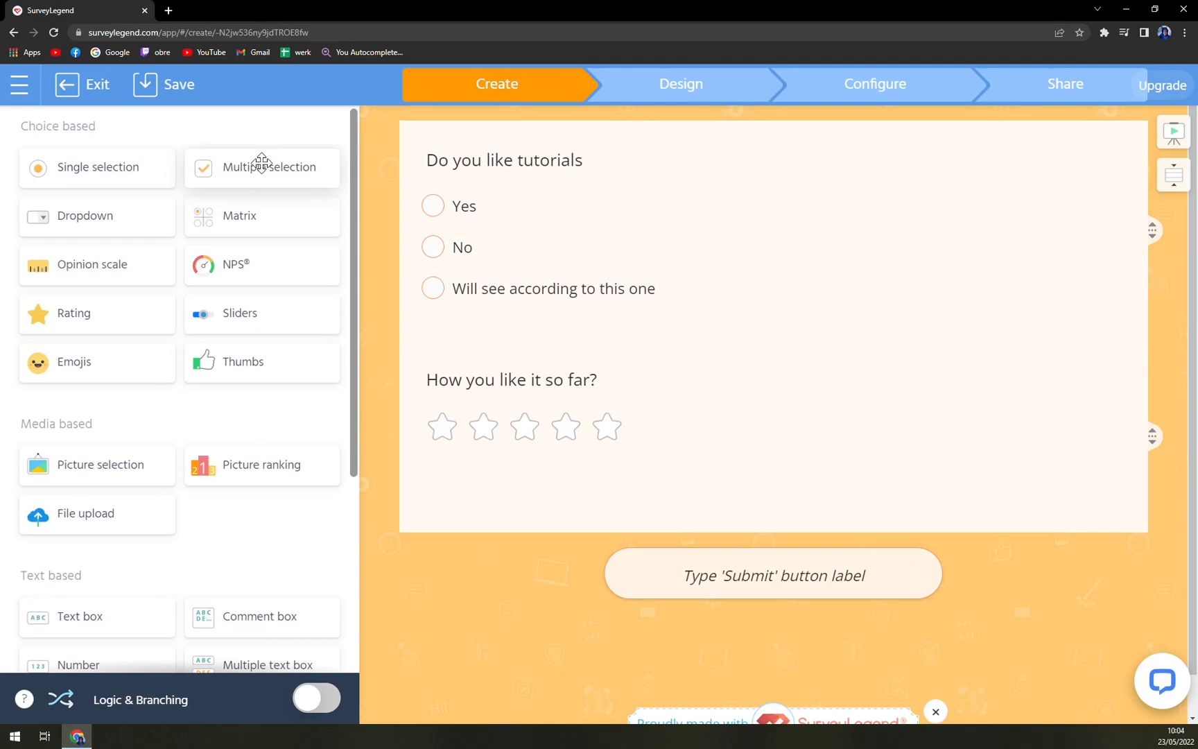
mouse_move(233, 164)
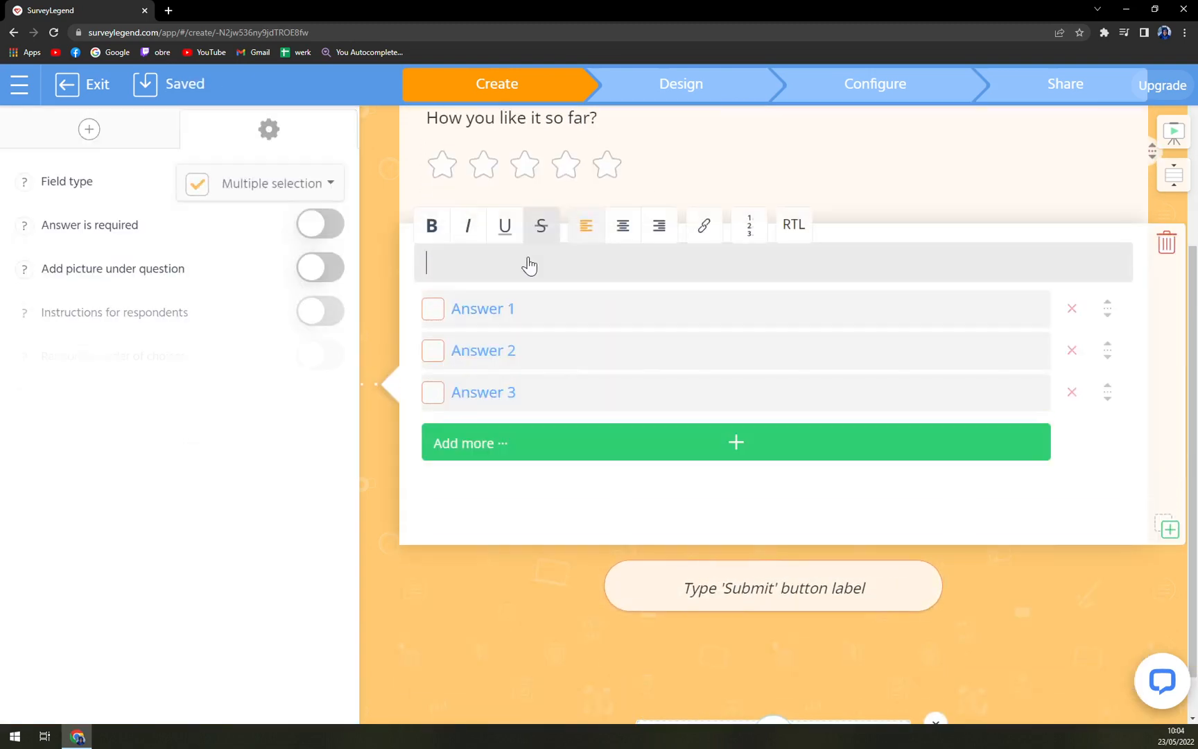
Step: Title the multiple-selection question 'Favourite band?'
type("Fa")
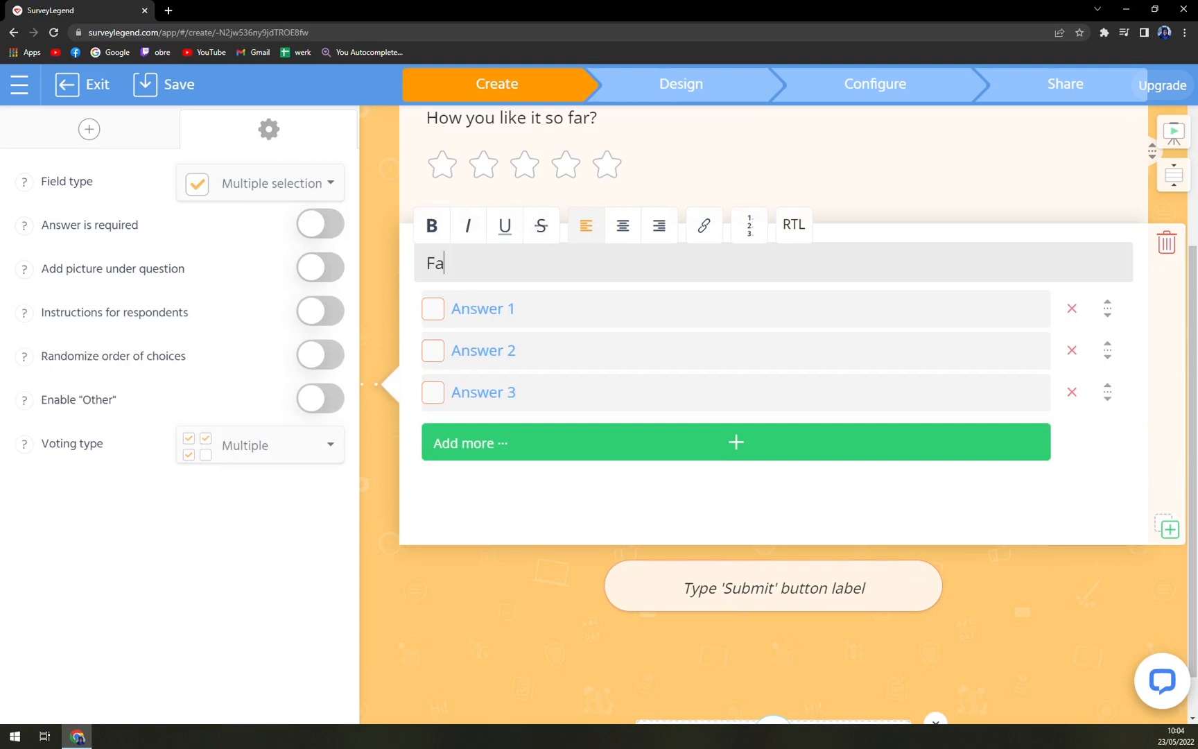
type("vor")
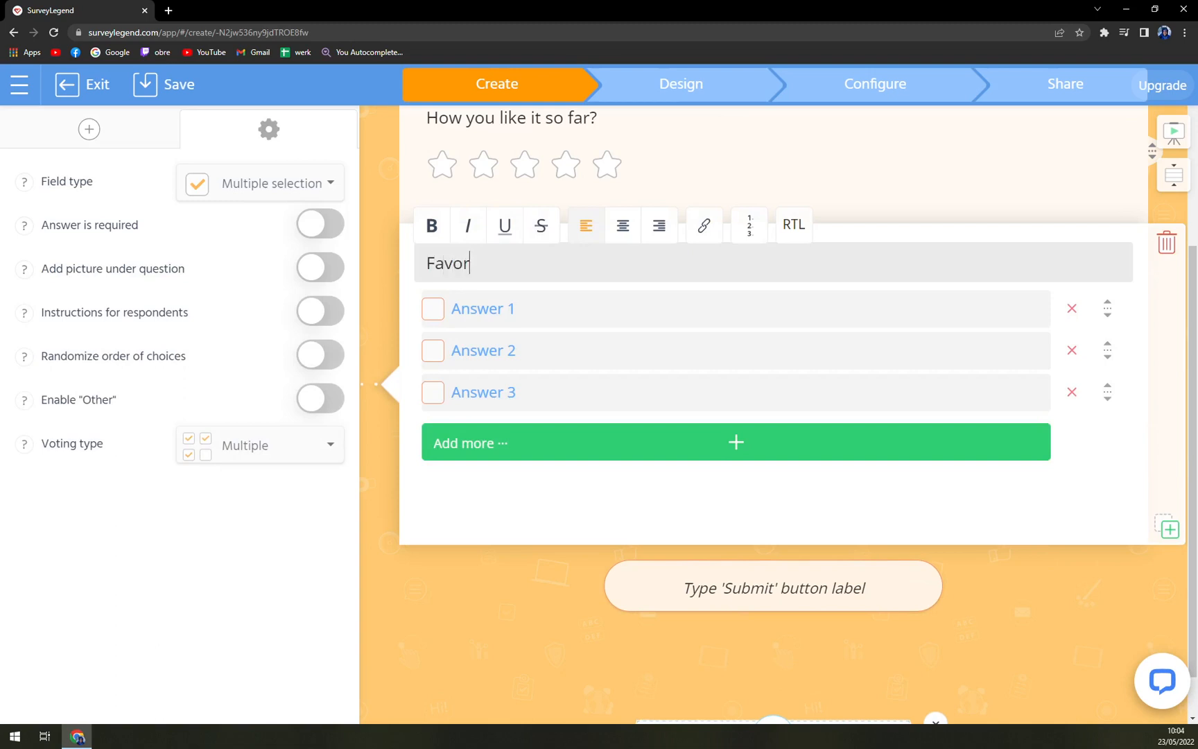
type("u")
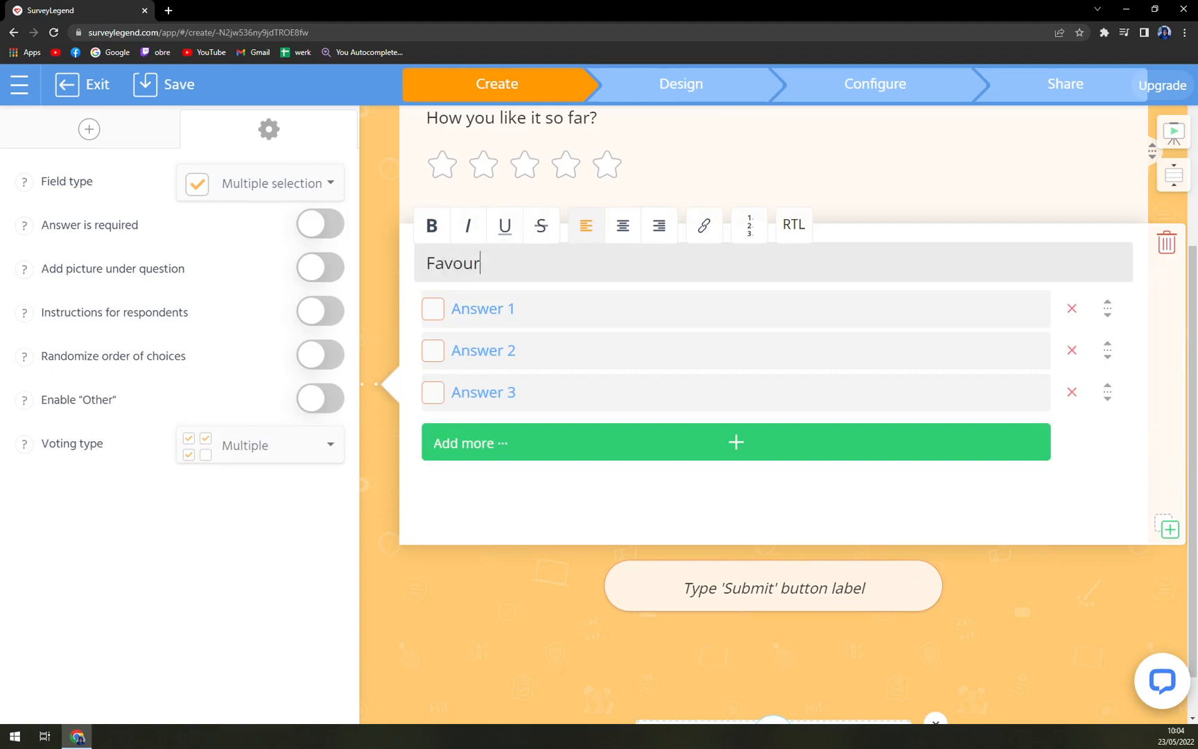
type("ite band")
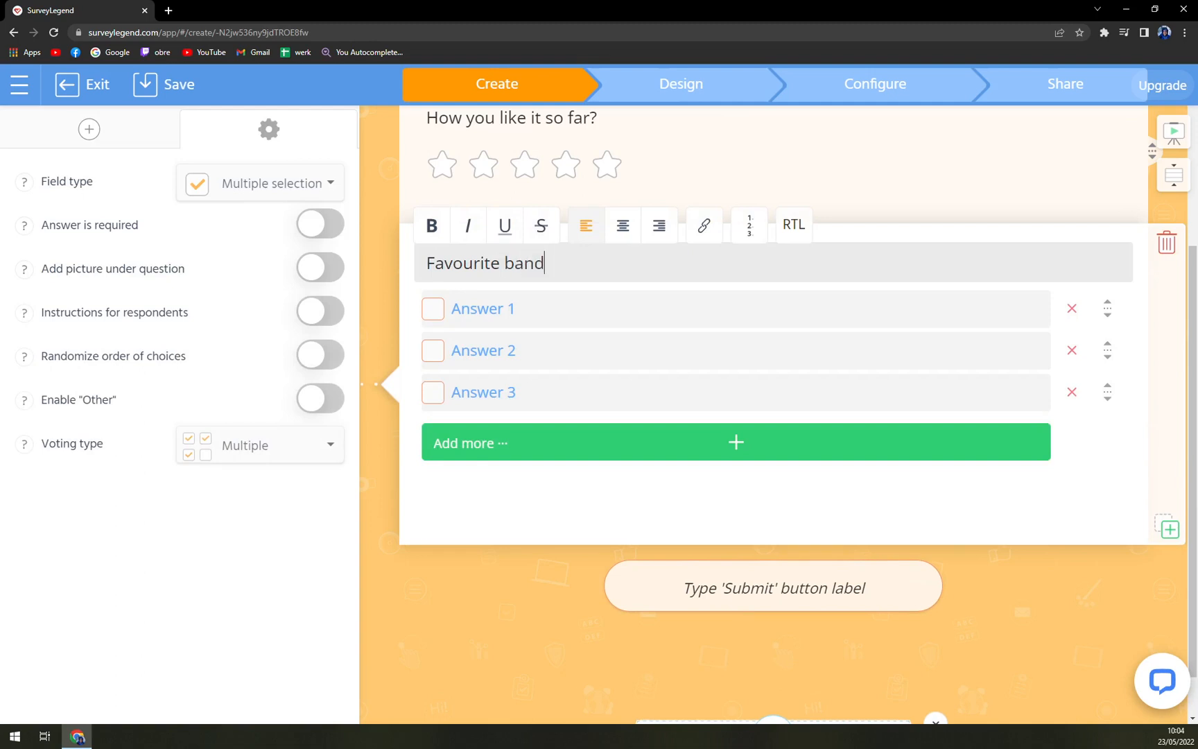
type("?")
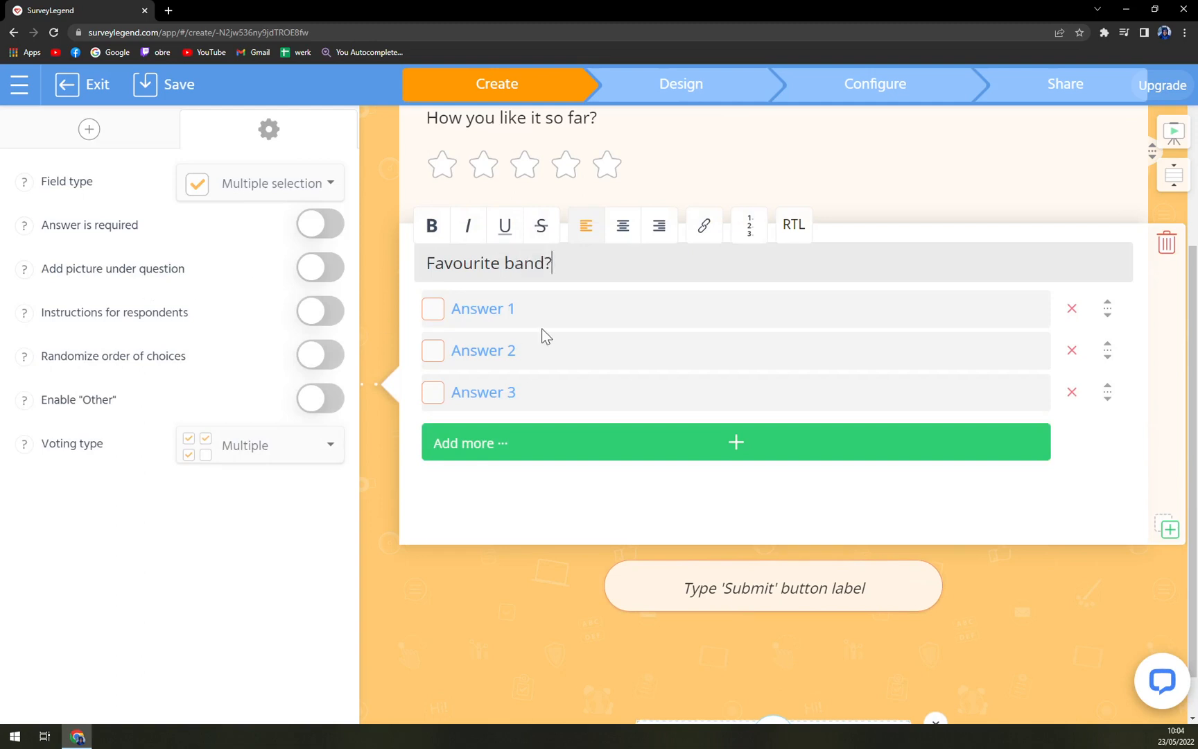
Step: Fill in the answers BMTH, AA, Atreyu and Justin Bieber
left_click(482, 308)
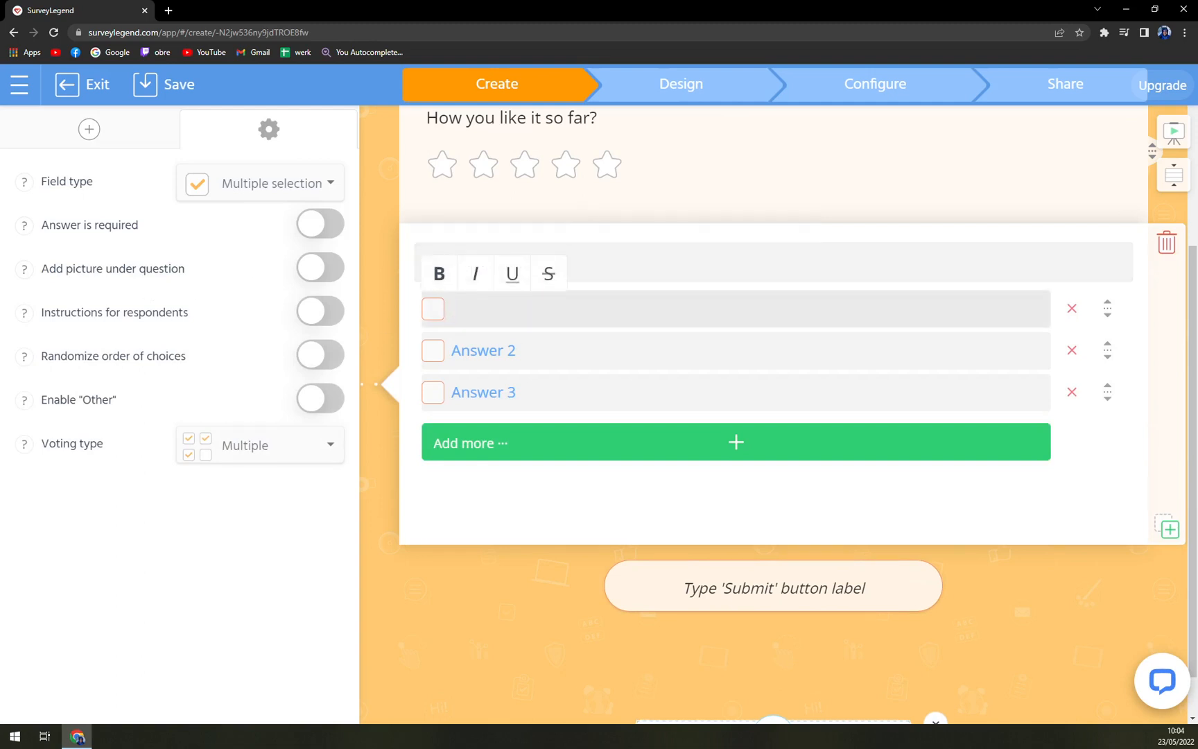
type("Br")
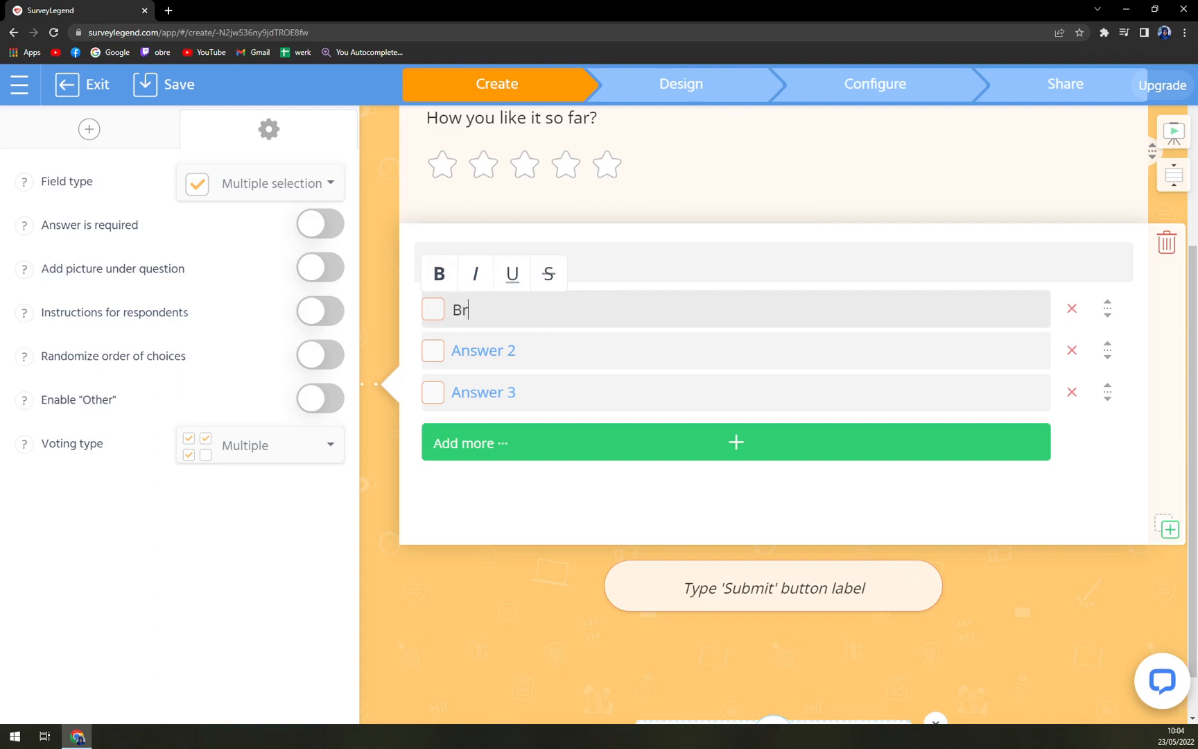
type("MT")
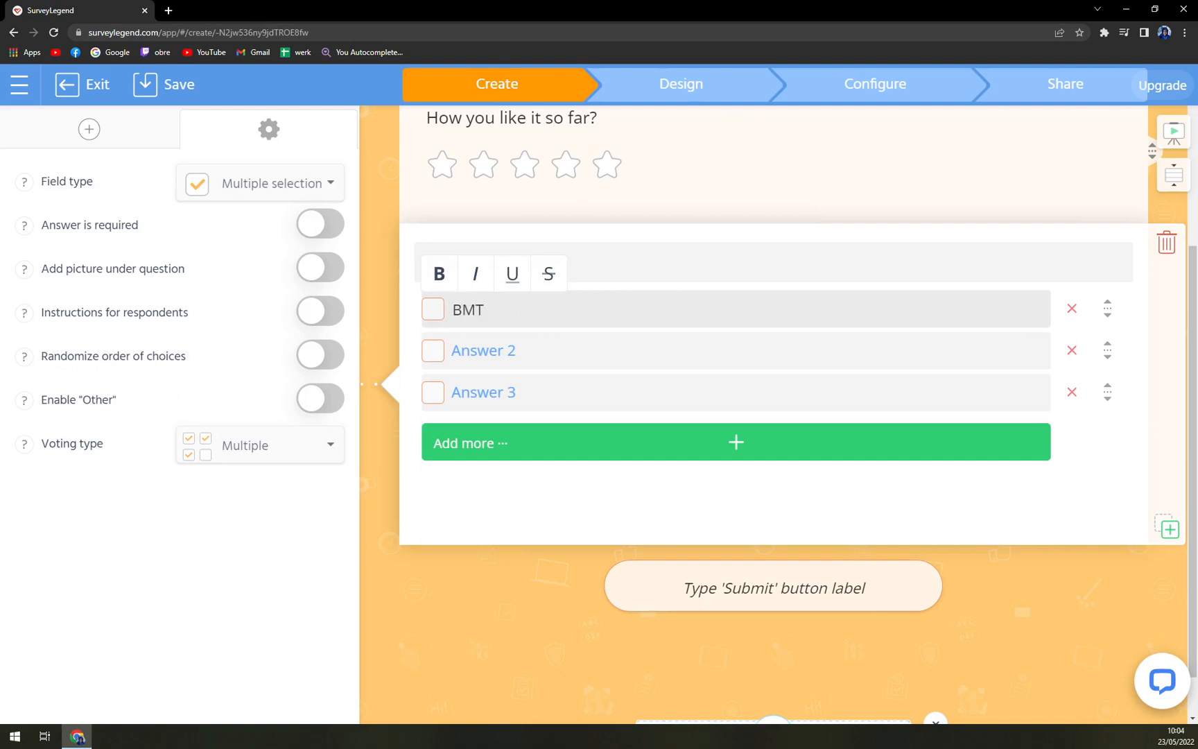
type("H")
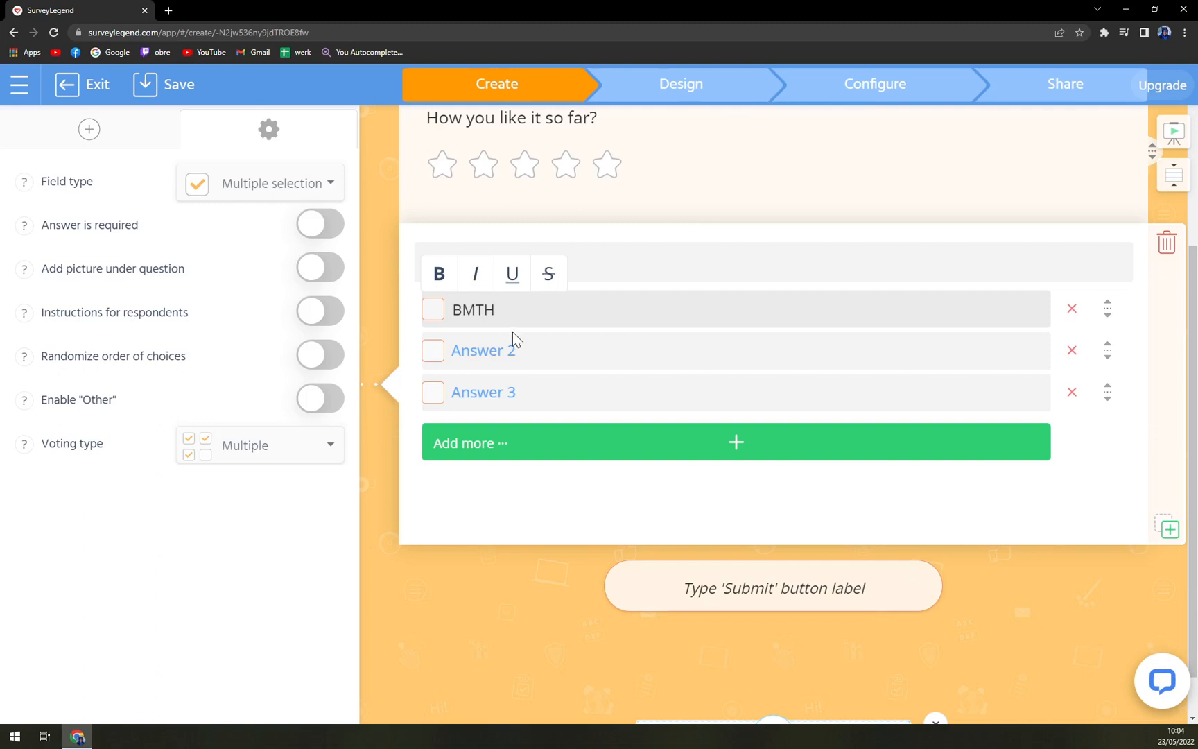
left_click(489, 351)
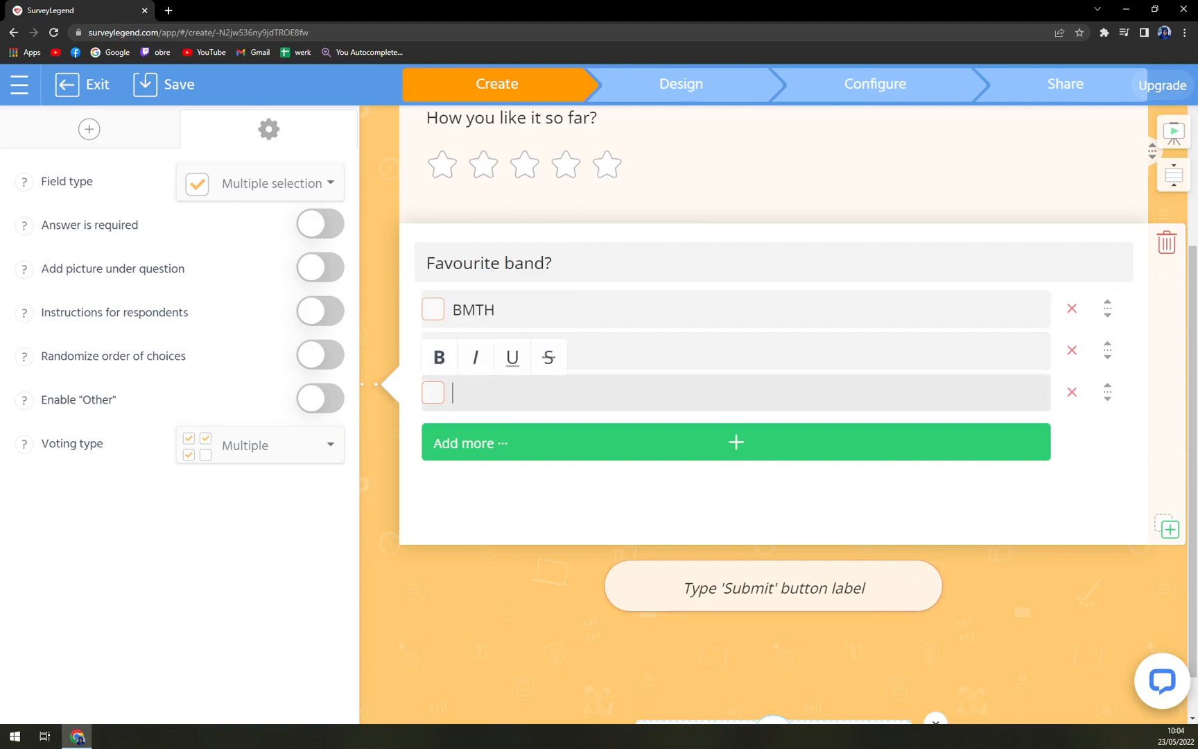
mouse_move(548, 357)
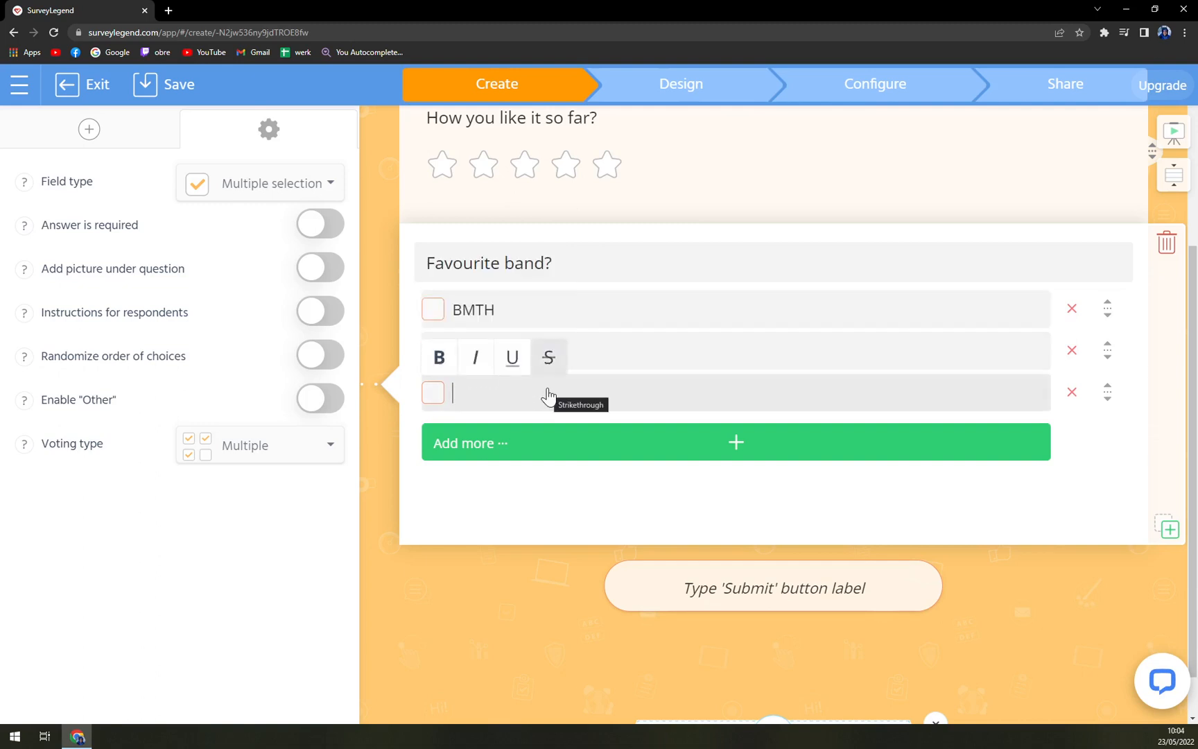
type("Atr")
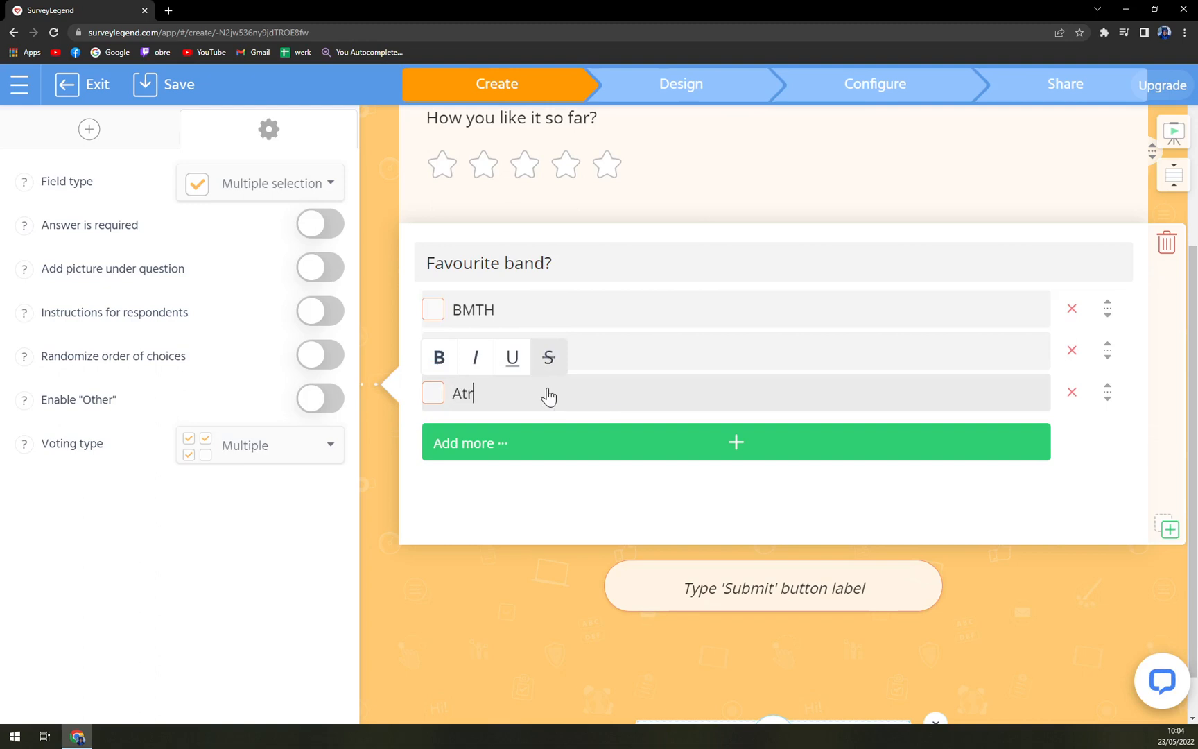
type("eyu")
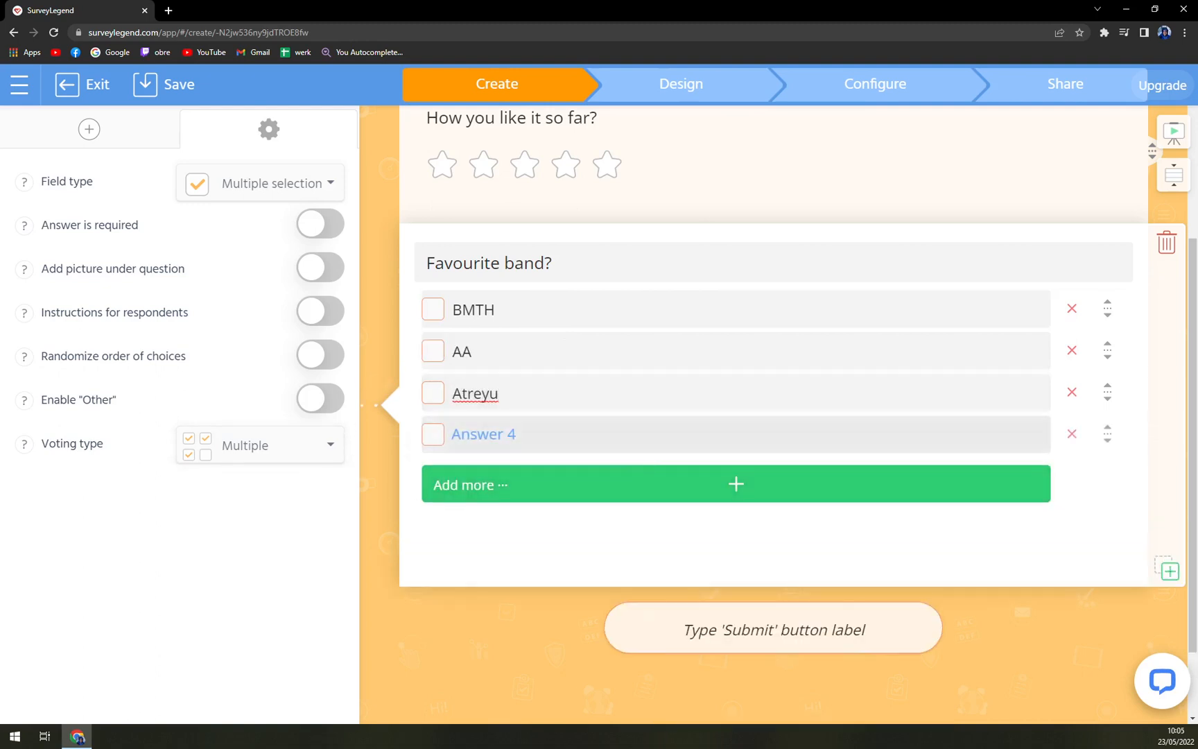
type("Justin")
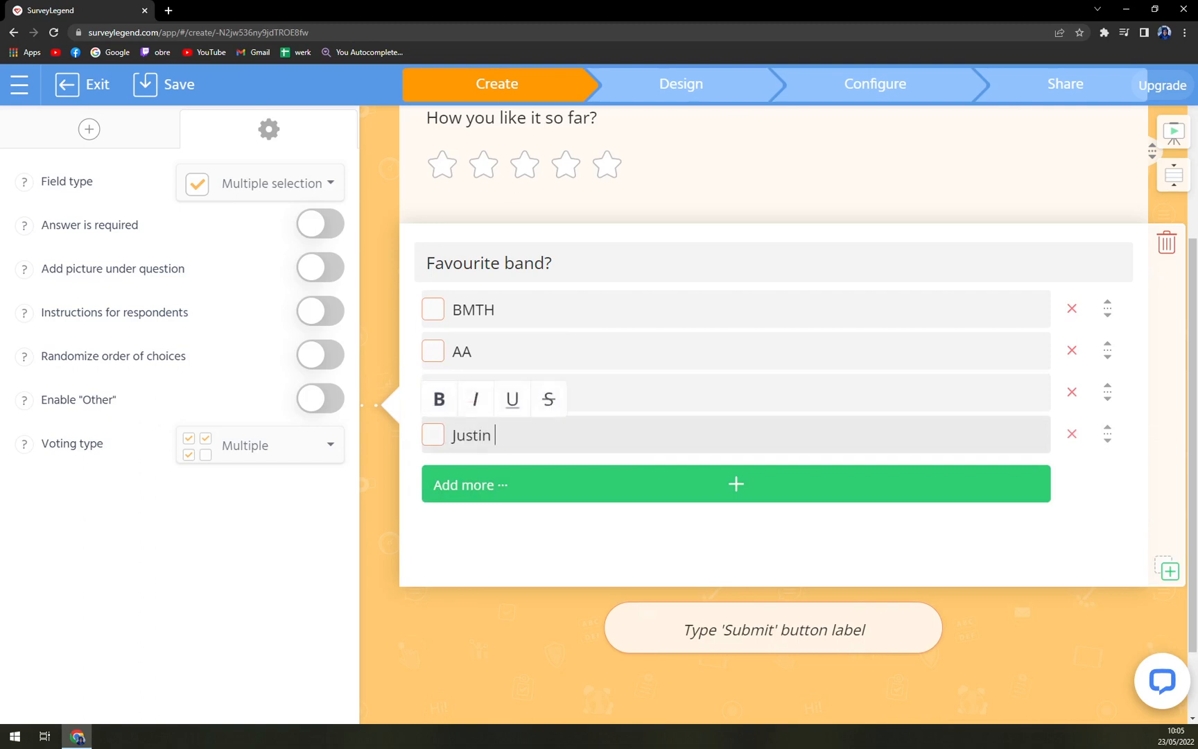
type("Bieber")
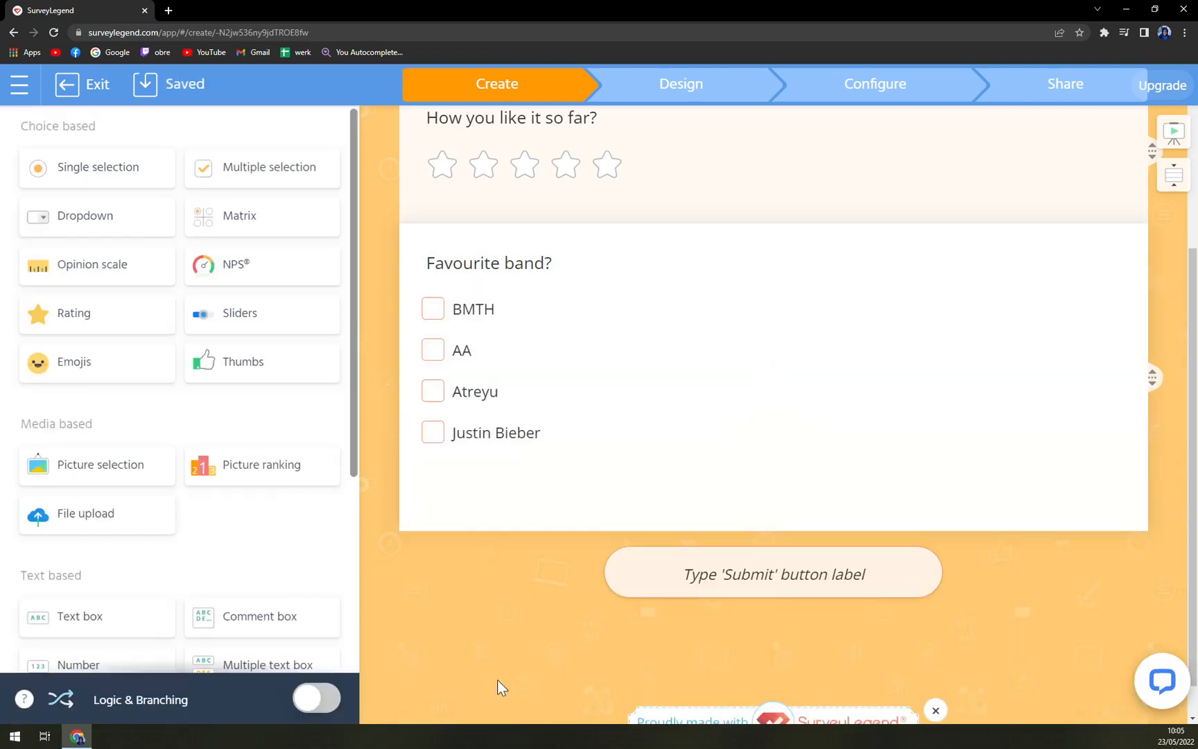
Step: Save, open the full-screen preview and tick Justin Bieber as a test answer
scroll("up", 3)
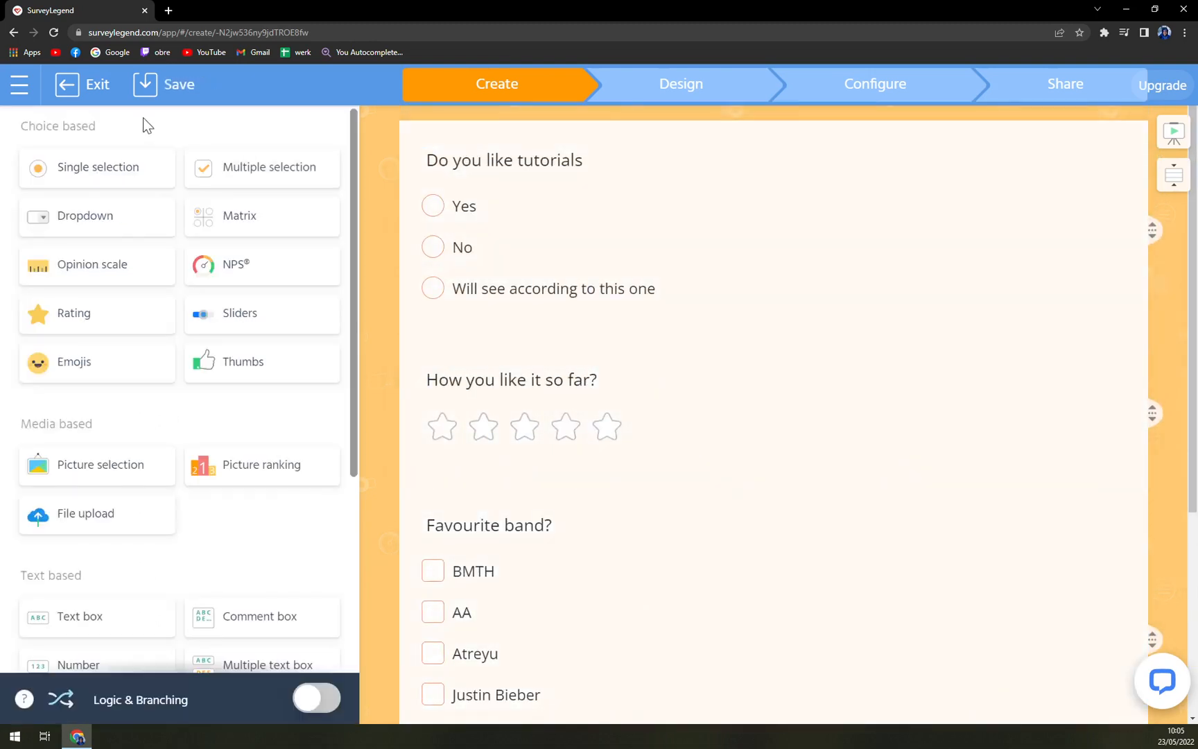
left_click(166, 84)
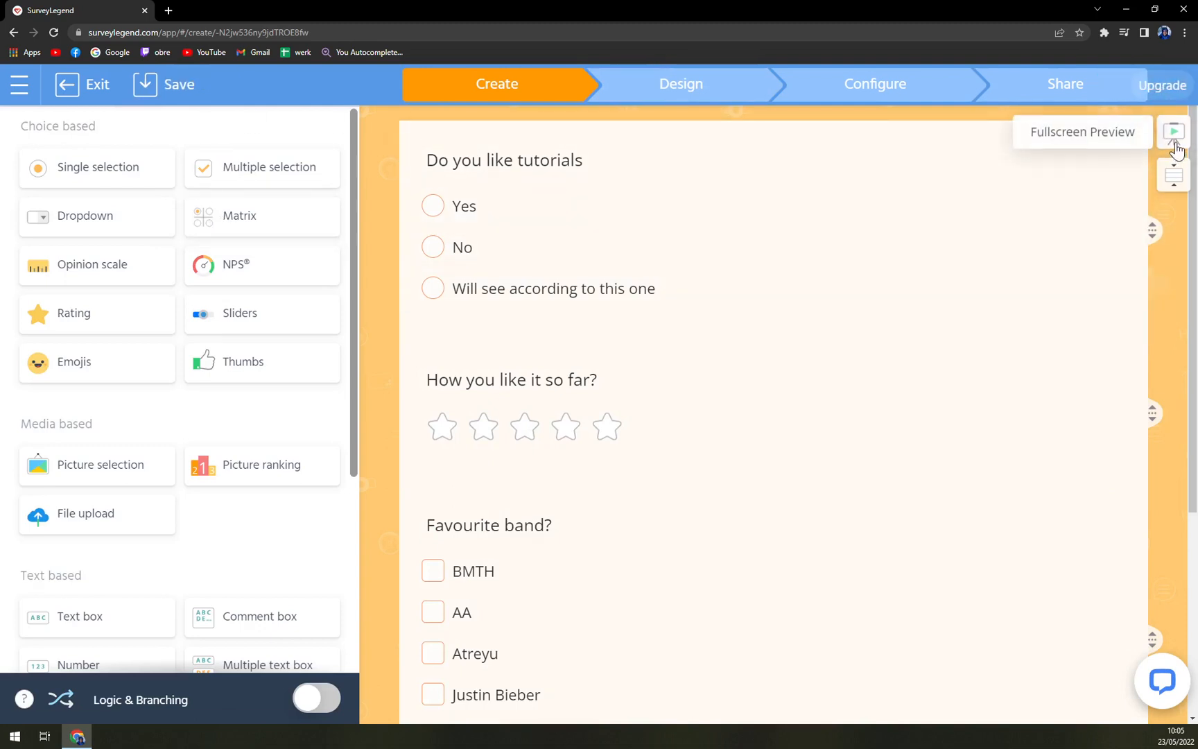
left_click(1174, 130)
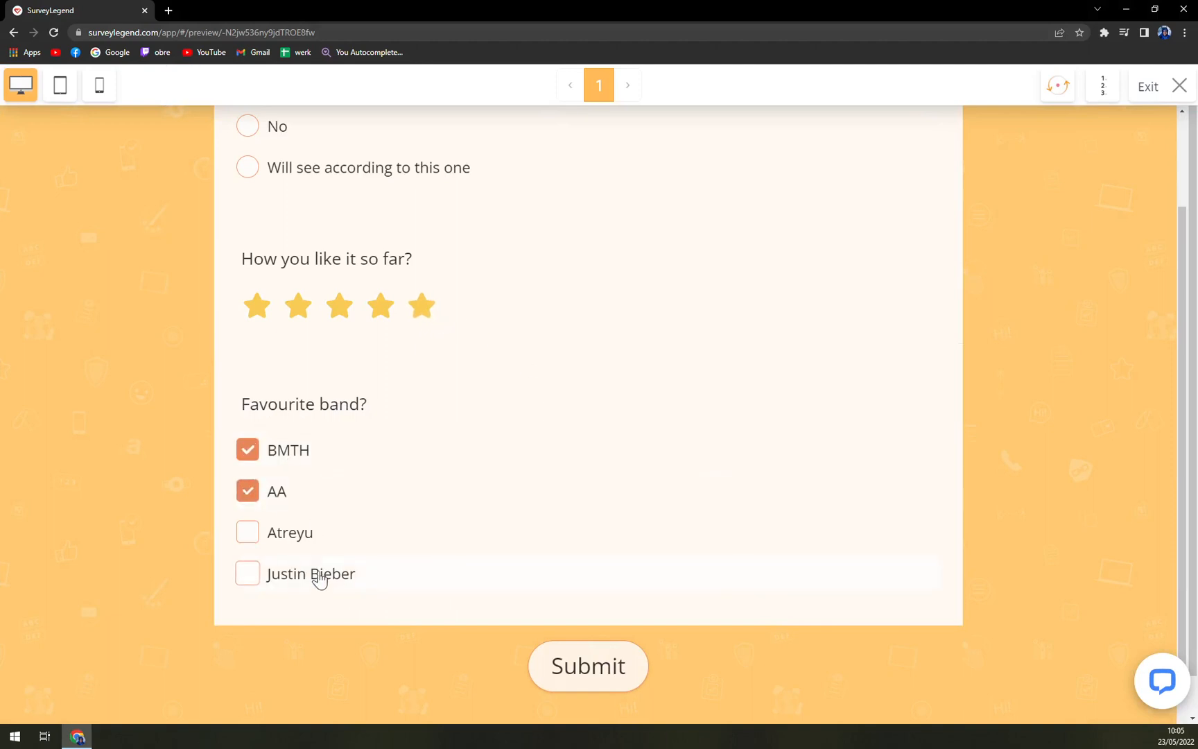
left_click(246, 574)
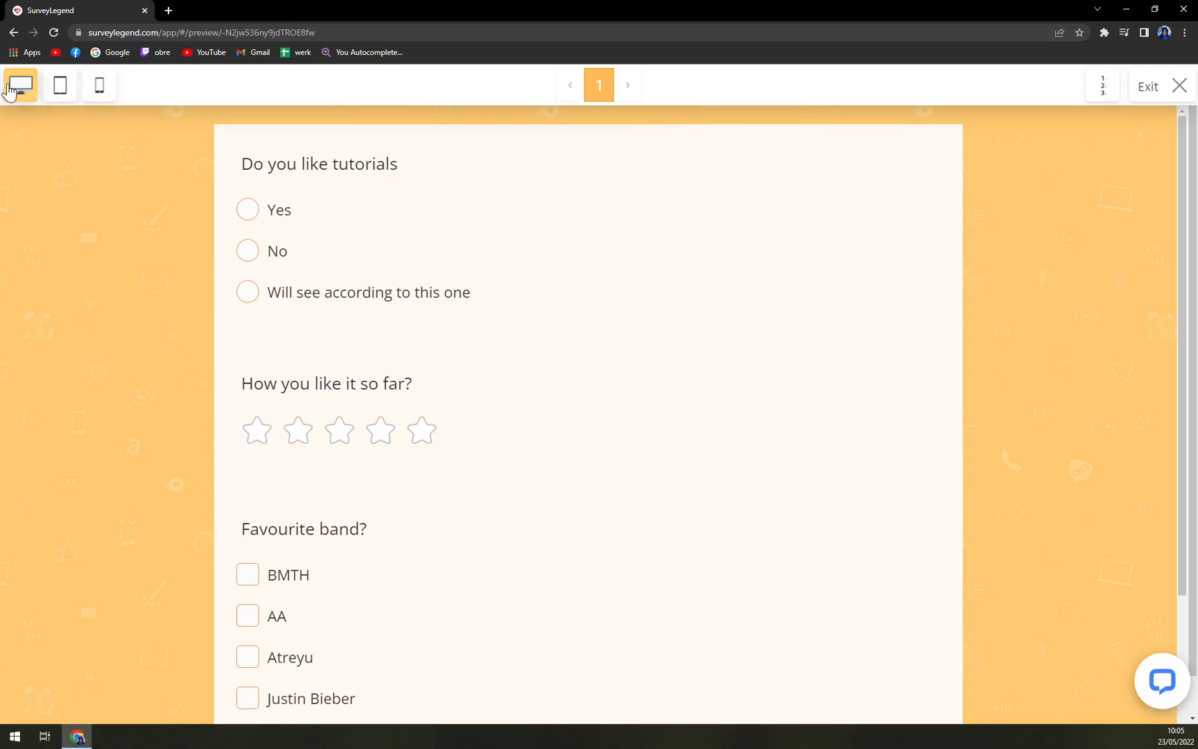
Step: Exit preview and try the Aerial beach view and another Design theme background
left_click(1178, 85)
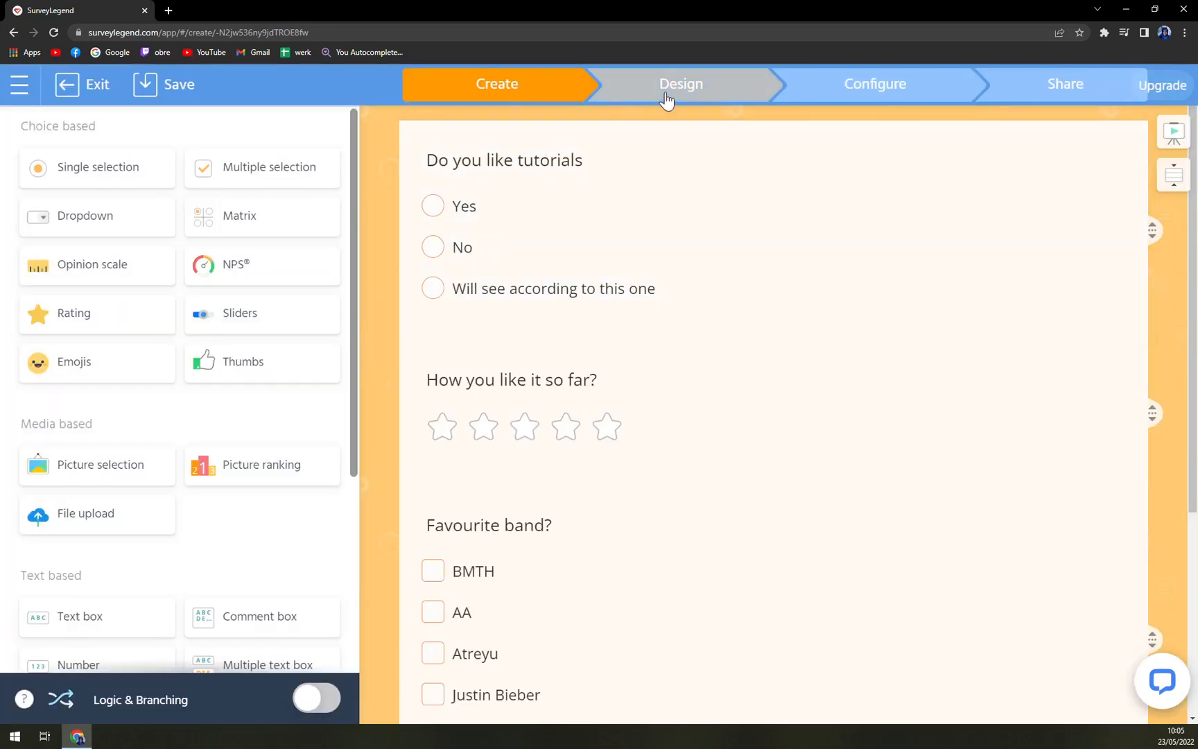
mouse_move(697, 411)
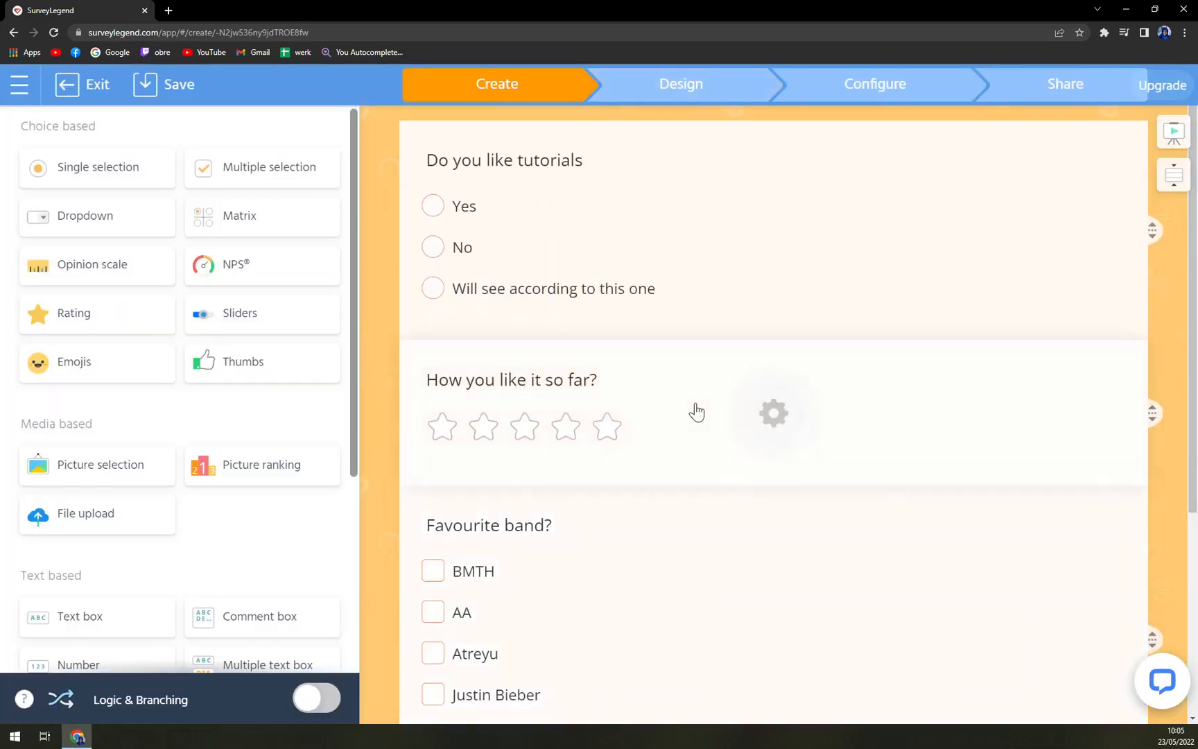
left_click(681, 84)
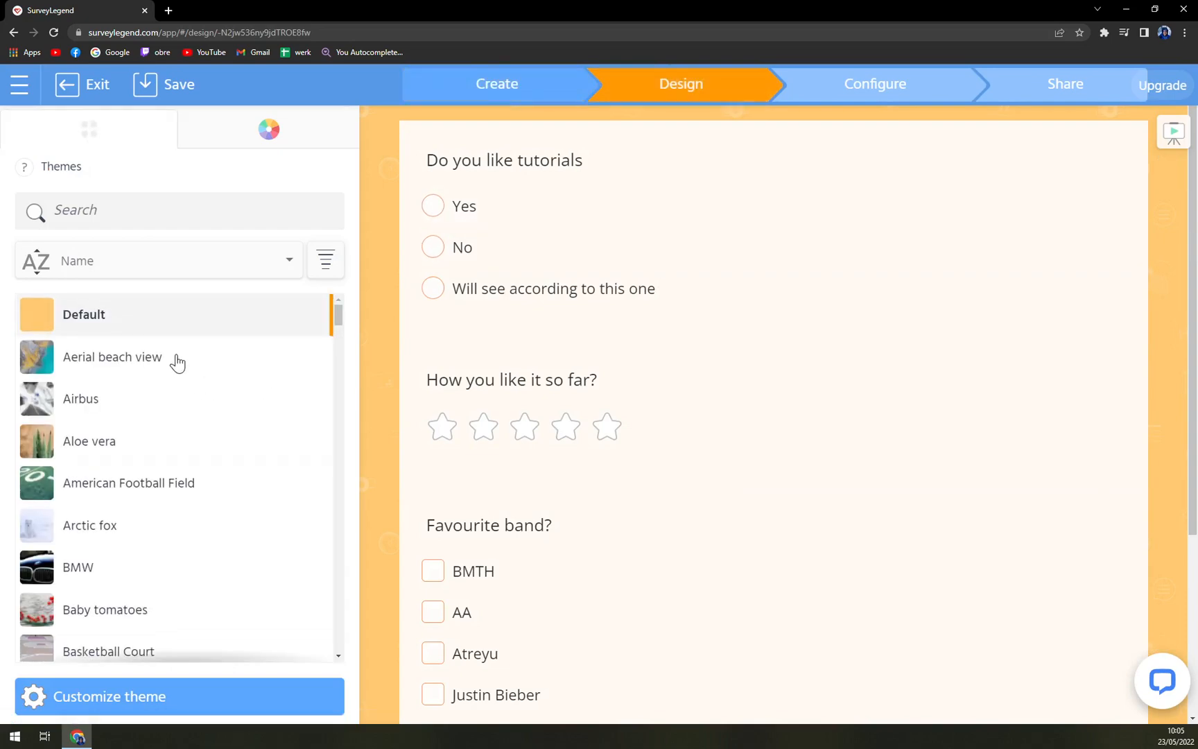
left_click(113, 357)
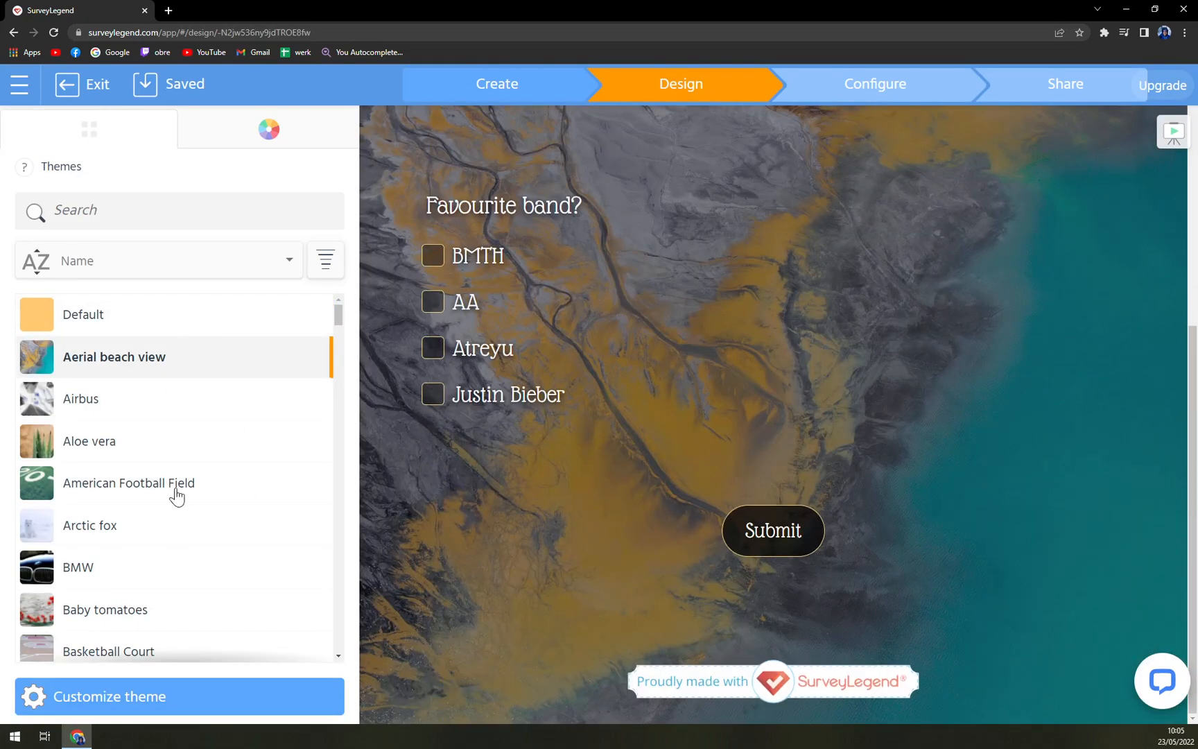
left_click(90, 524)
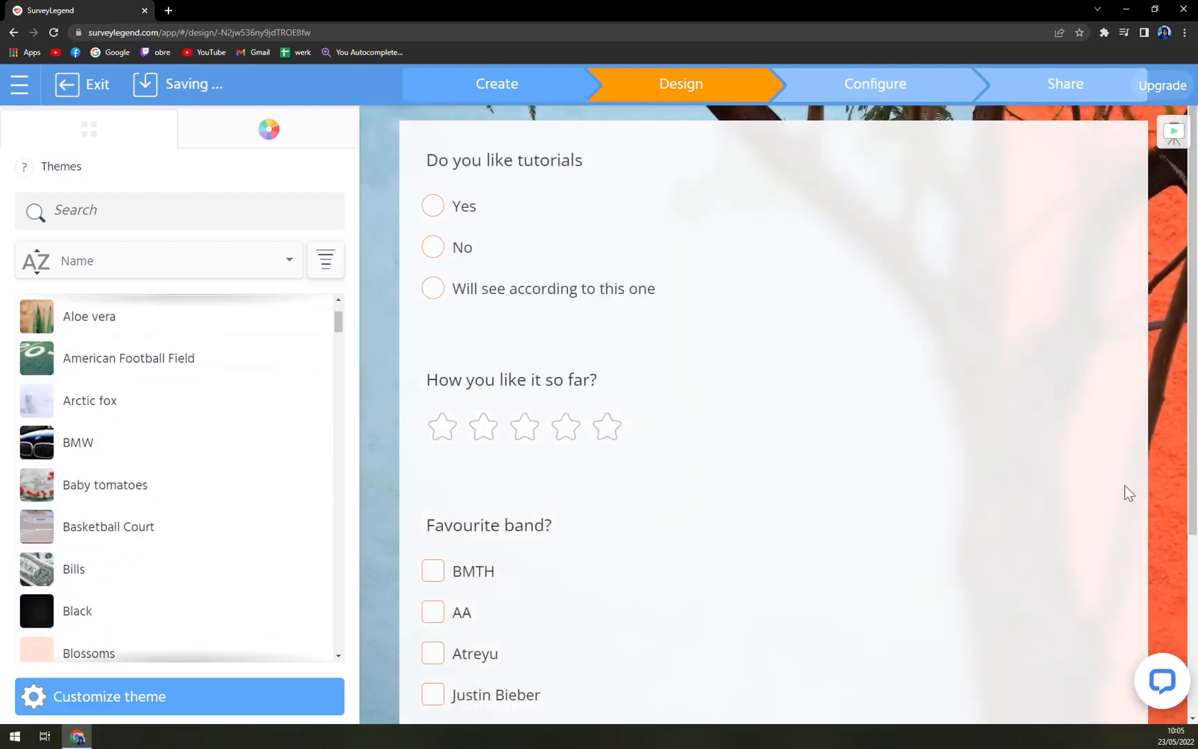
Step: Check Configure, view Social sharing, return to the hosted link, then reopen the builder
left_click(875, 84)
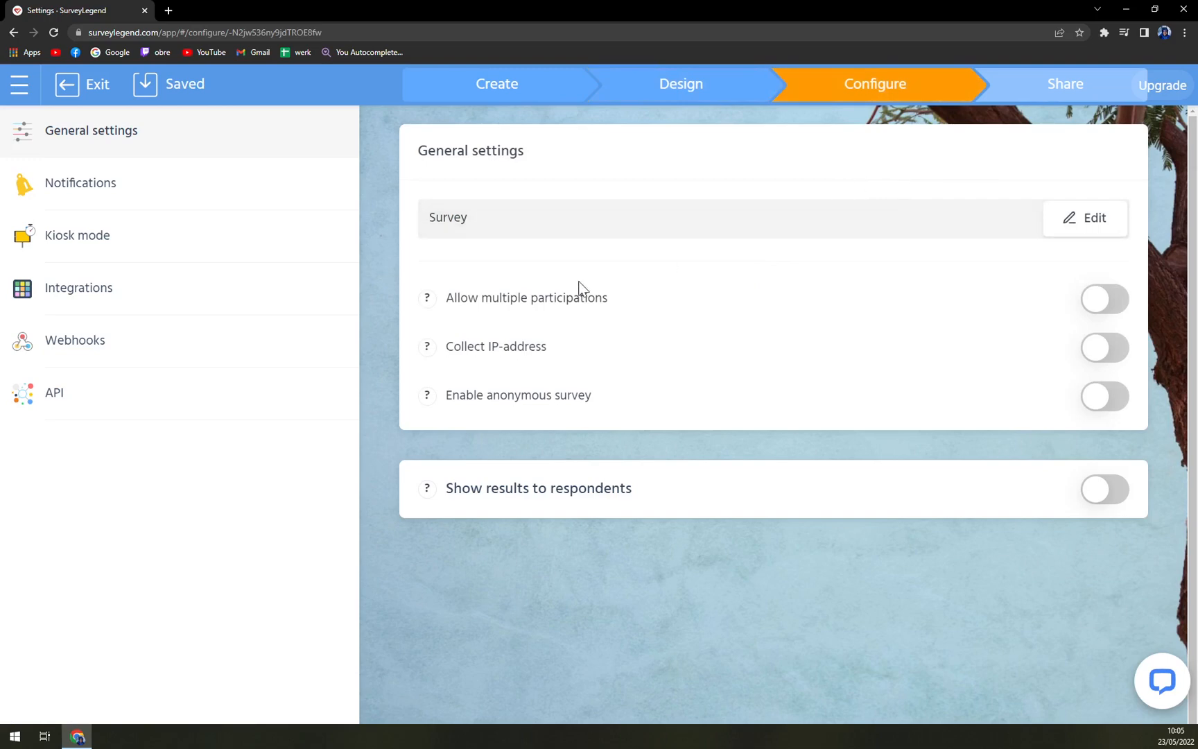
left_click(1065, 84)
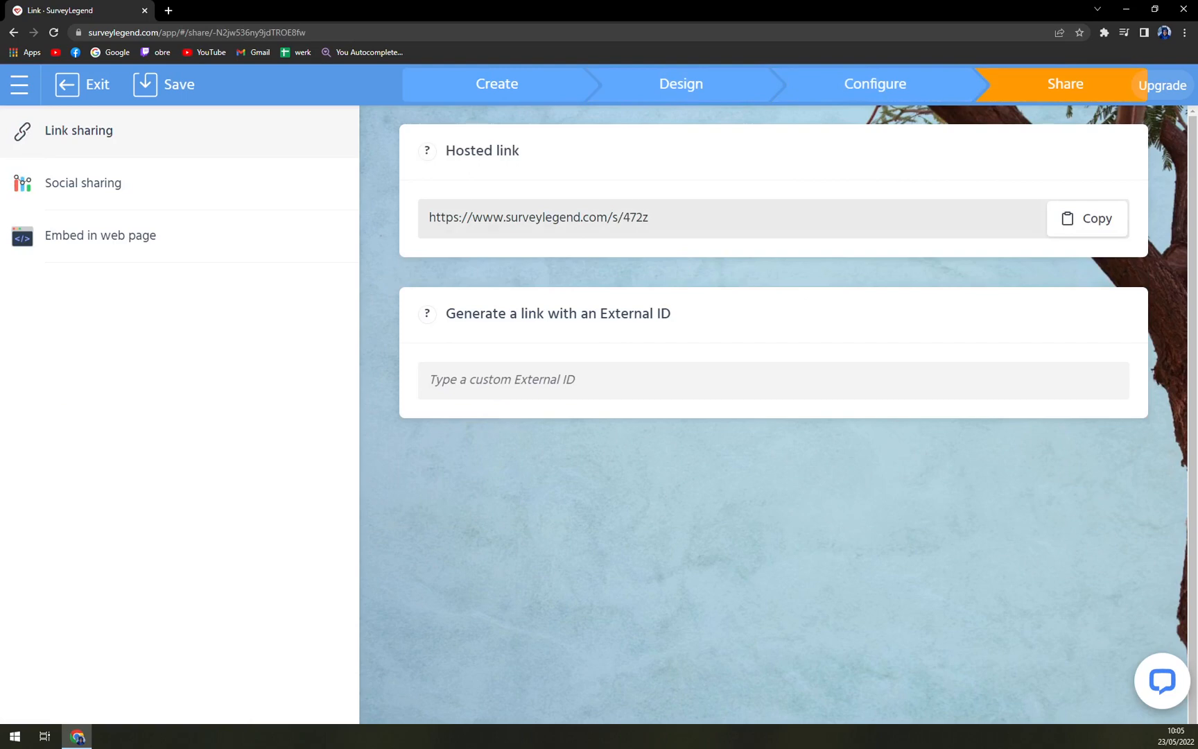
mouse_move(184, 187)
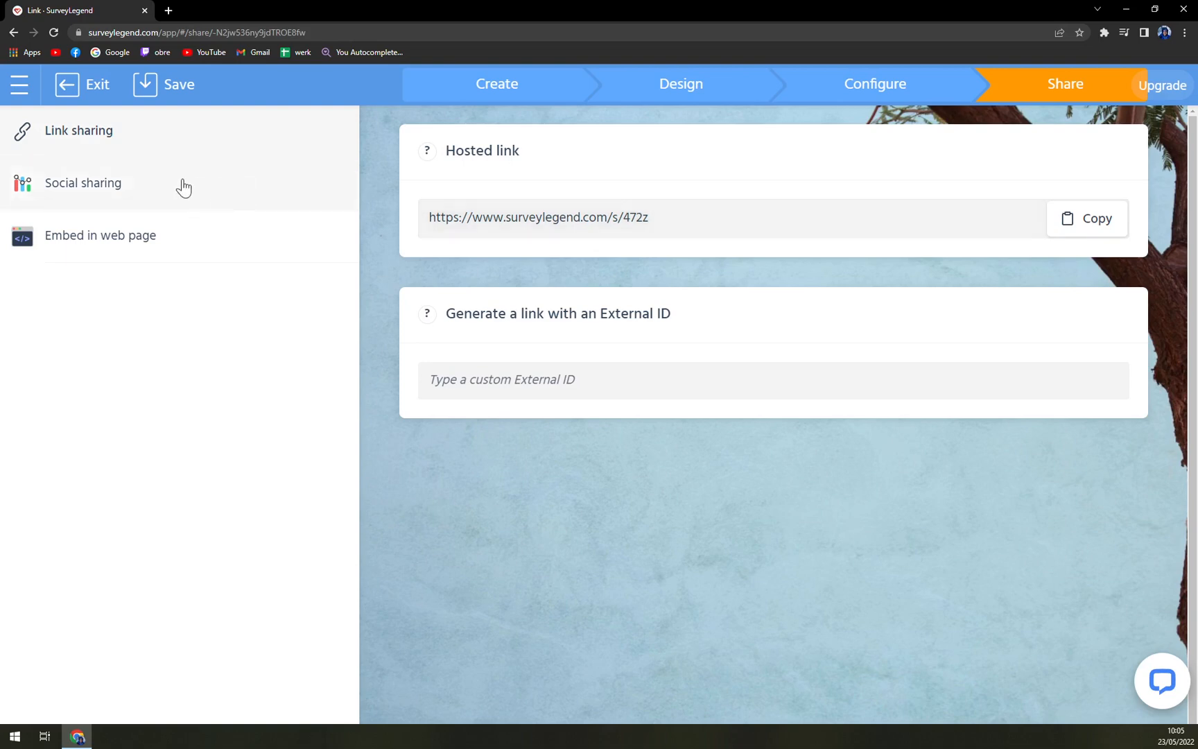
mouse_move(209, 155)
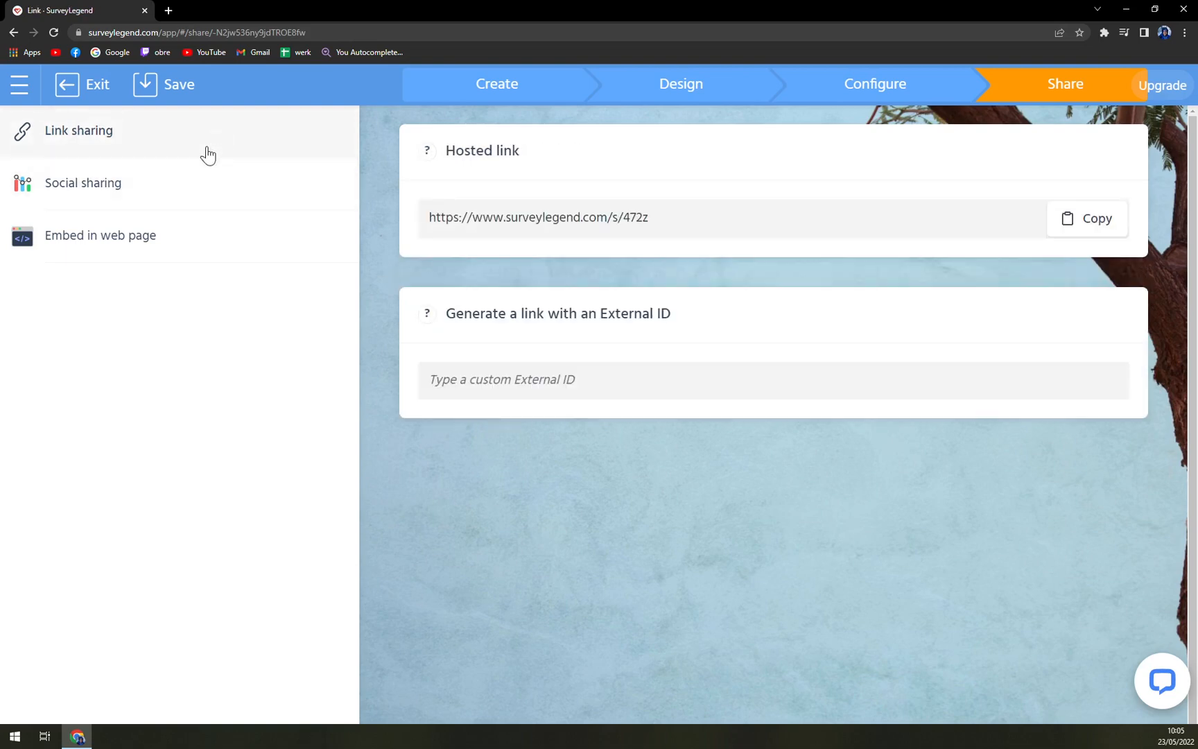
left_click(82, 182)
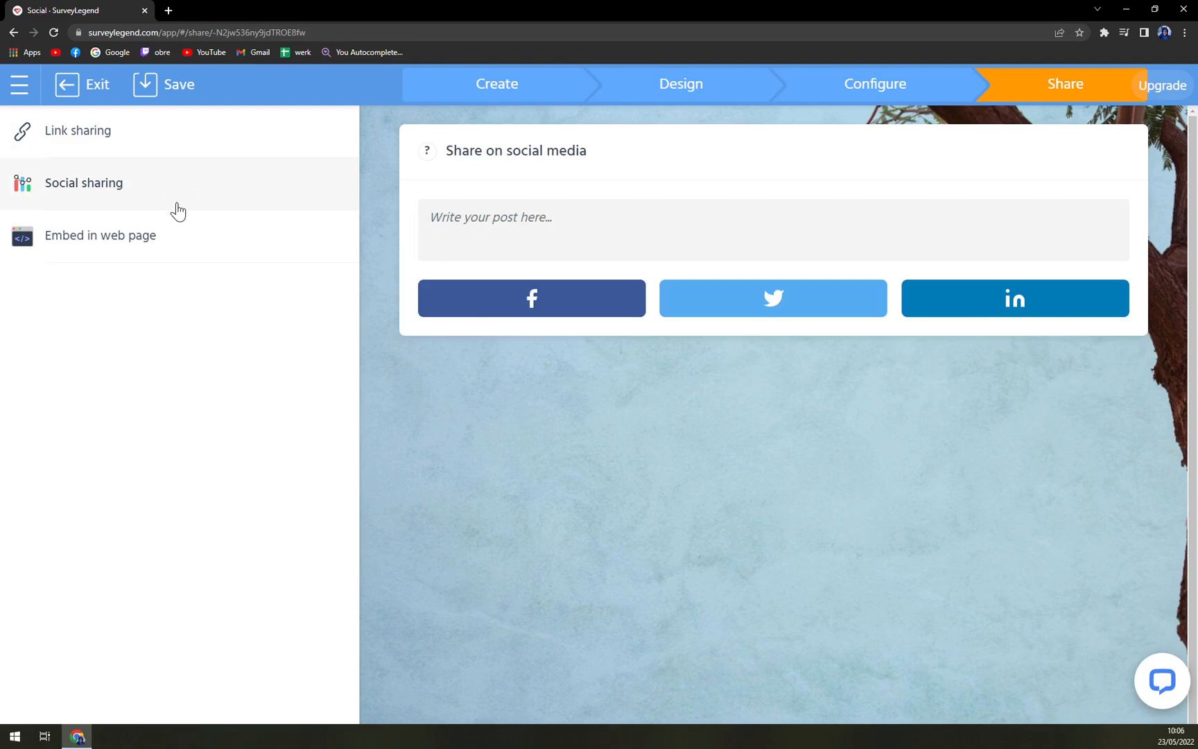
left_click(77, 130)
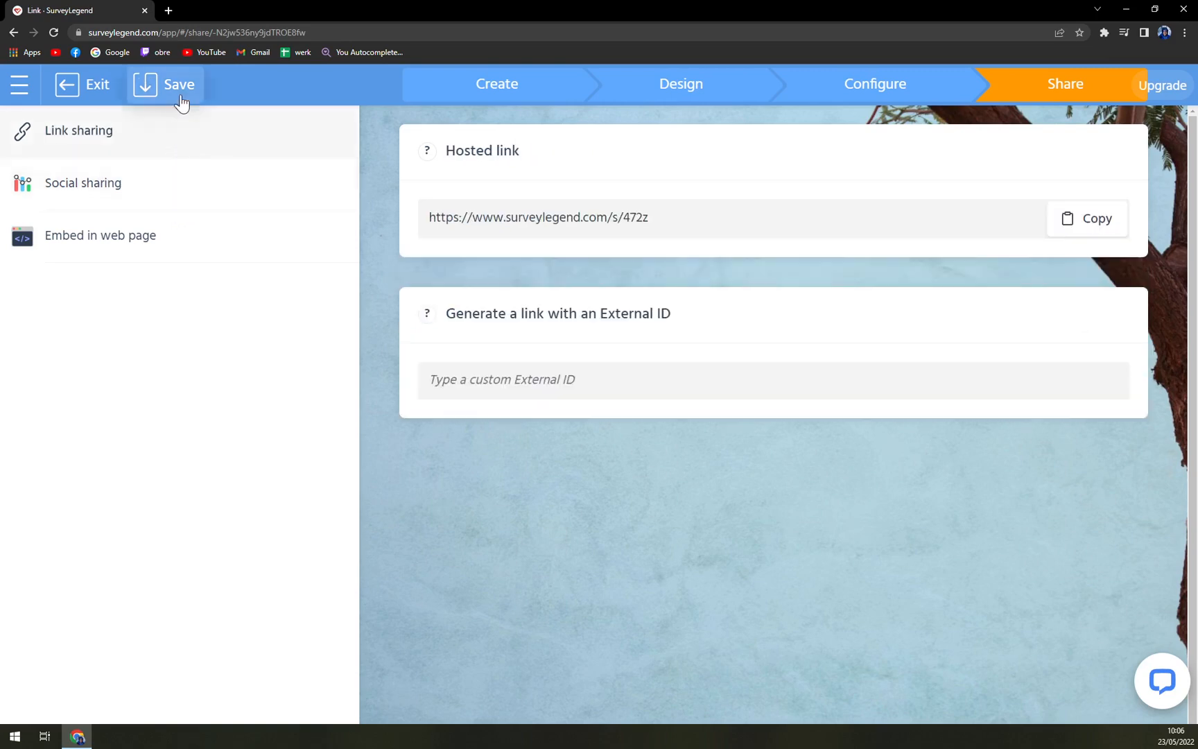
mouse_move(1144, 96)
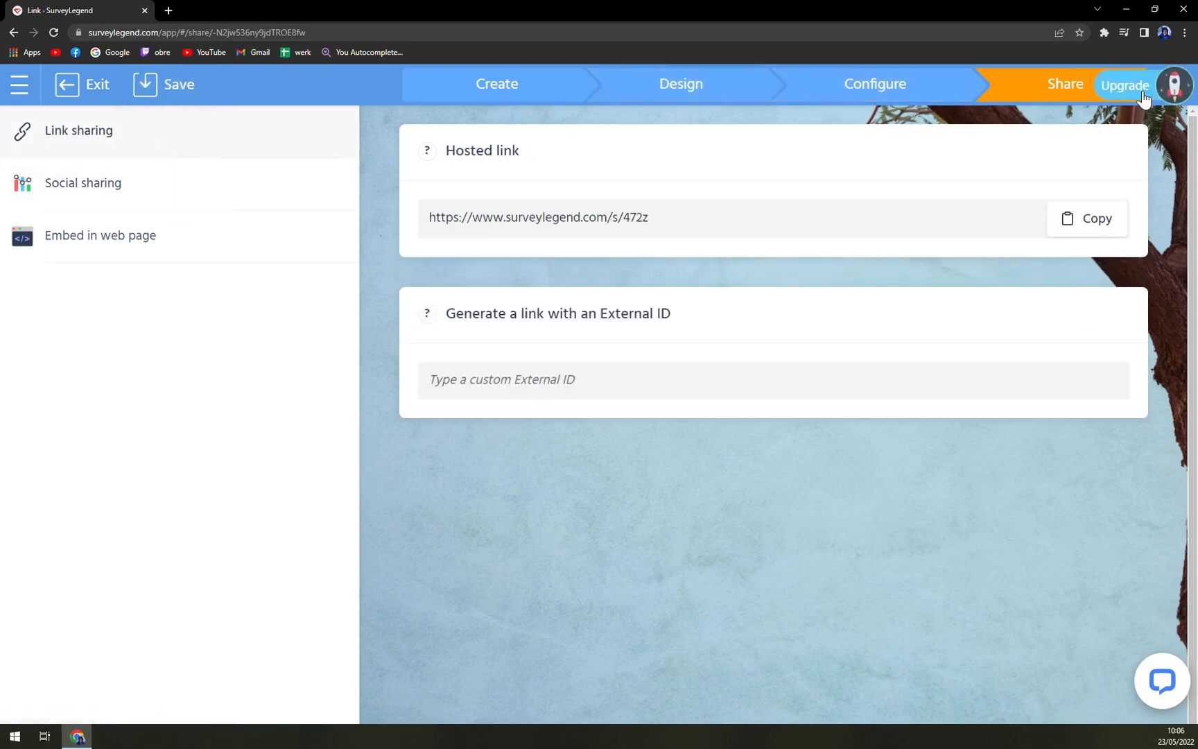
left_click(495, 84)
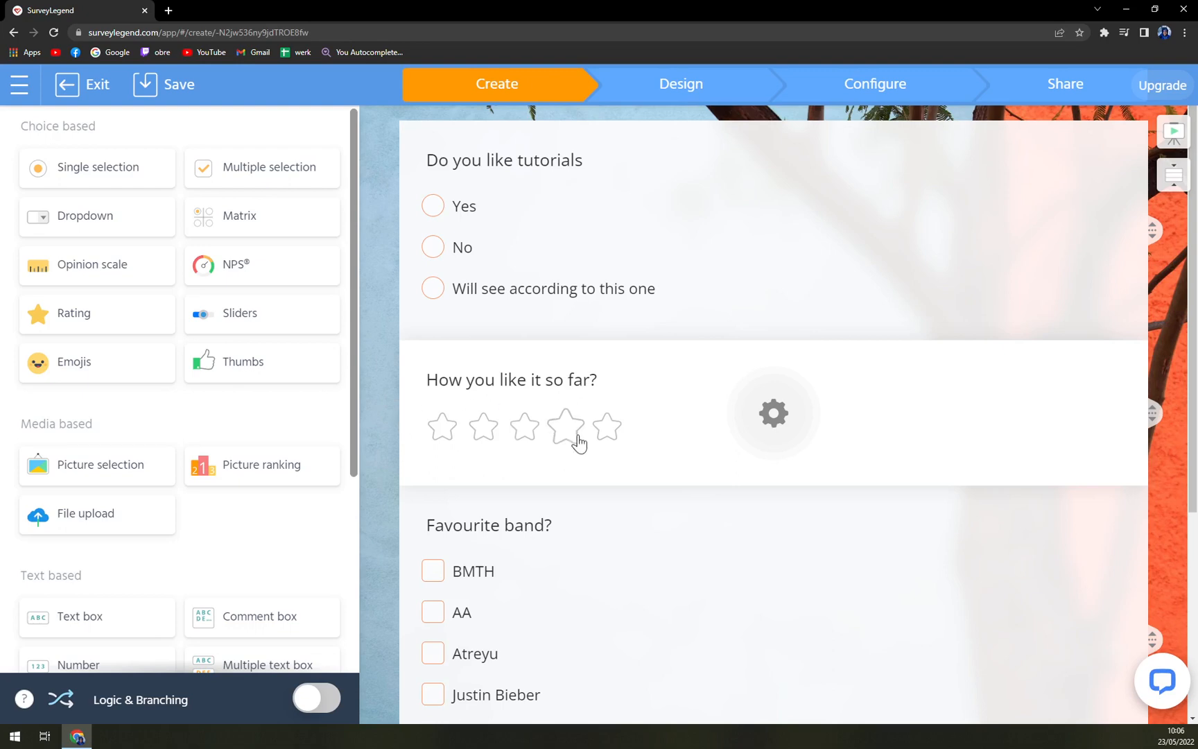
mouse_move(579, 442)
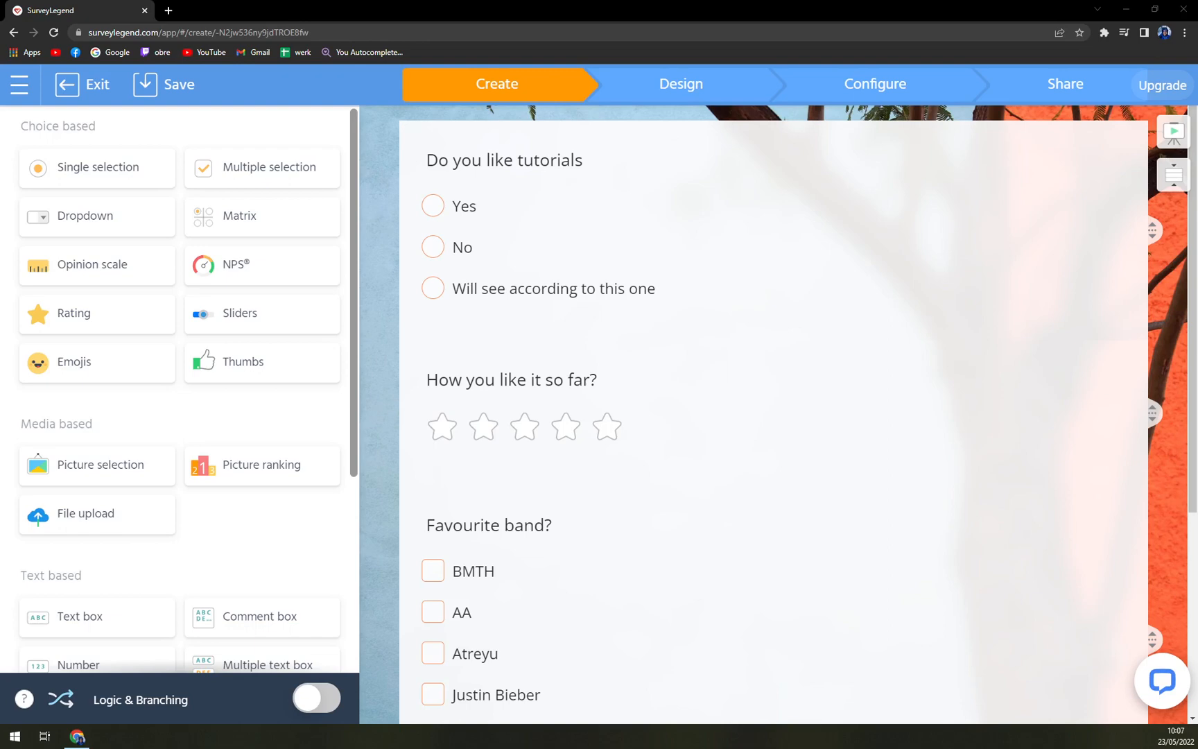
scroll("down", 3)
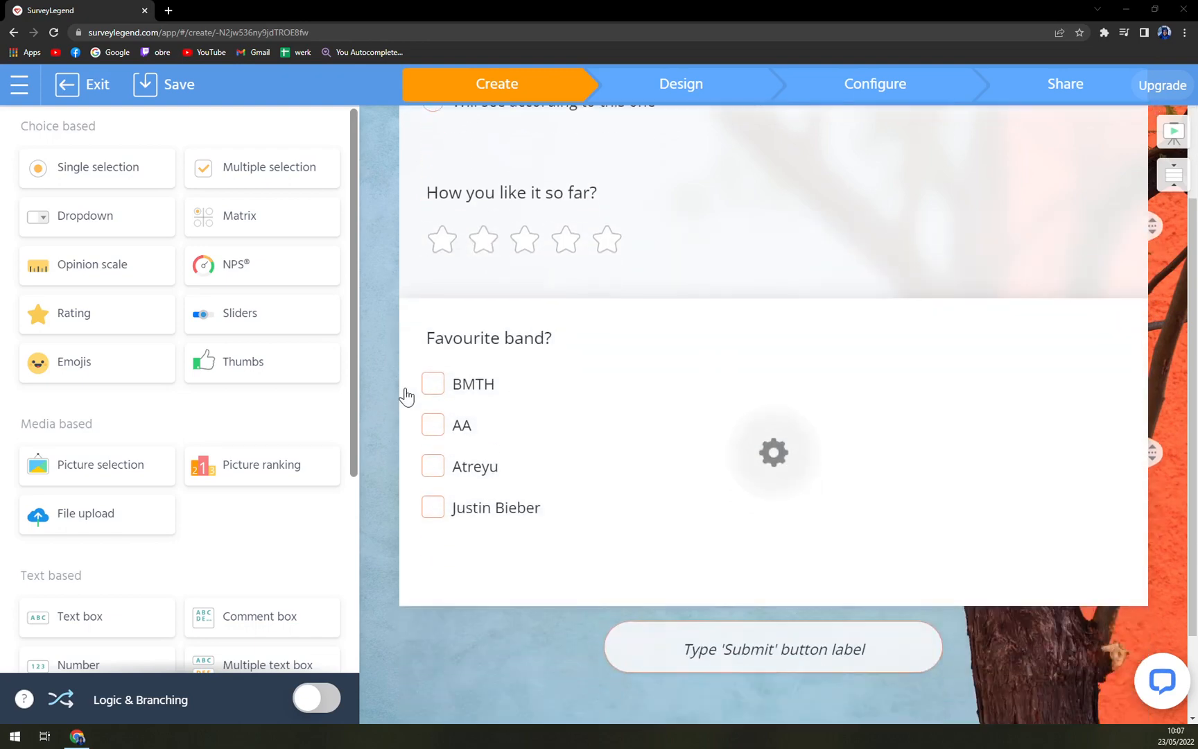
scroll("up", 3)
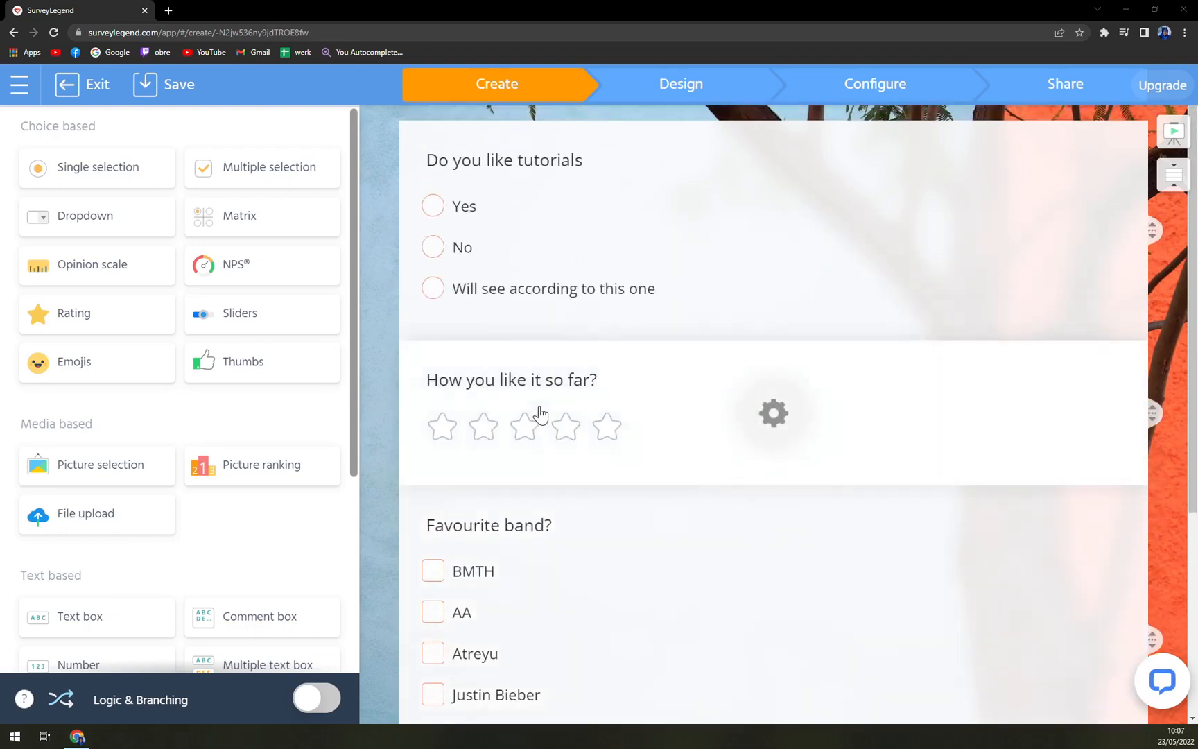
mouse_move(560, 323)
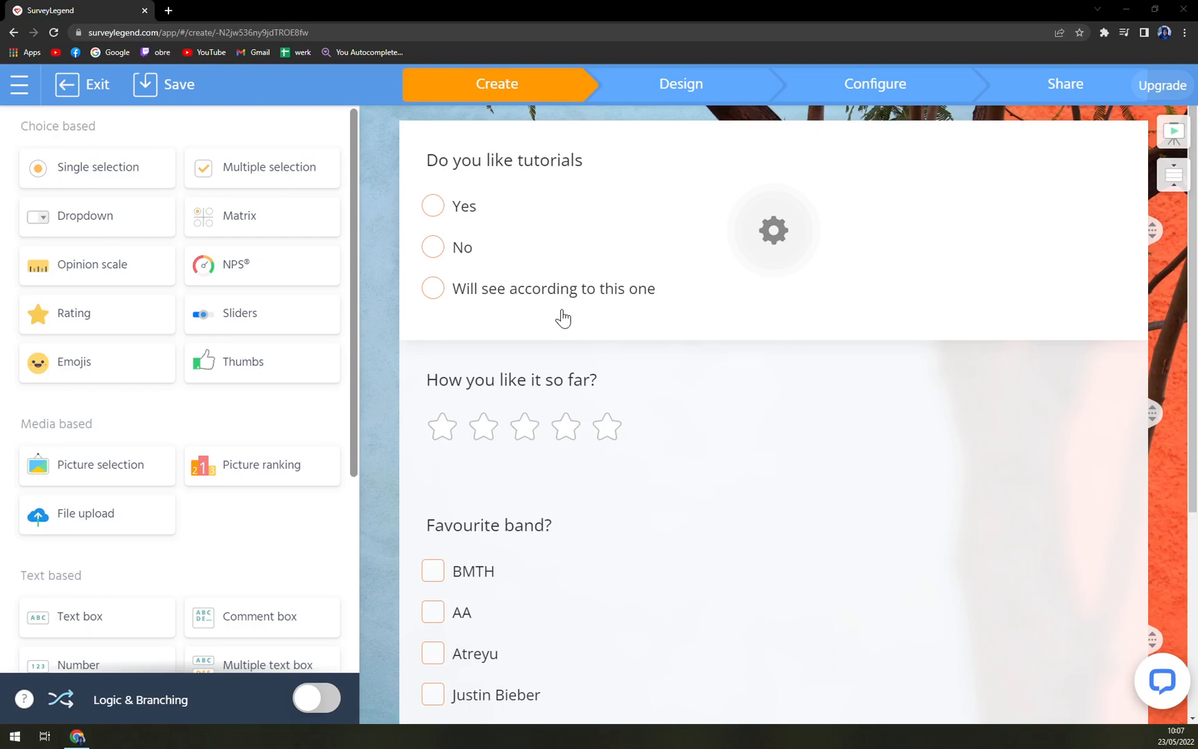
mouse_move(599, 313)
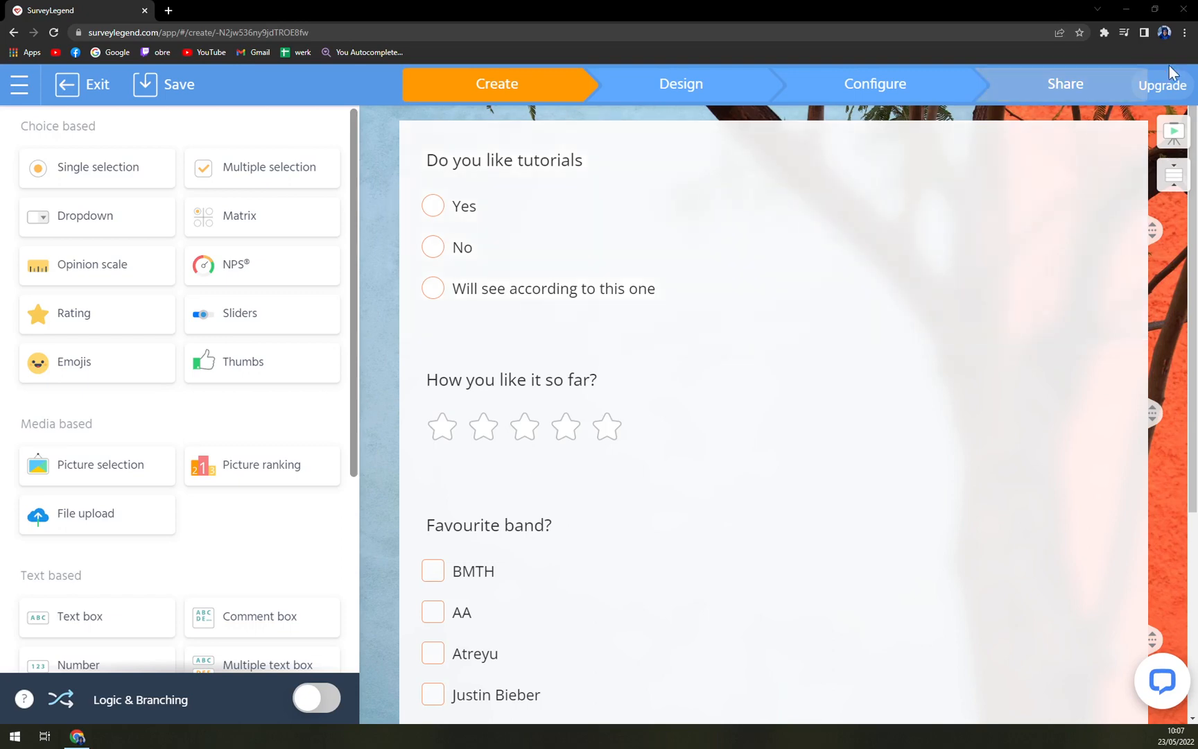
Step: Open the upgrade page and browse the Pro, Business and Legendary plans with their yearly prices
left_click(1162, 85)
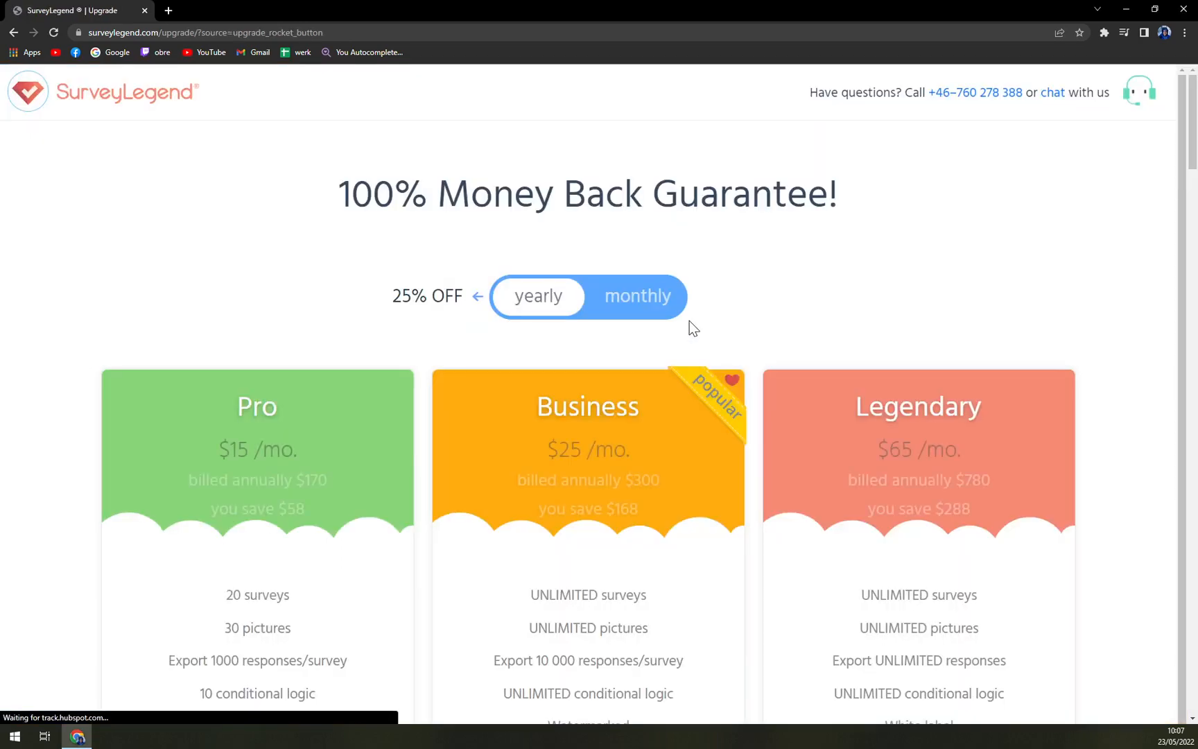
scroll("down", 3)
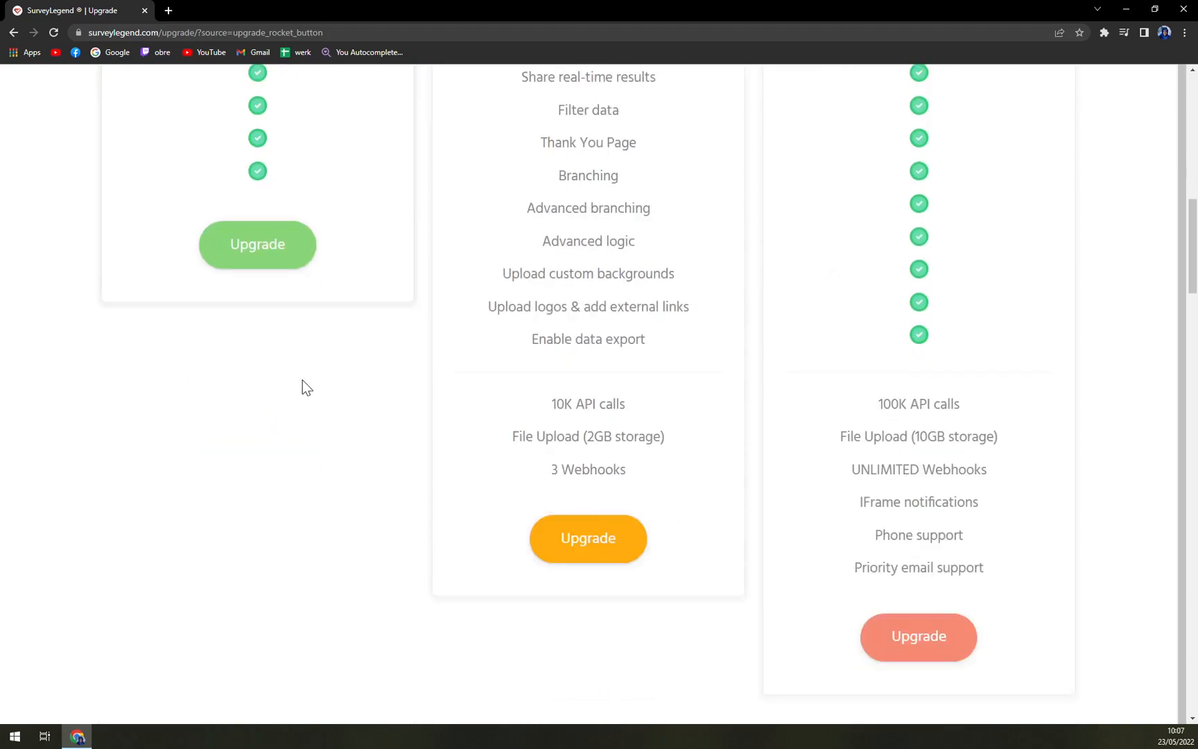
scroll("up", 3)
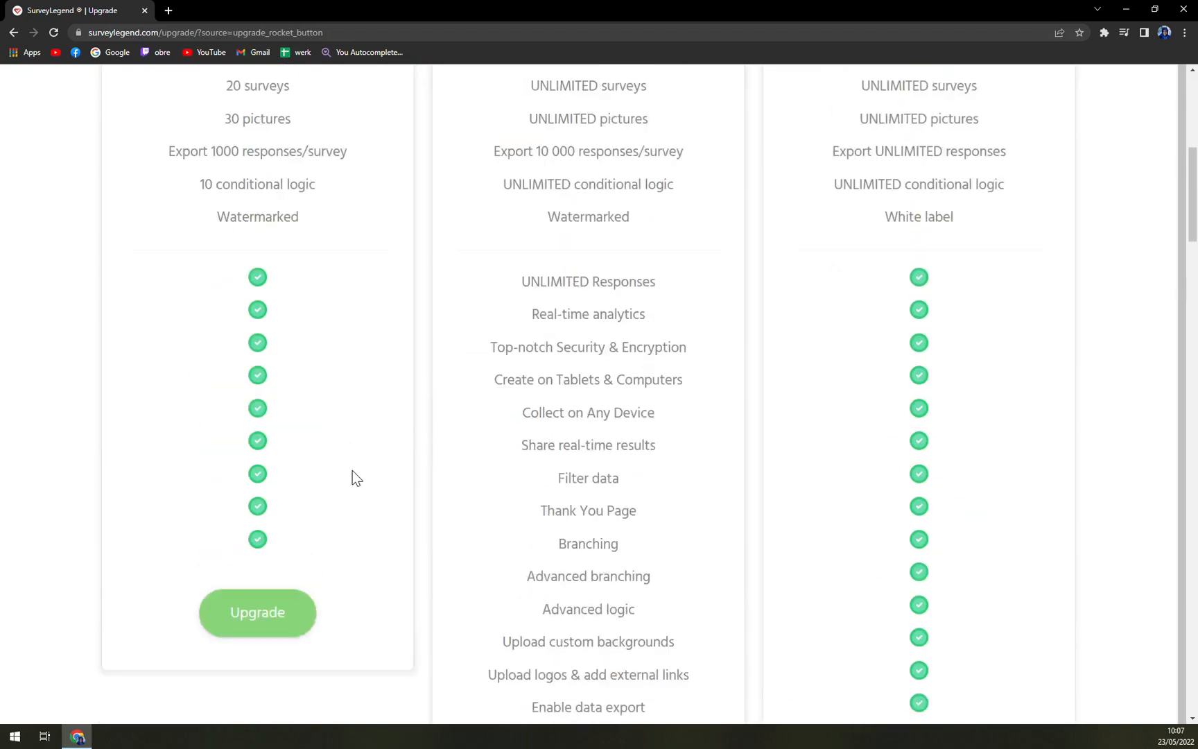
scroll("up", 3)
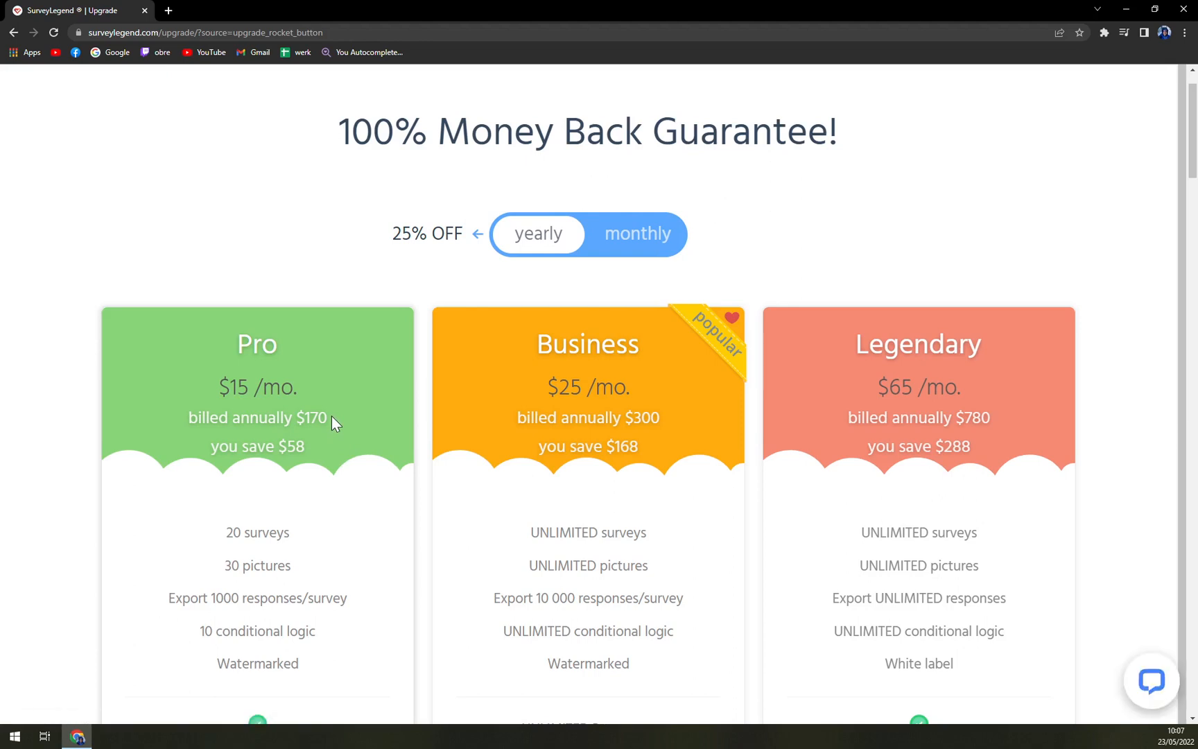
mouse_move(332, 425)
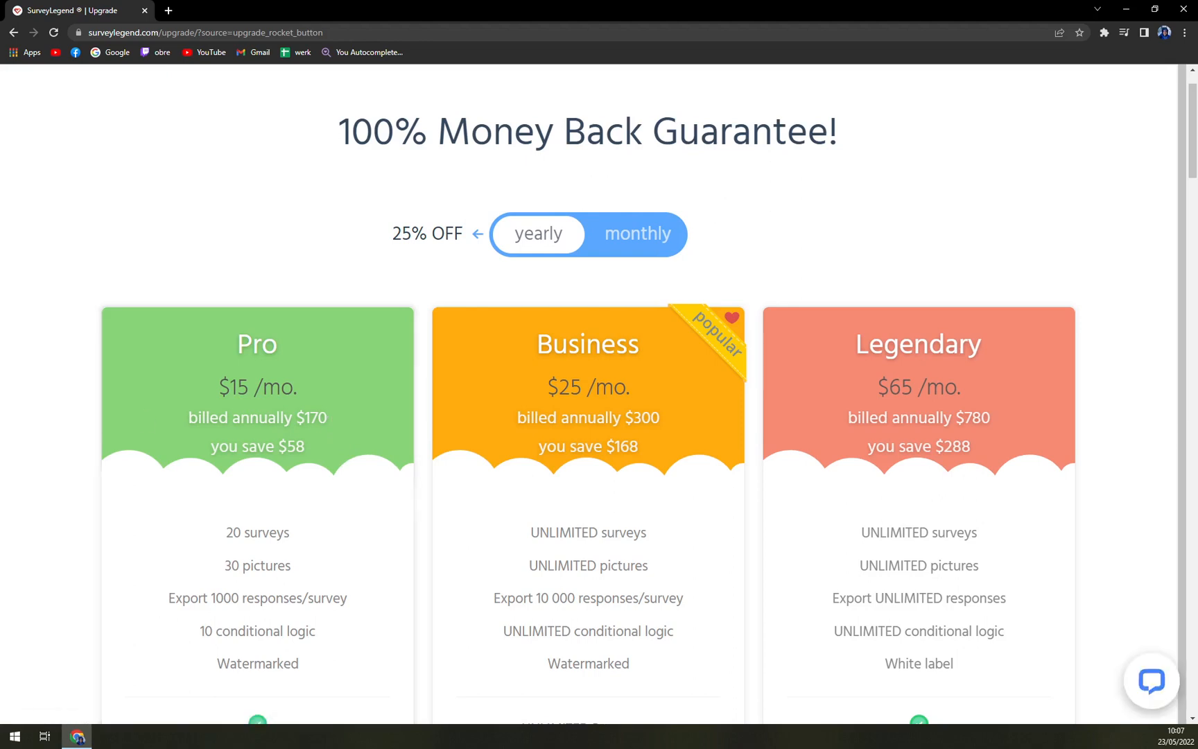